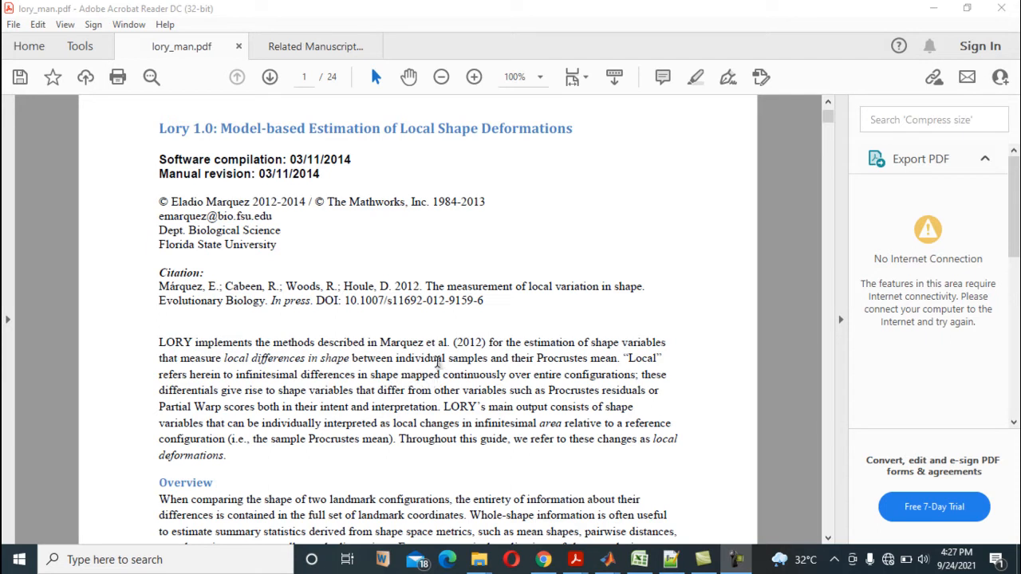
pyautogui.moveTo(409, 325)
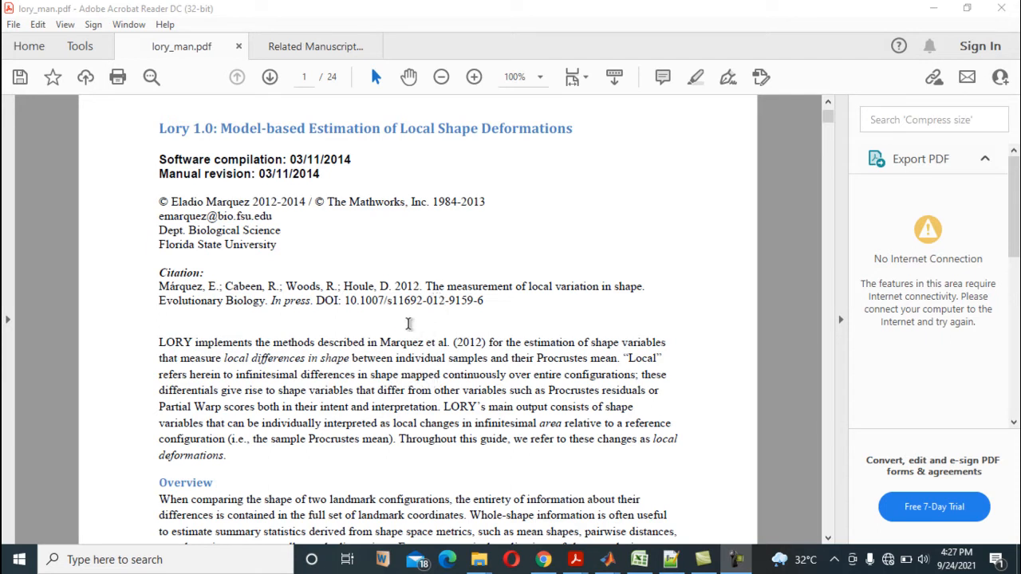
pyautogui.moveTo(403, 334)
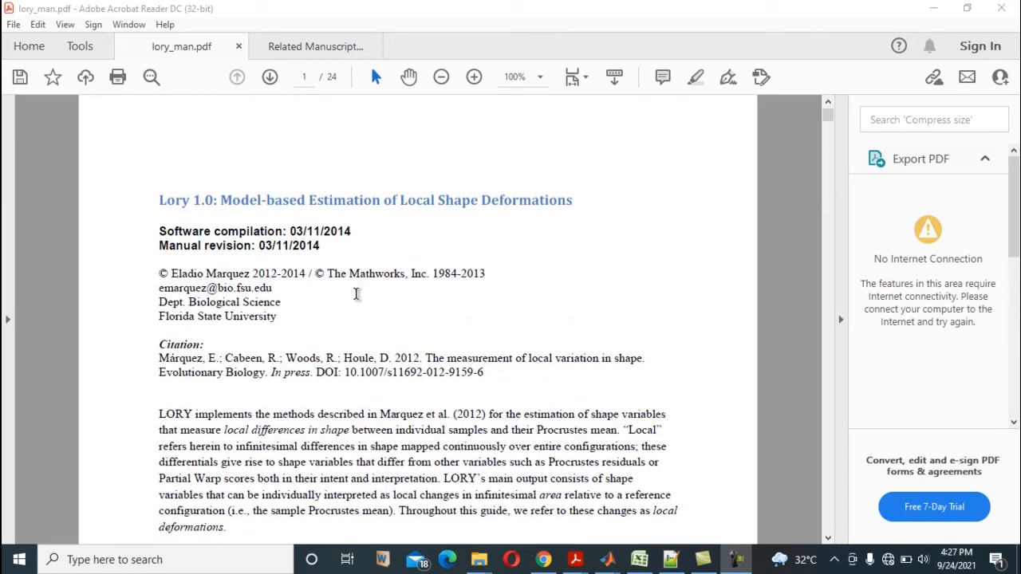
pyautogui.moveTo(357, 304)
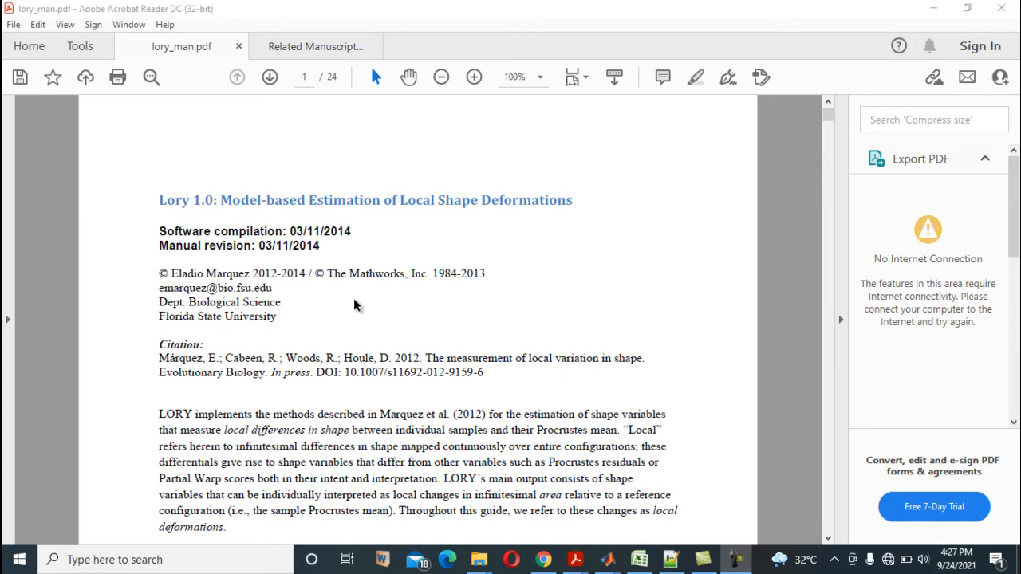
# Step: Scroll the LORY manual from its title down to the highlighted Overview passage
pyautogui.scroll(-3)
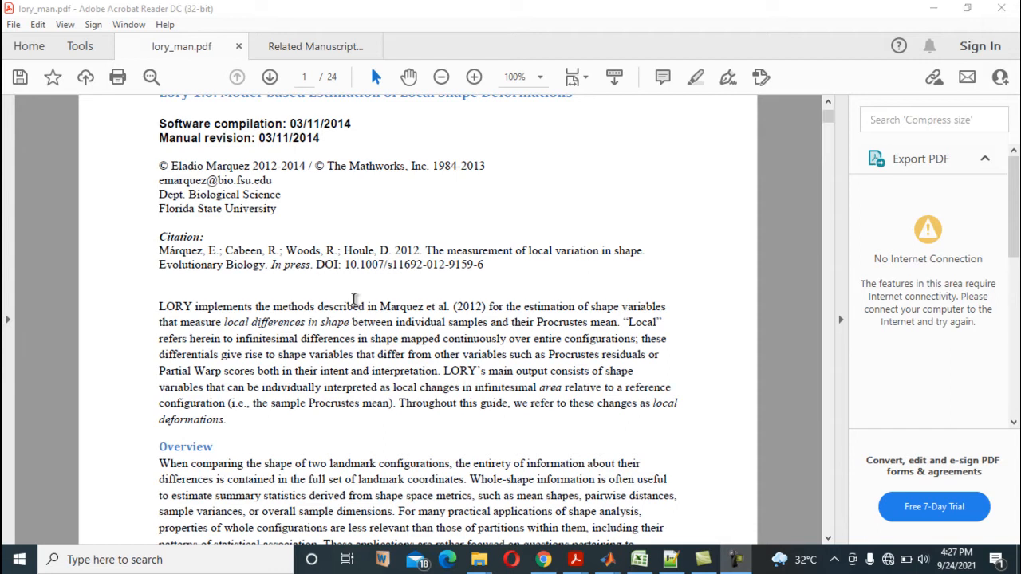
pyautogui.scroll(3)
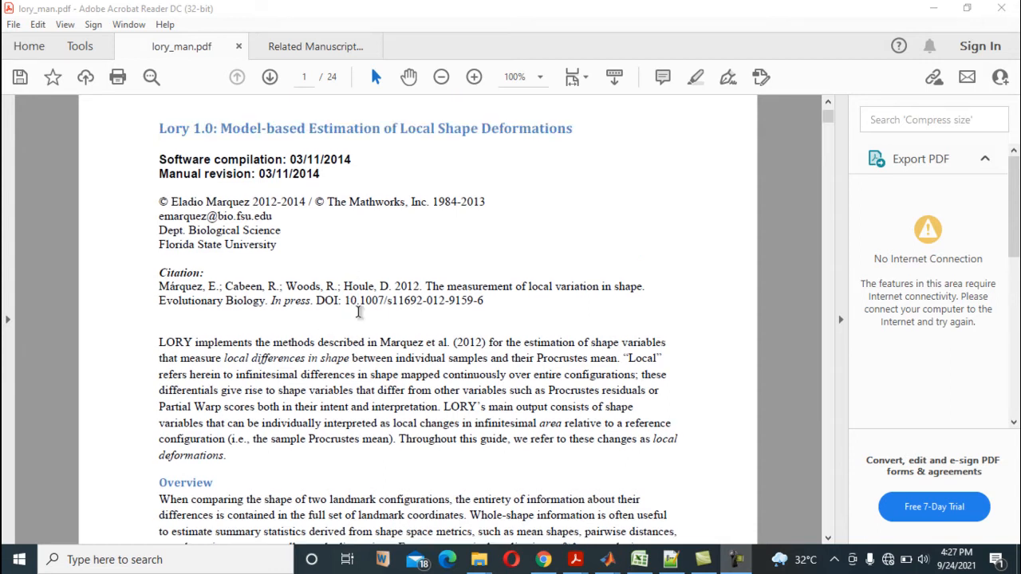
pyautogui.scroll(-3)
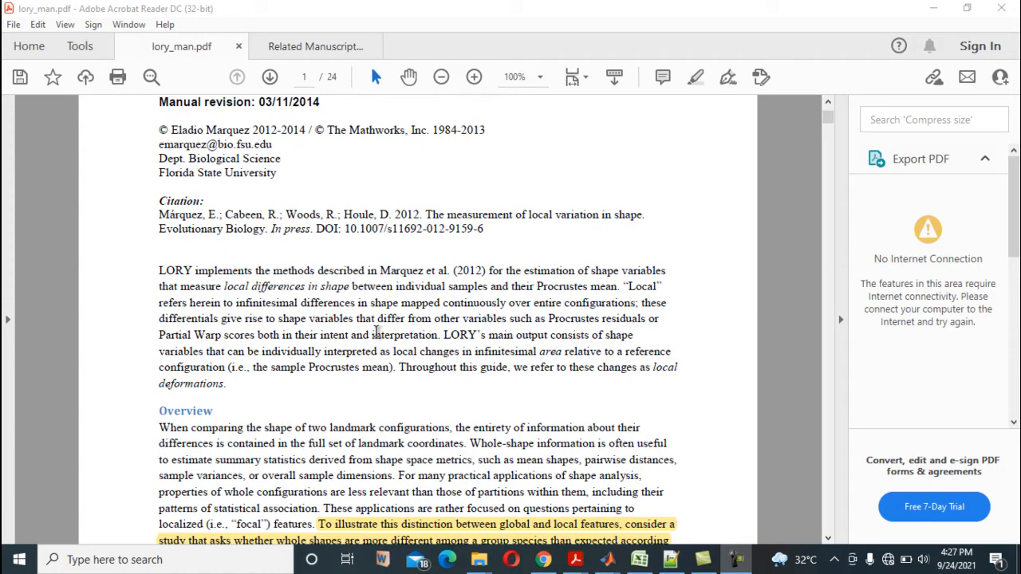
pyautogui.scroll(-3)
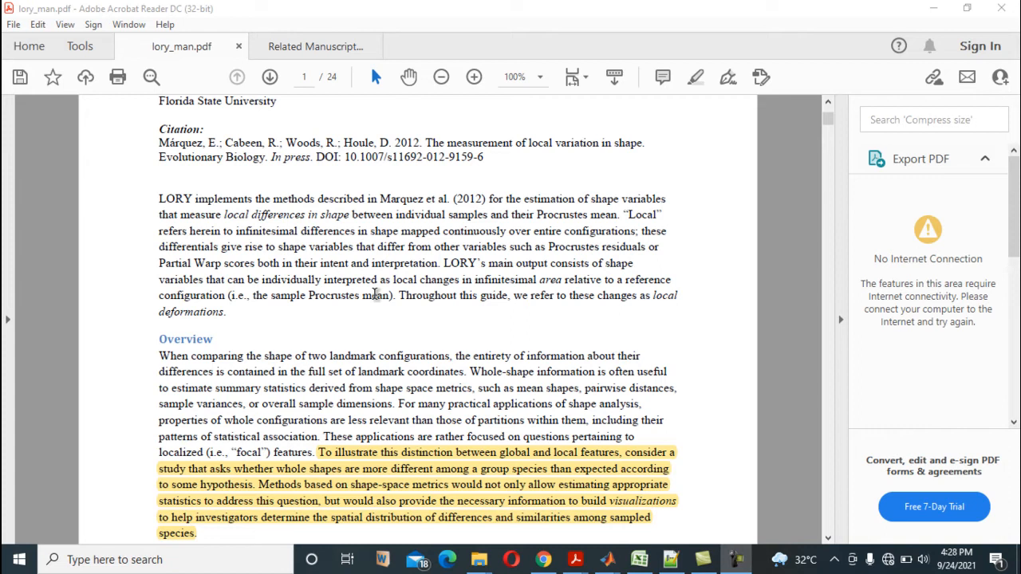
pyautogui.moveTo(379, 295)
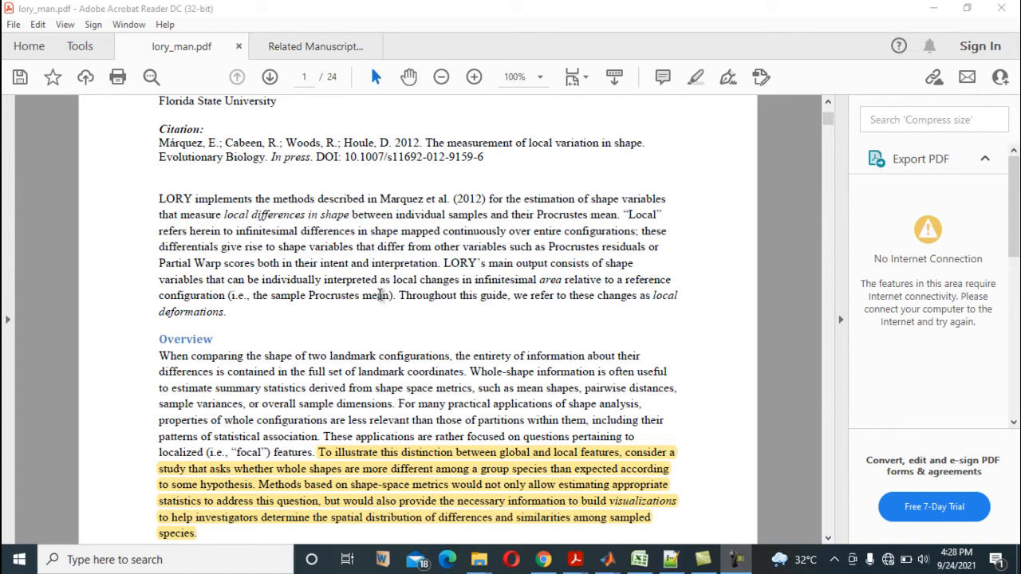
# Step: Scroll page 1 to the second highlighted passage on interspecific regional differences
pyautogui.scroll(-3)
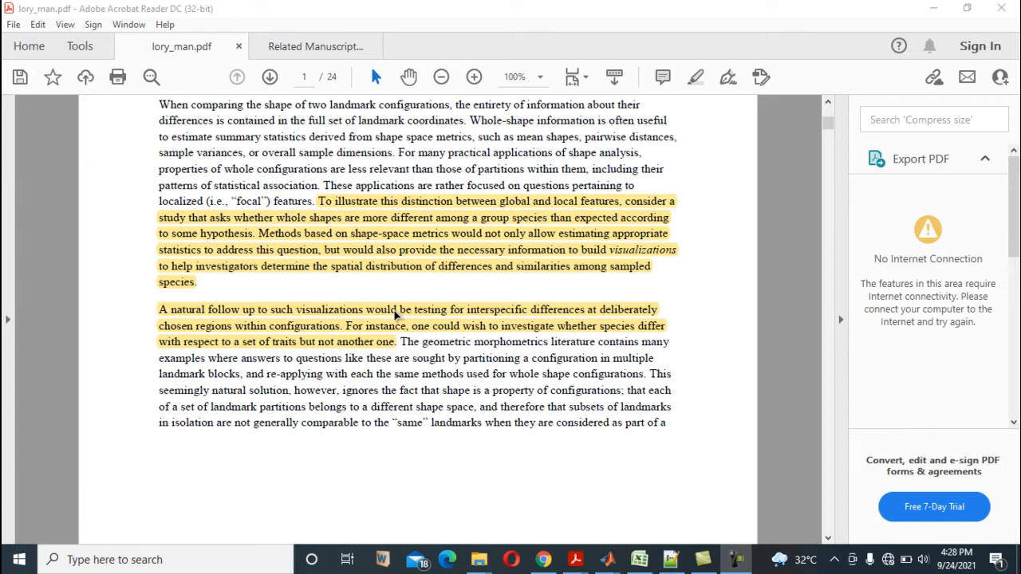
# Step: Return to the manual's title, then settle on the introduction and Overview heading
pyautogui.scroll(-3)
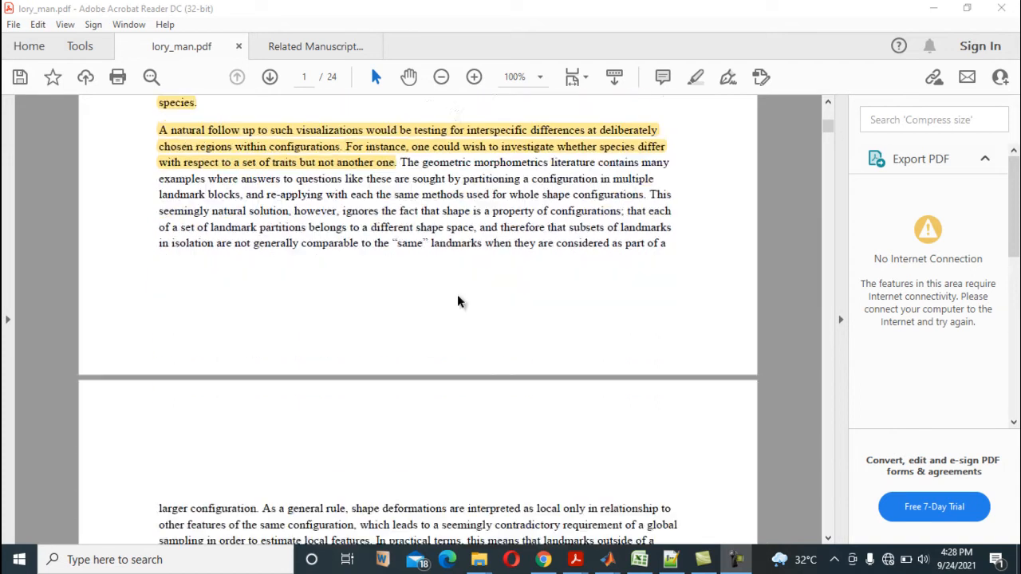
pyautogui.scroll(3)
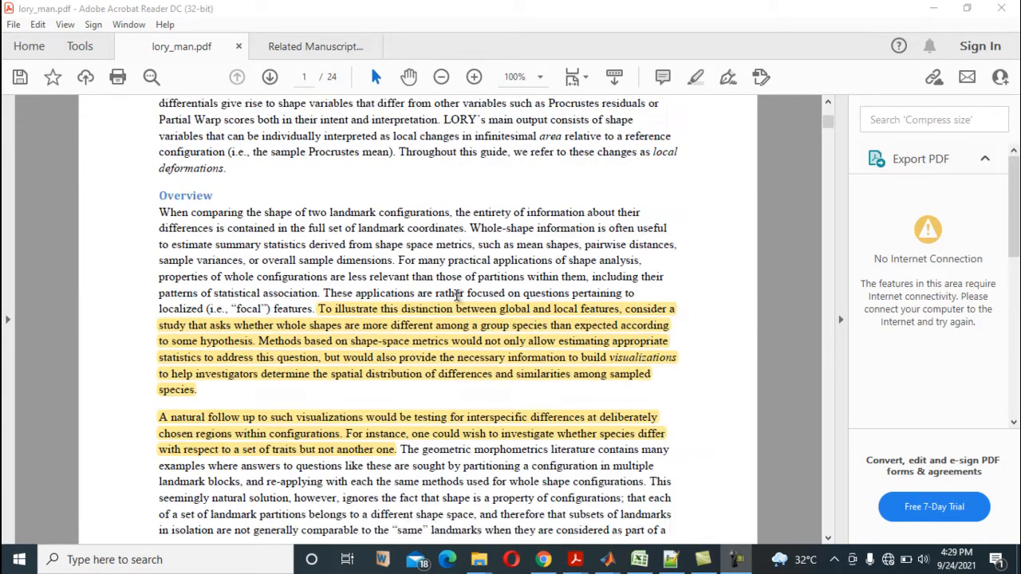
pyautogui.scroll(3)
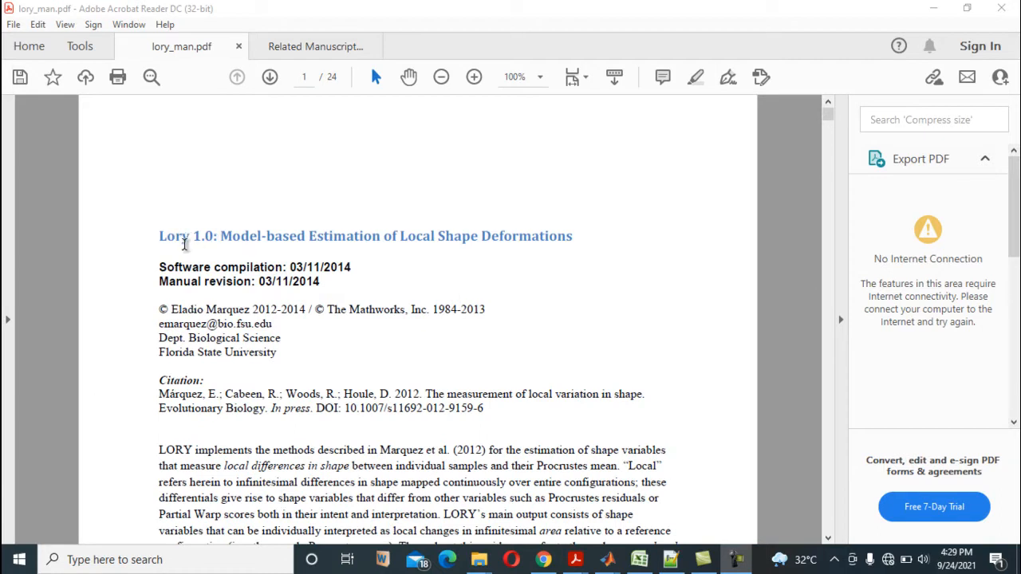
pyautogui.moveTo(370, 278)
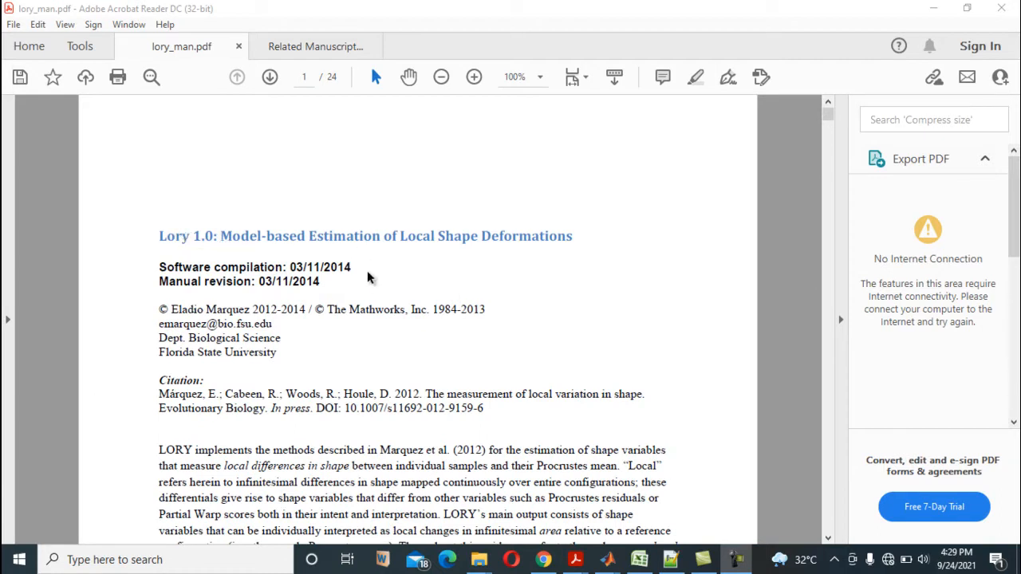
pyautogui.moveTo(379, 278)
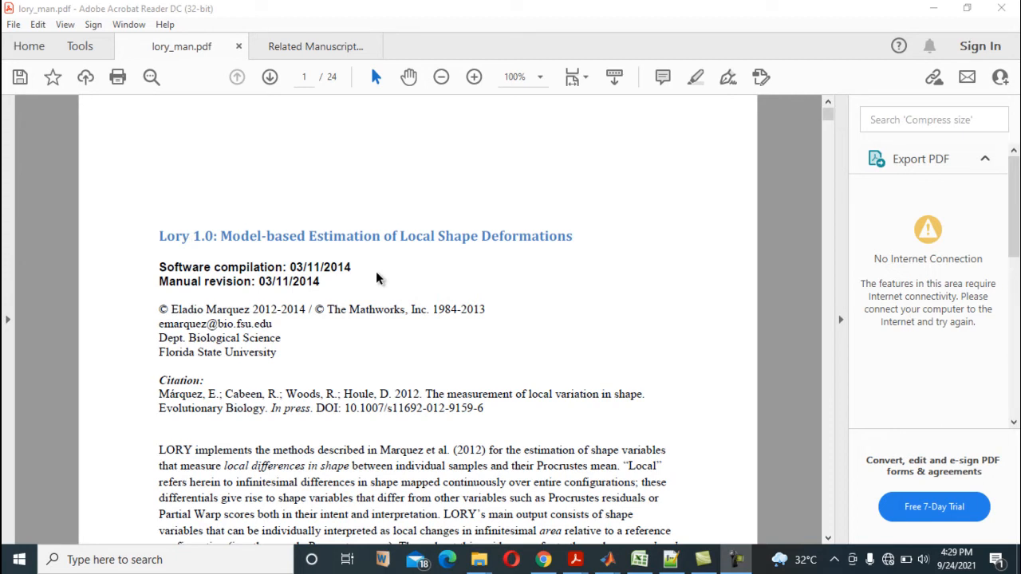
pyautogui.scroll(-3)
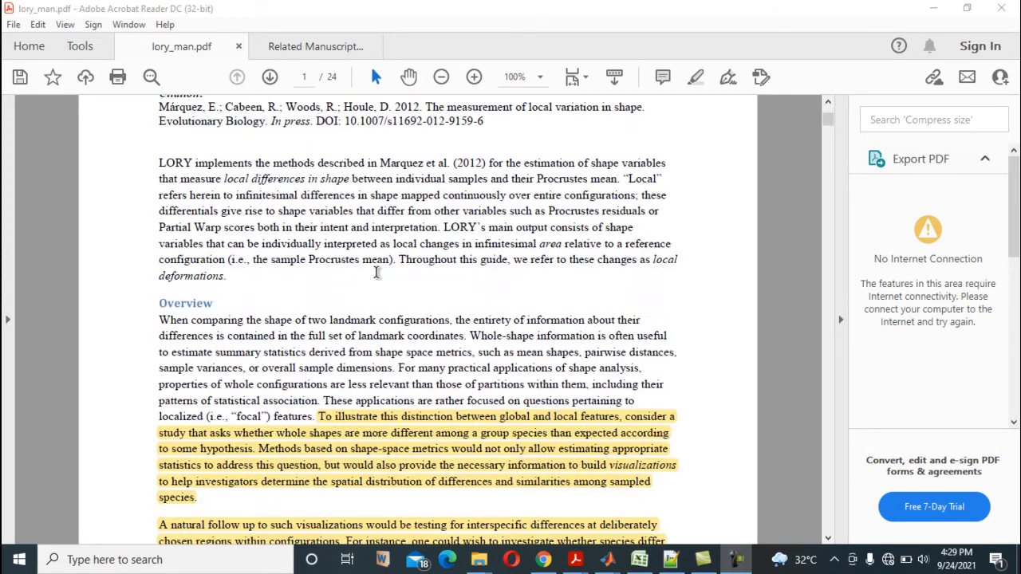
# Step: Scroll through pages 2–9 to the reference configuration window and Visualizations explanation
pyautogui.scroll(-3)
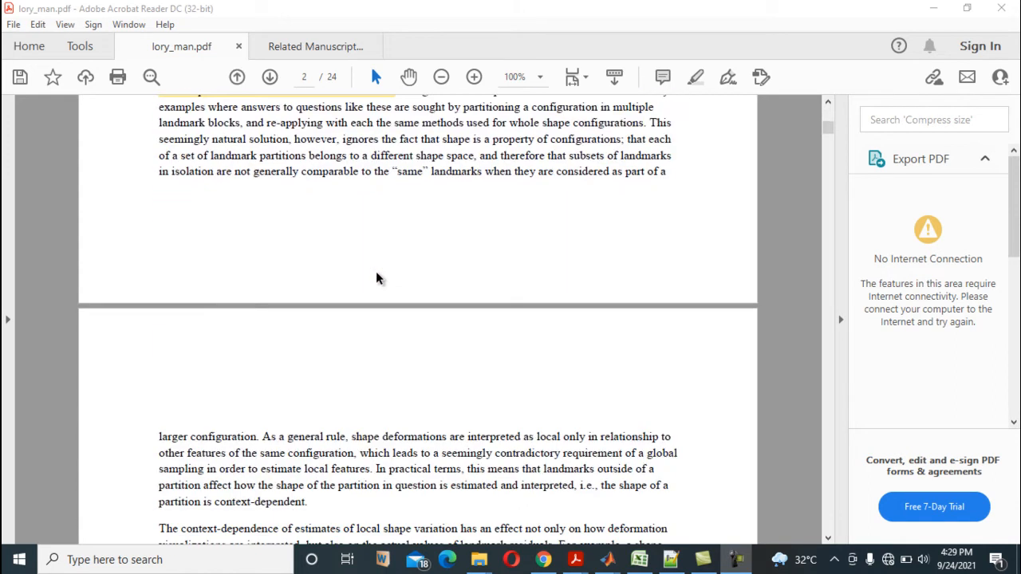
pyautogui.scroll(-3)
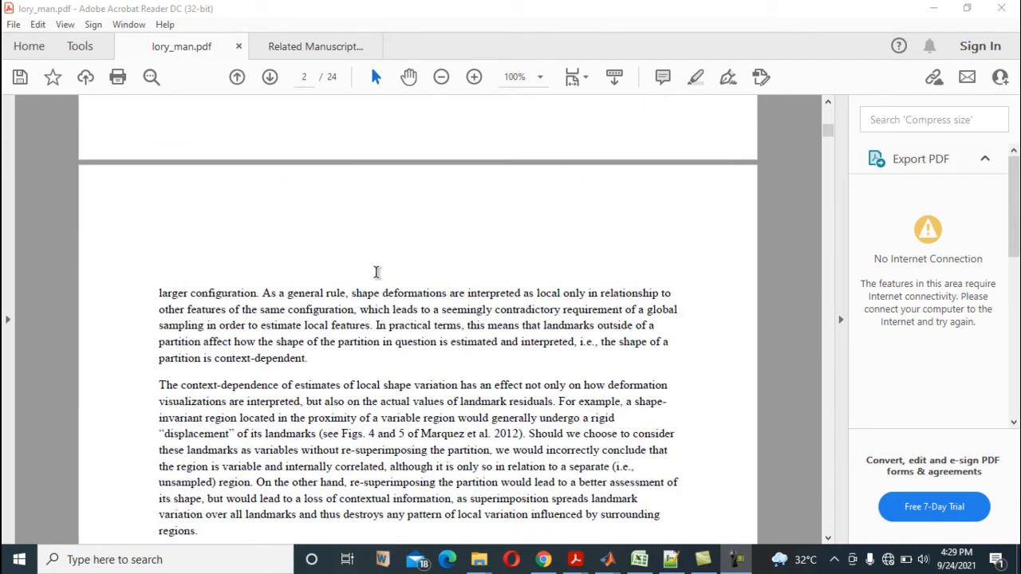
pyautogui.scroll(-3)
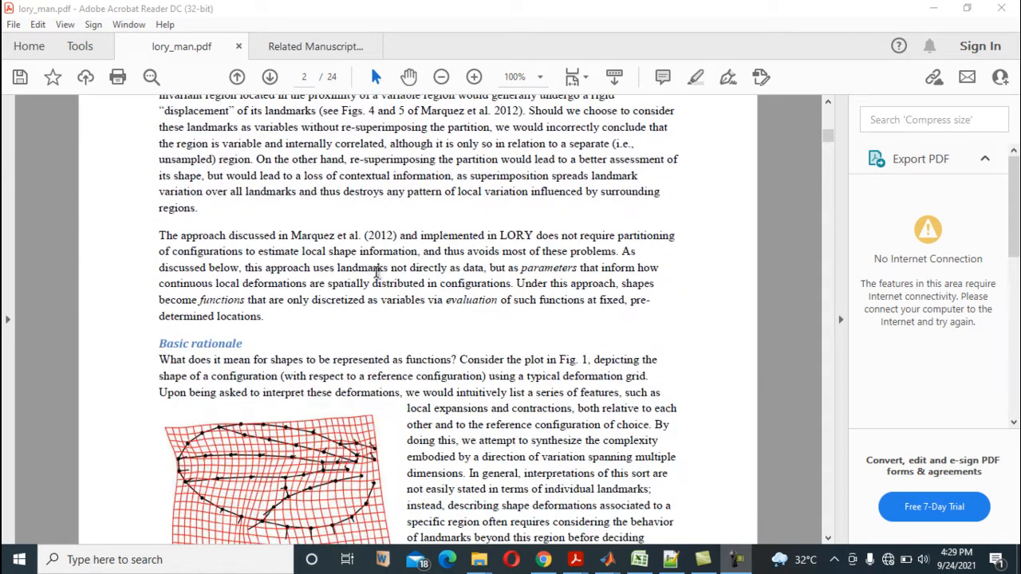
pyautogui.scroll(-3)
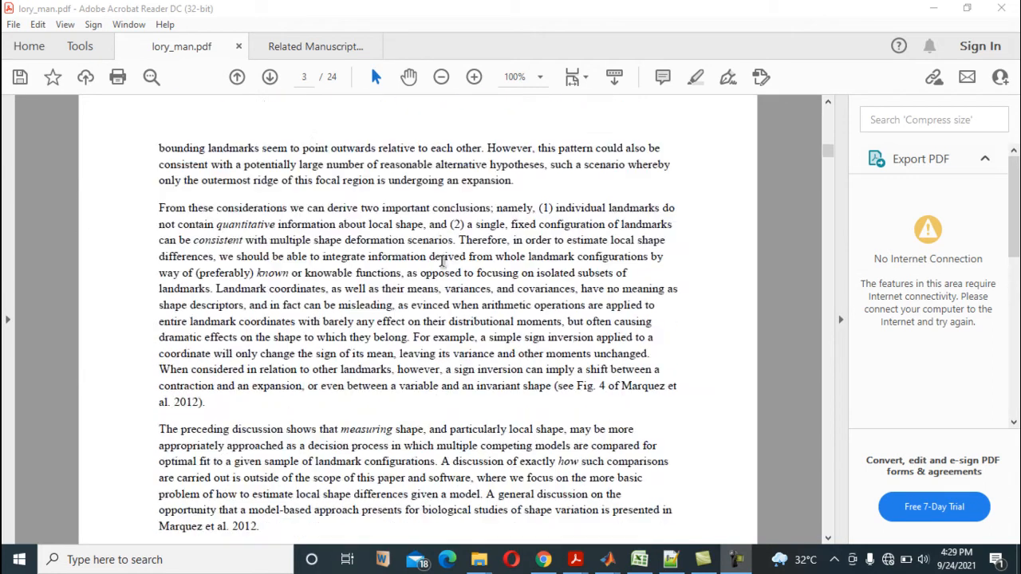
pyautogui.scroll(-3)
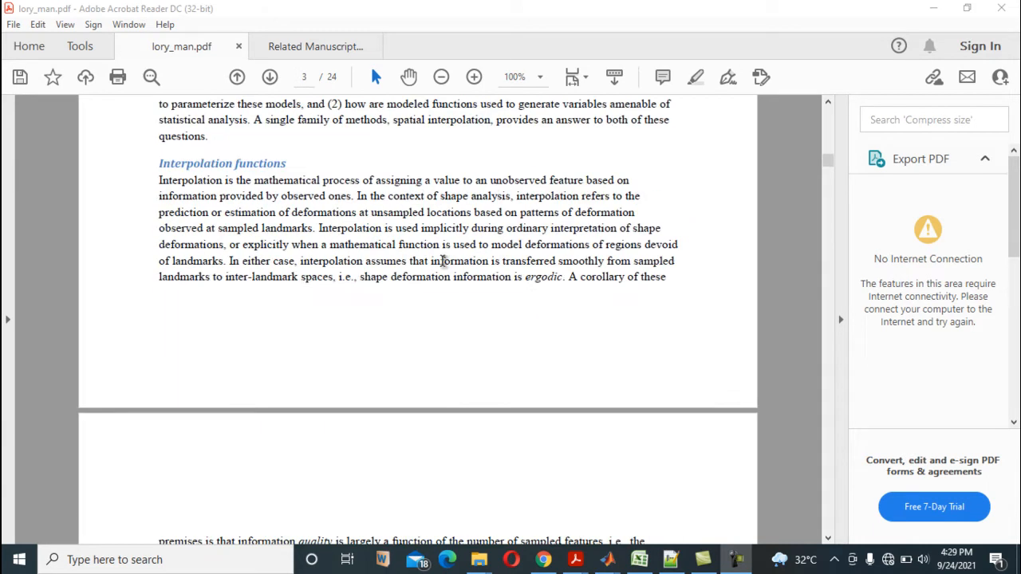
pyautogui.scroll(-3)
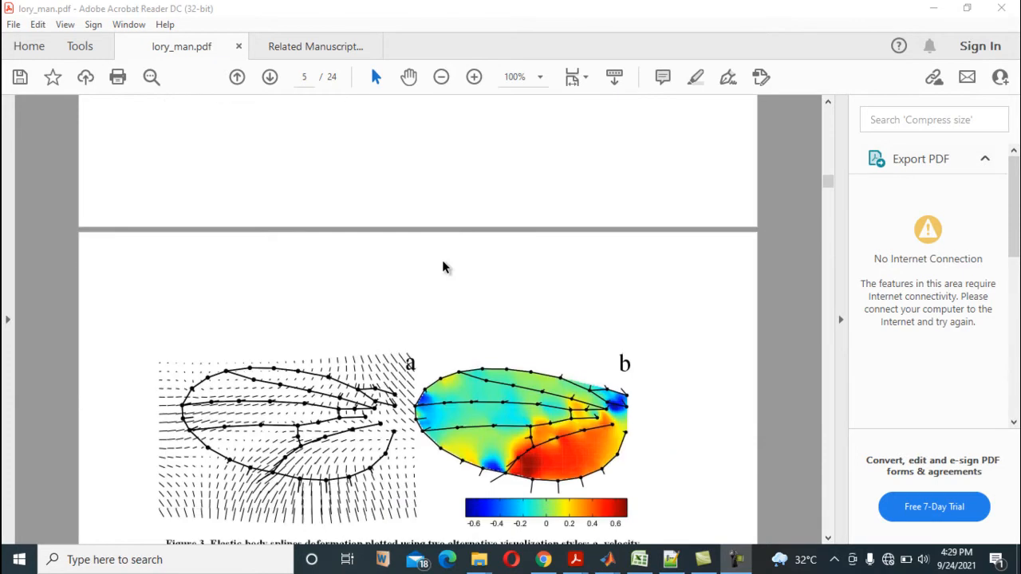
pyautogui.scroll(3)
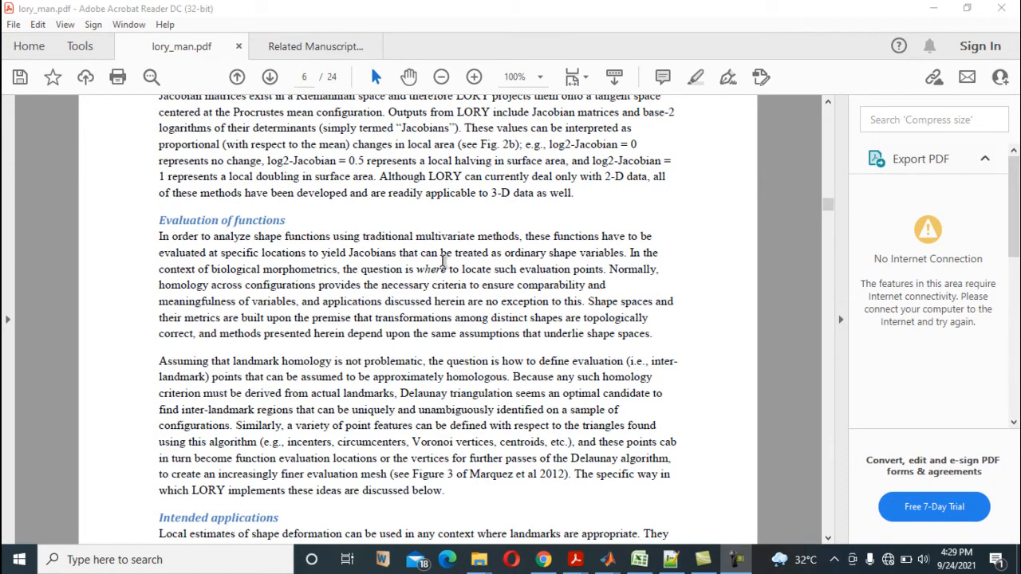
pyautogui.scroll(-3)
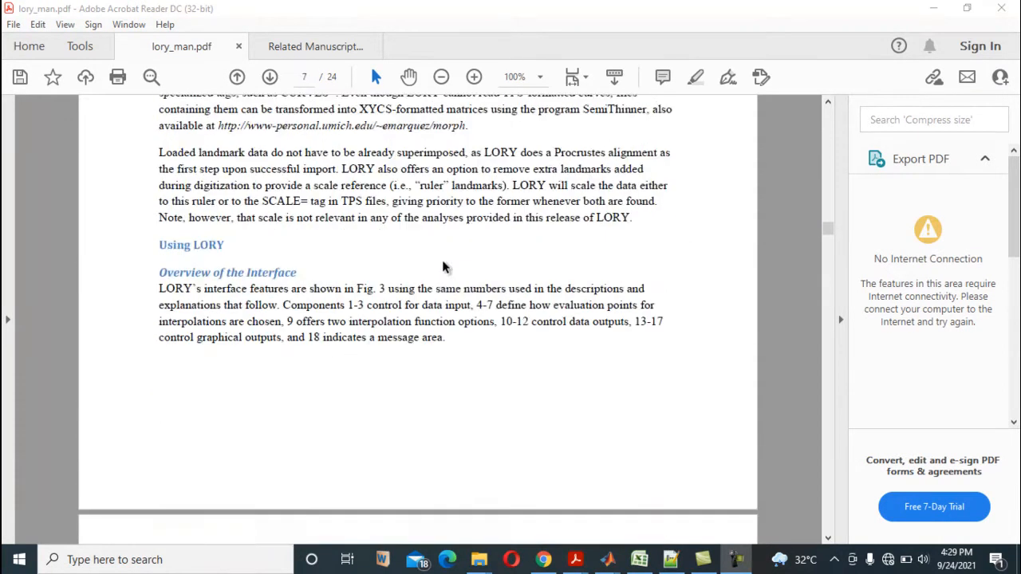
pyautogui.scroll(-3)
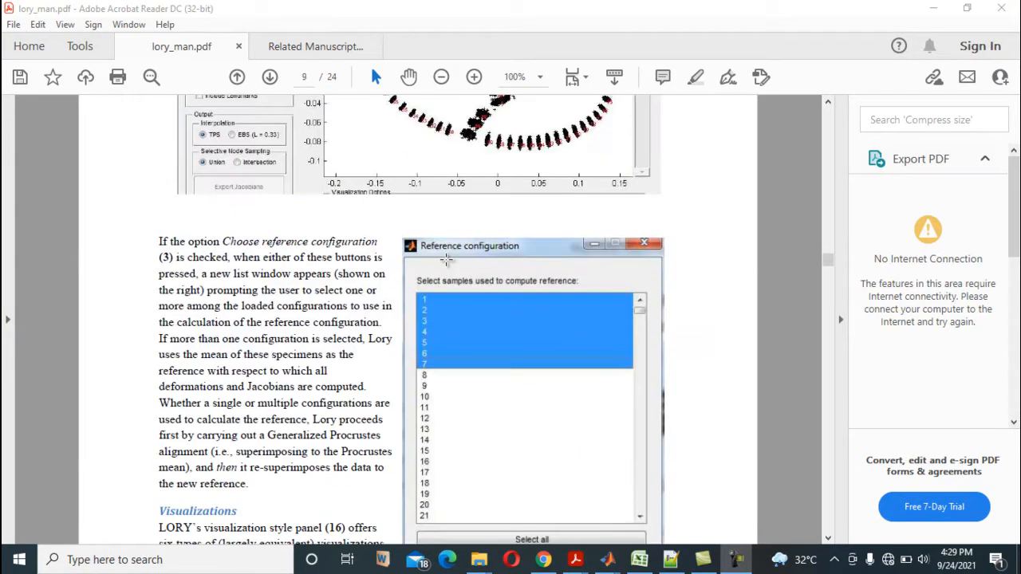
pyautogui.click(270, 77)
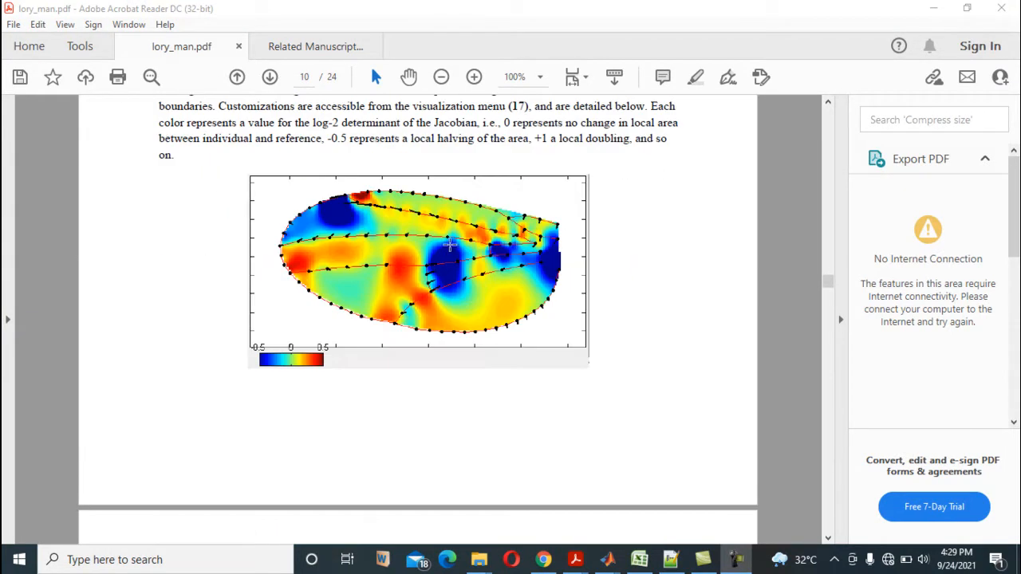
pyautogui.scroll(3)
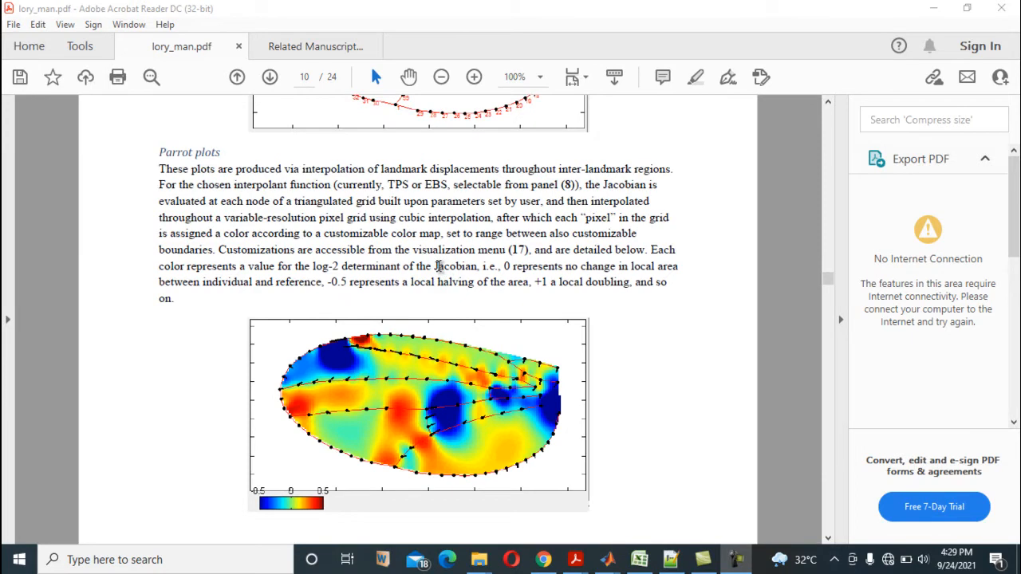
pyautogui.moveTo(449, 316)
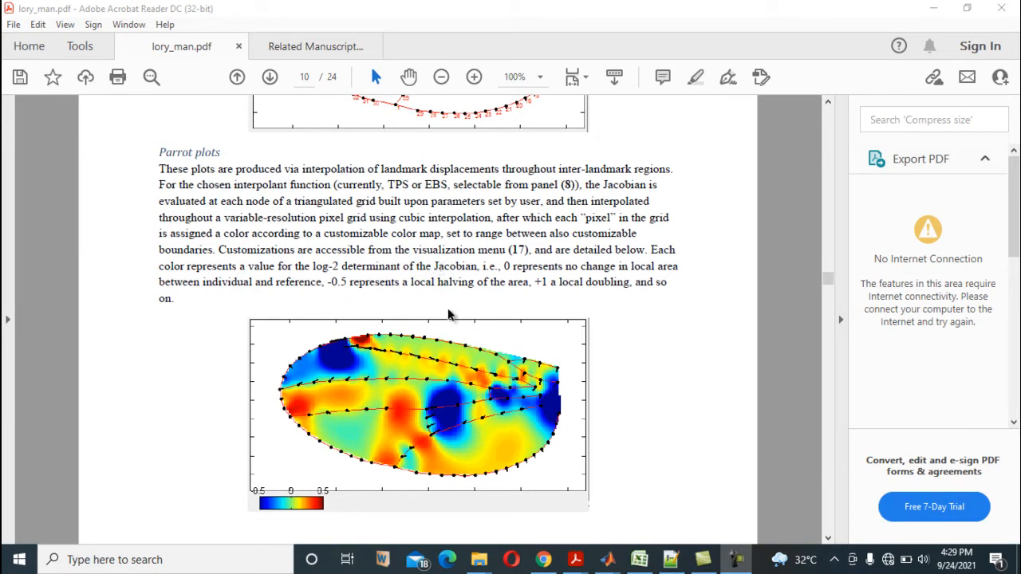
pyautogui.moveTo(427, 325)
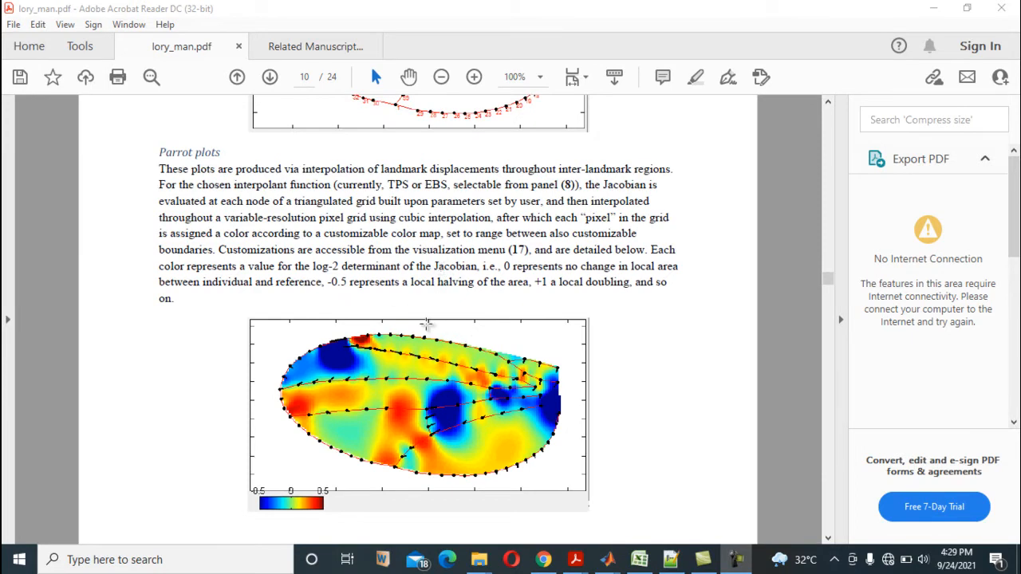
pyautogui.scroll(3)
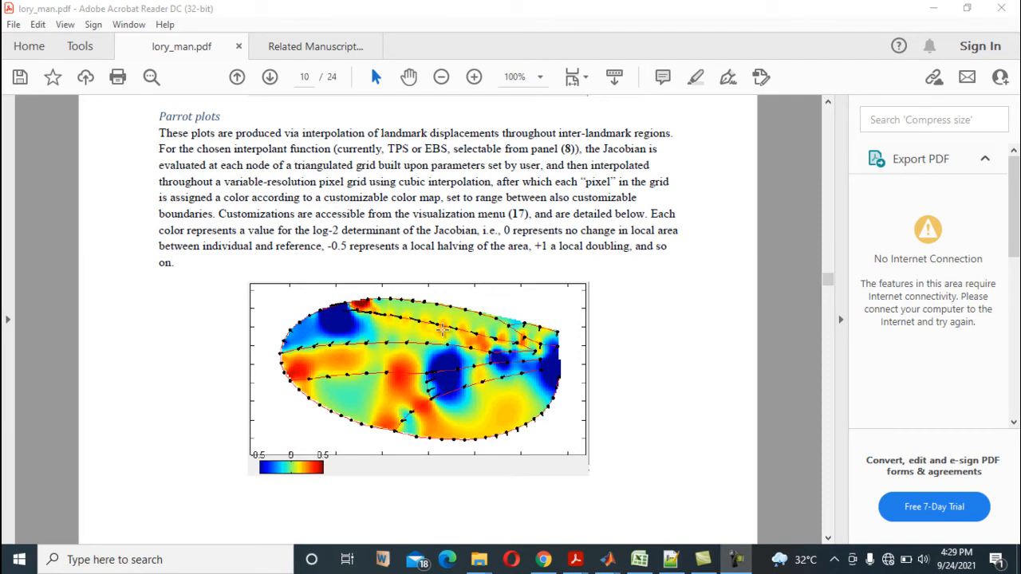
pyautogui.moveTo(447, 351)
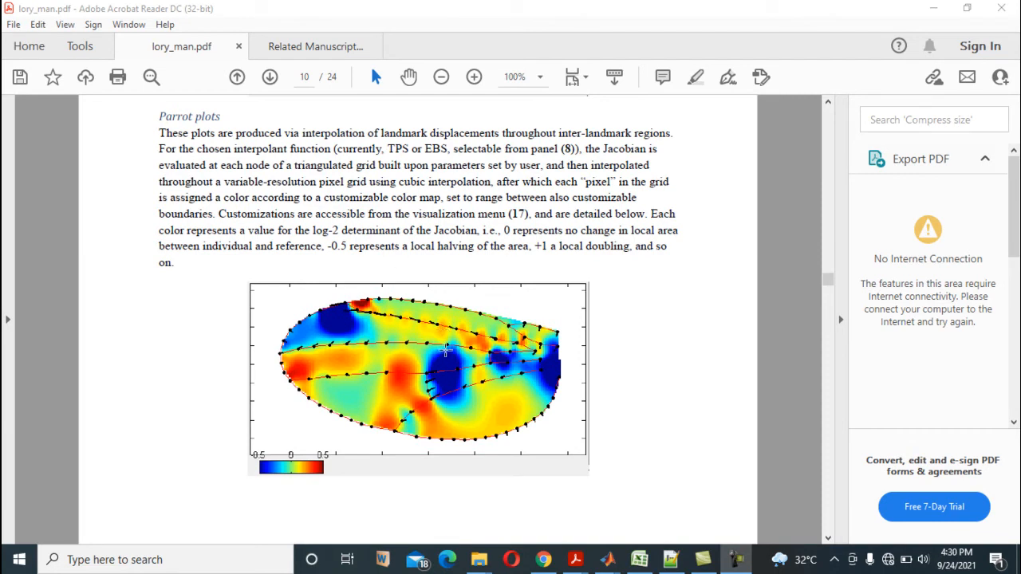
pyautogui.moveTo(494, 366)
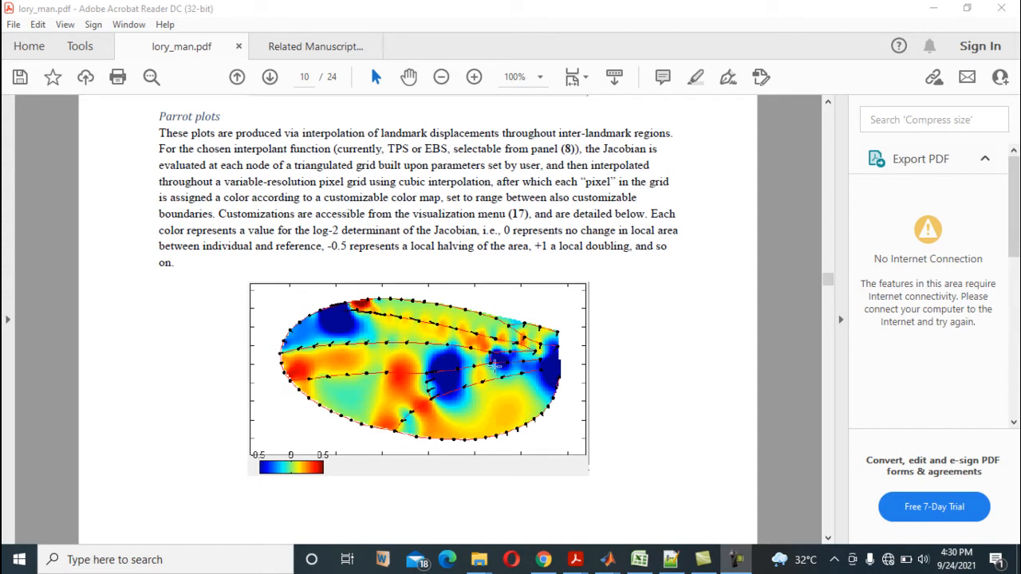
pyautogui.moveTo(460, 415)
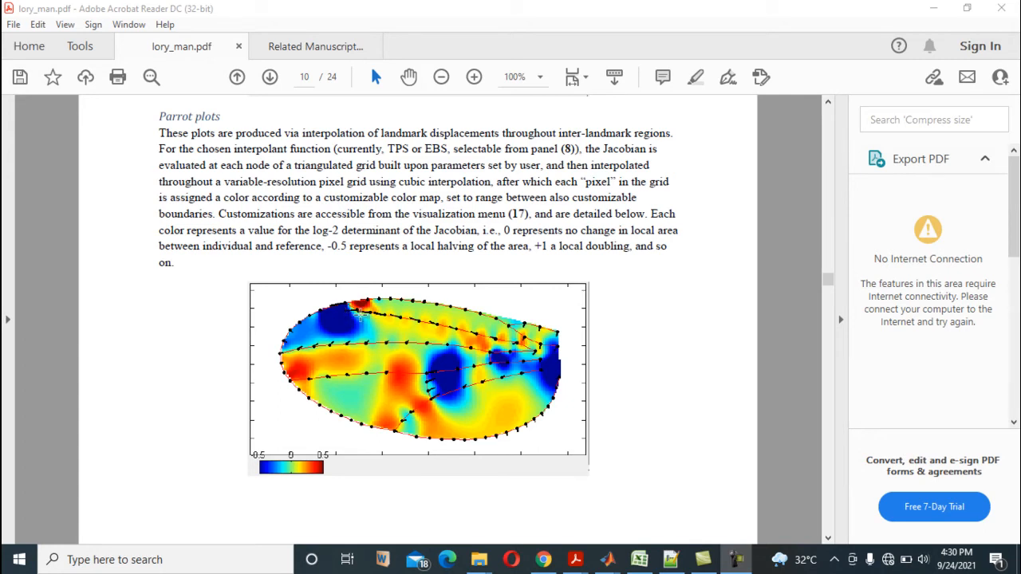
pyautogui.moveTo(391, 388)
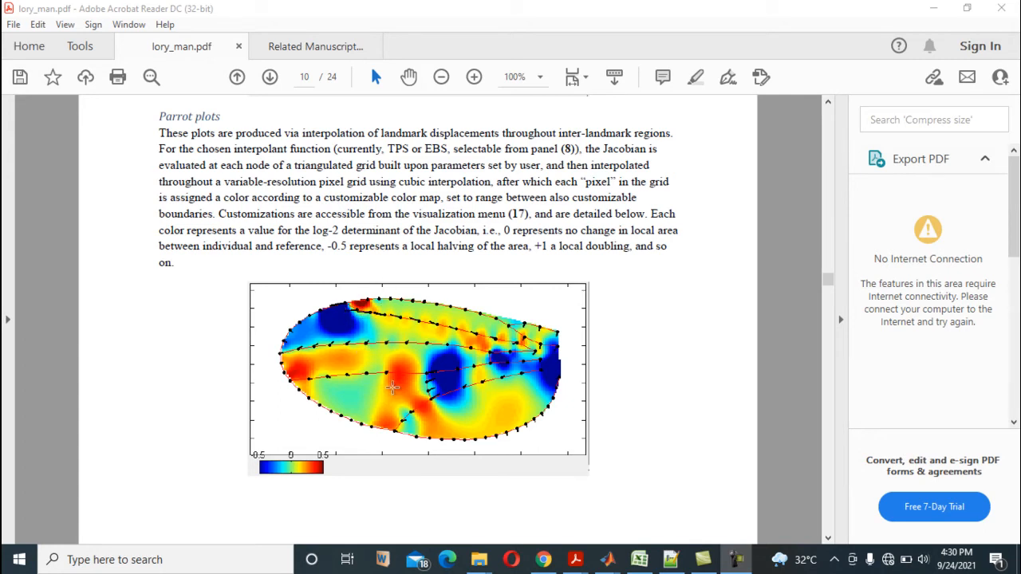
pyautogui.moveTo(511, 402)
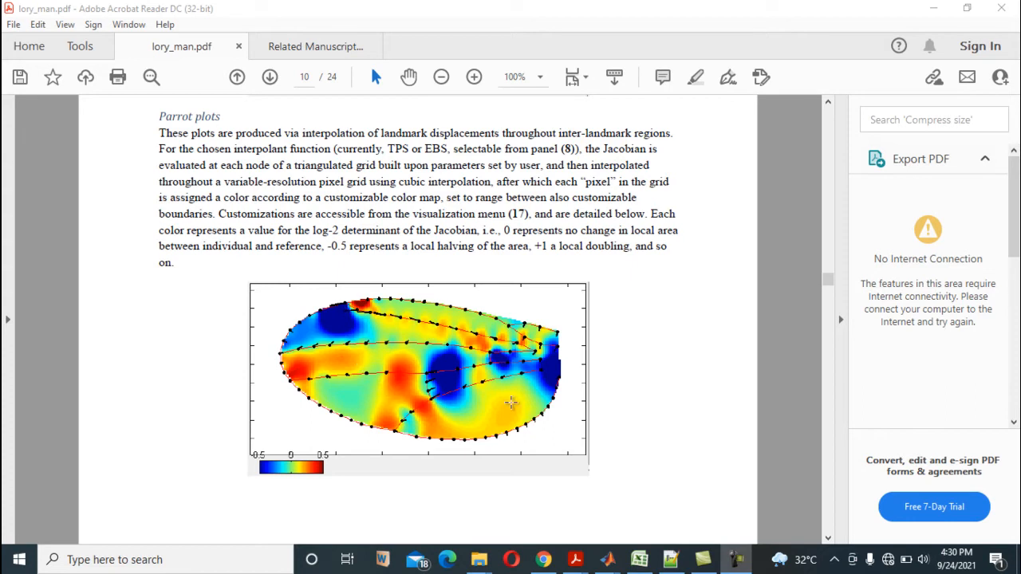
pyautogui.moveTo(421, 320)
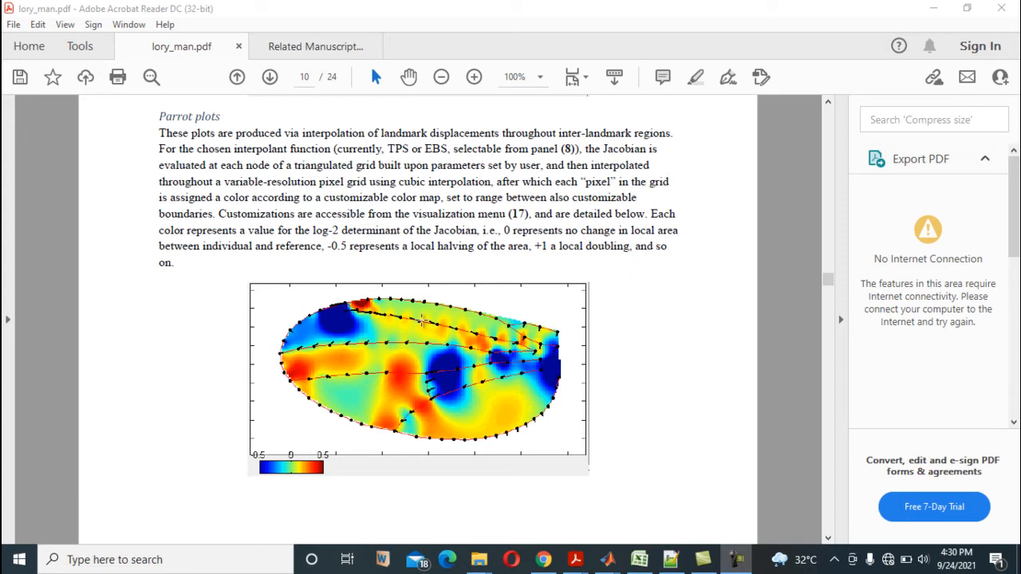
pyautogui.moveTo(324, 328)
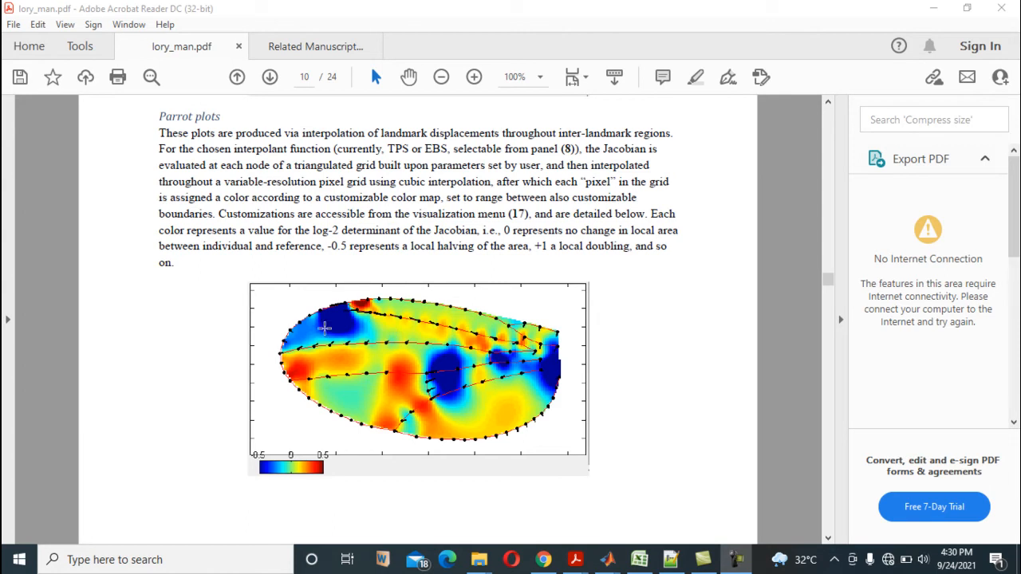
pyautogui.moveTo(452, 335)
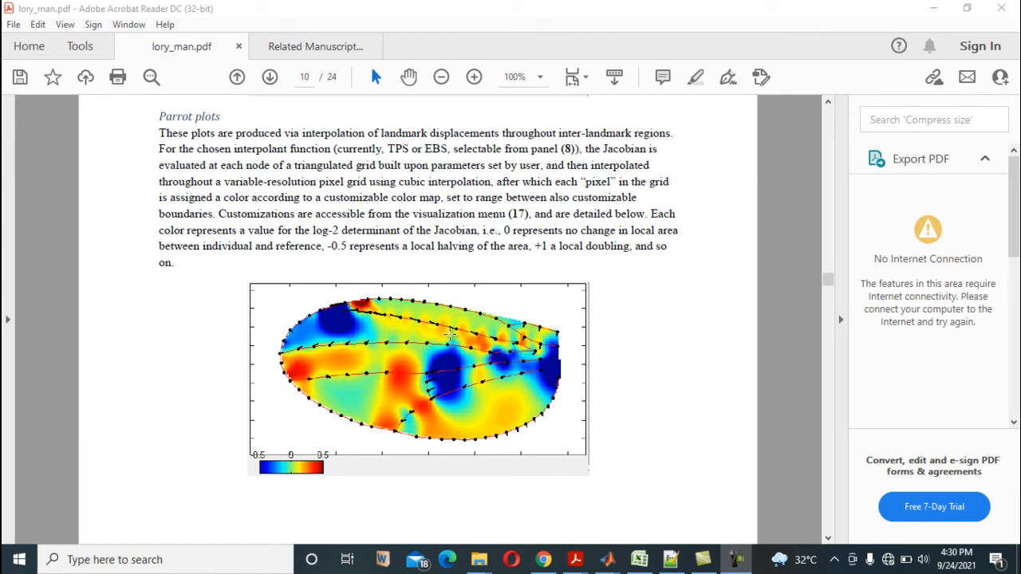
pyautogui.moveTo(469, 285)
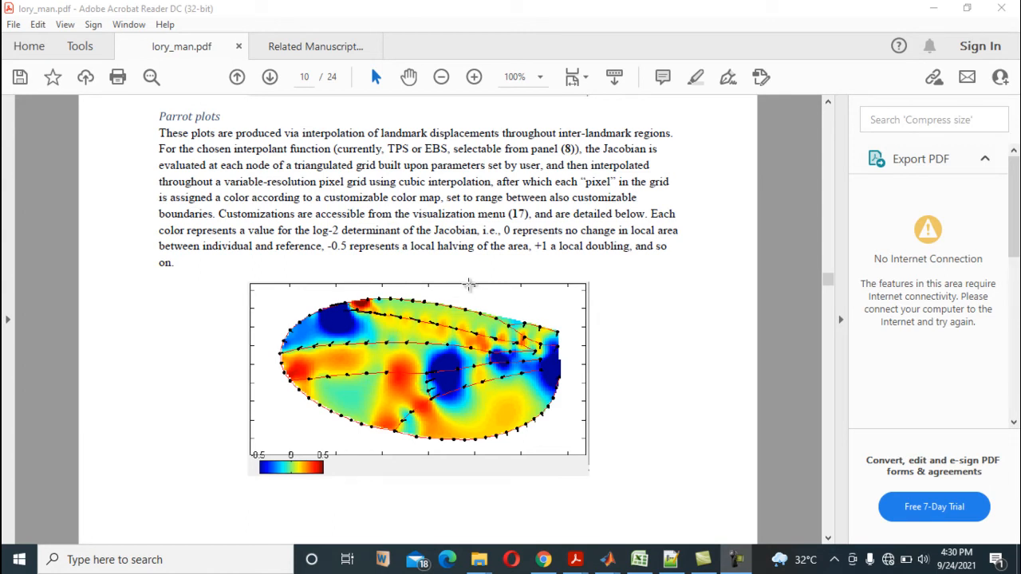
pyautogui.moveTo(419, 433)
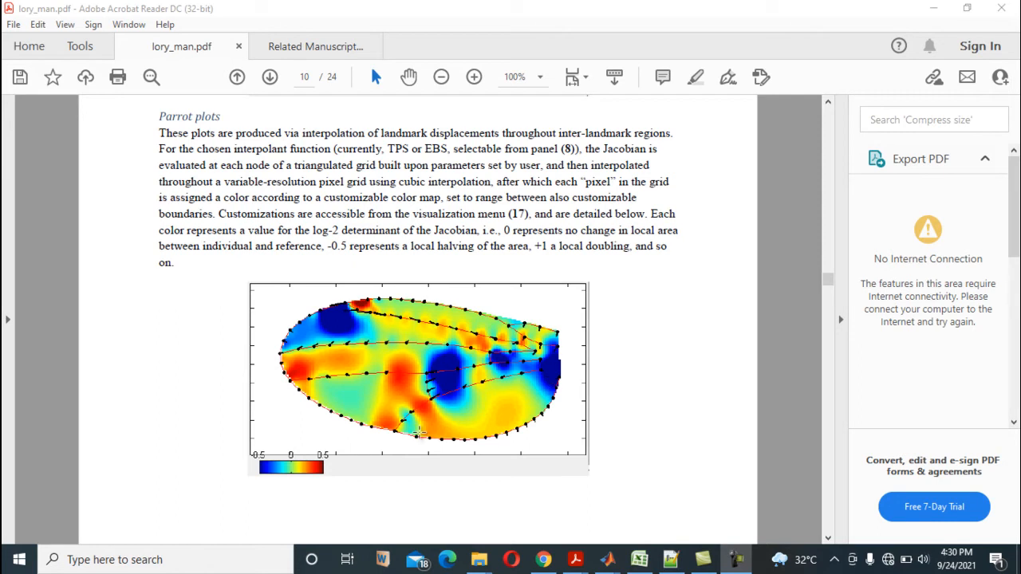
pyautogui.moveTo(424, 372)
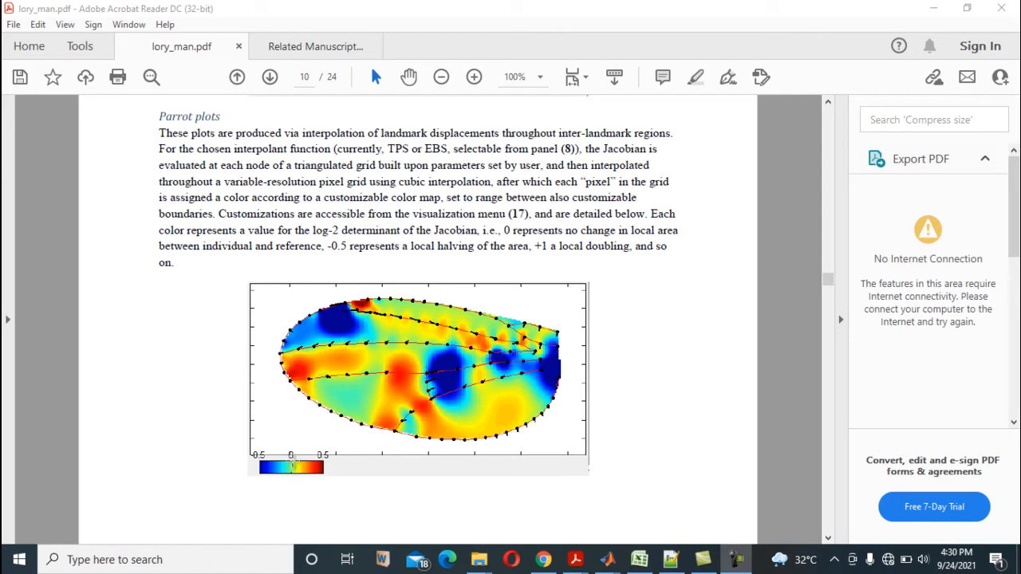
pyautogui.moveTo(289, 479)
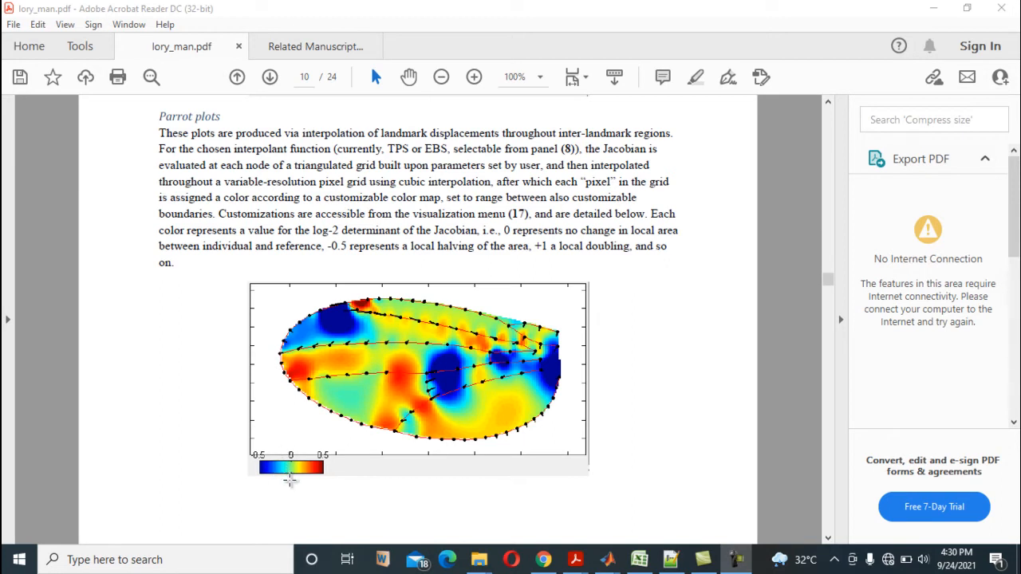
pyautogui.moveTo(371, 334)
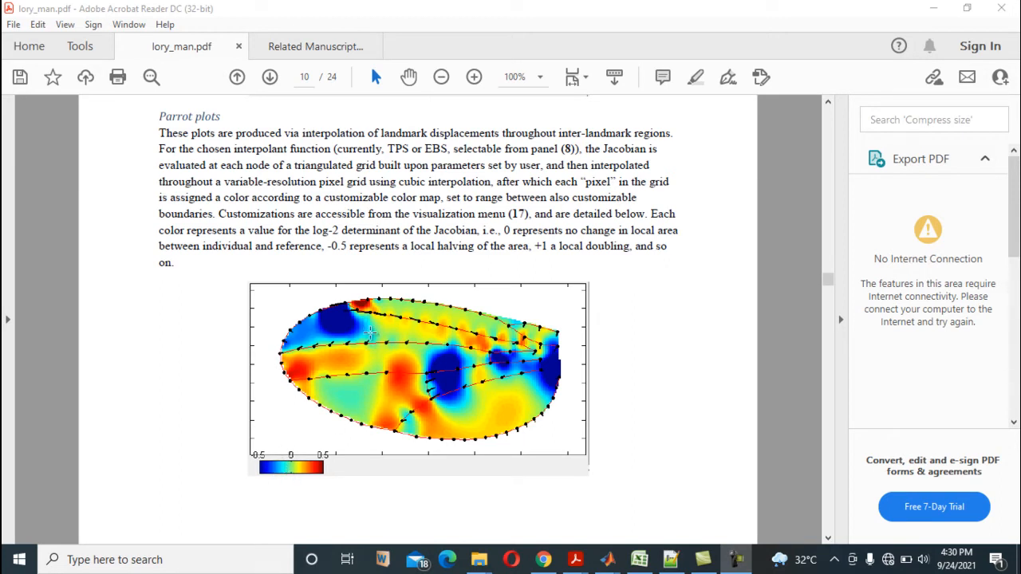
pyautogui.moveTo(245, 467)
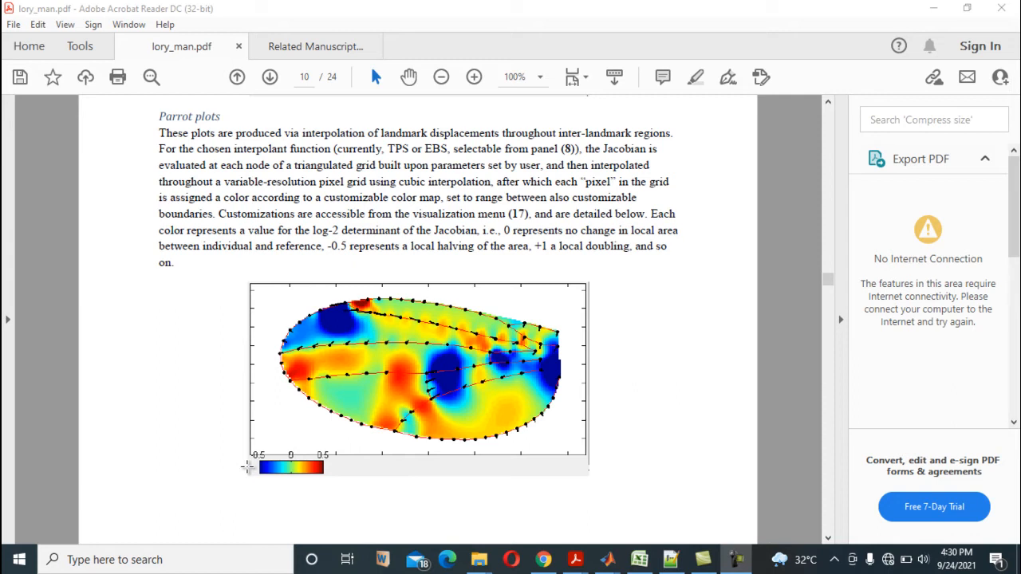
pyautogui.moveTo(476, 497)
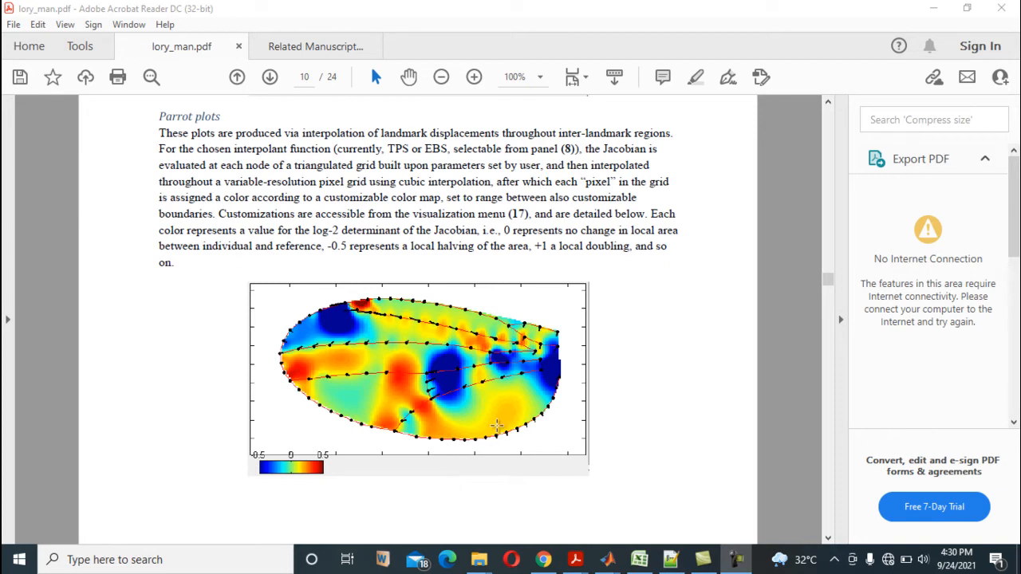
pyautogui.moveTo(493, 429)
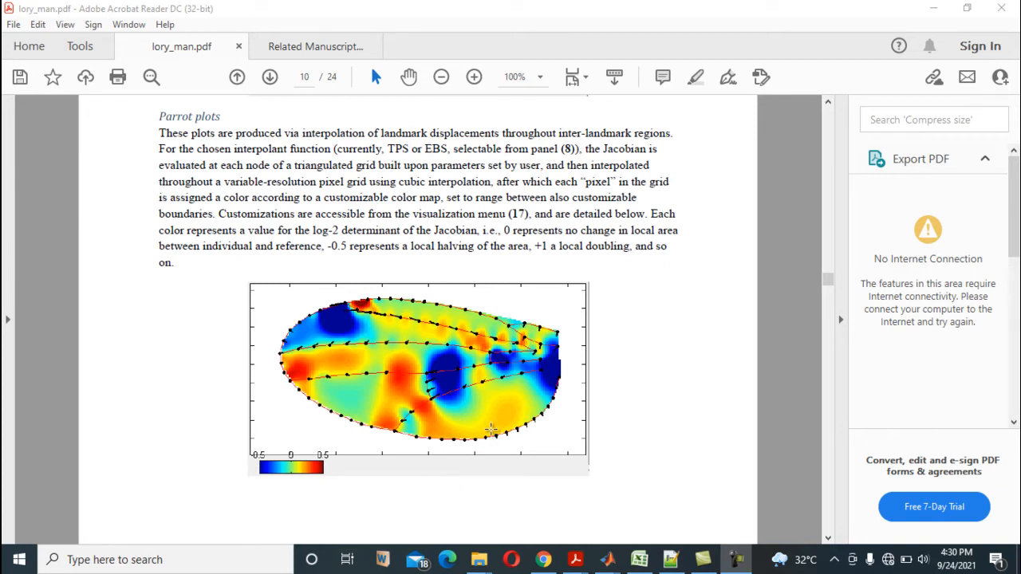
pyautogui.moveTo(397, 385)
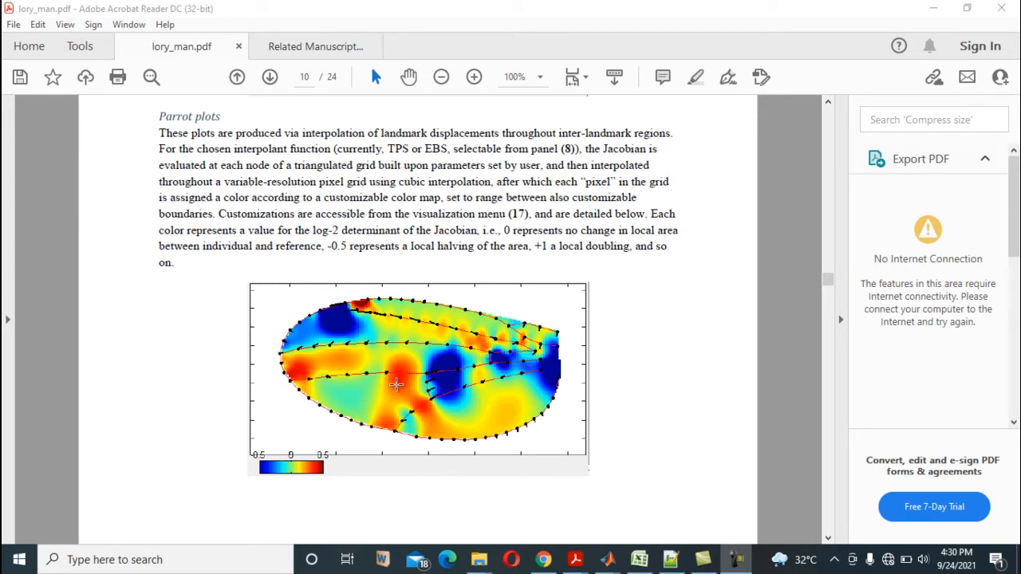
pyautogui.moveTo(396, 373)
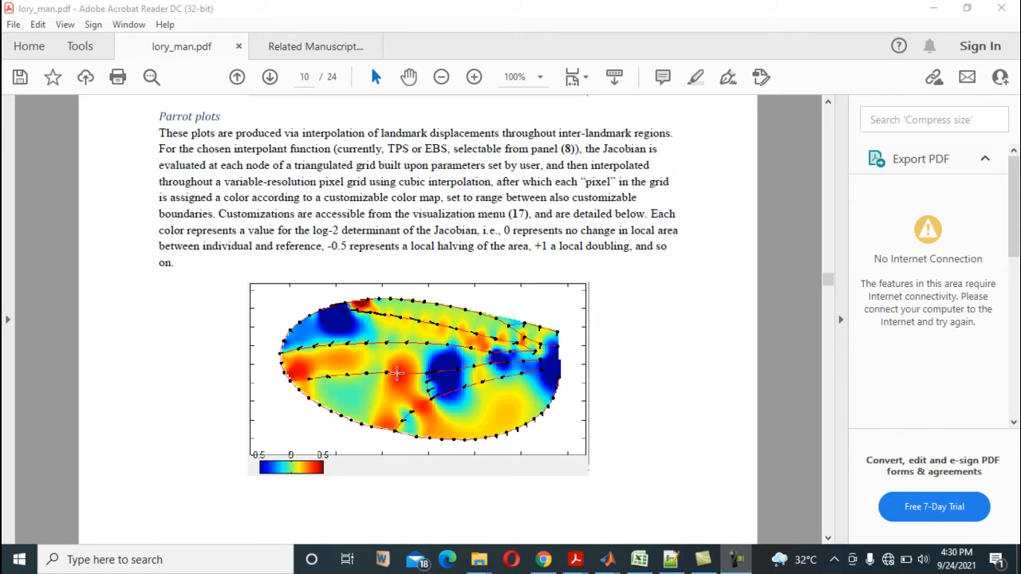
pyautogui.moveTo(308, 371)
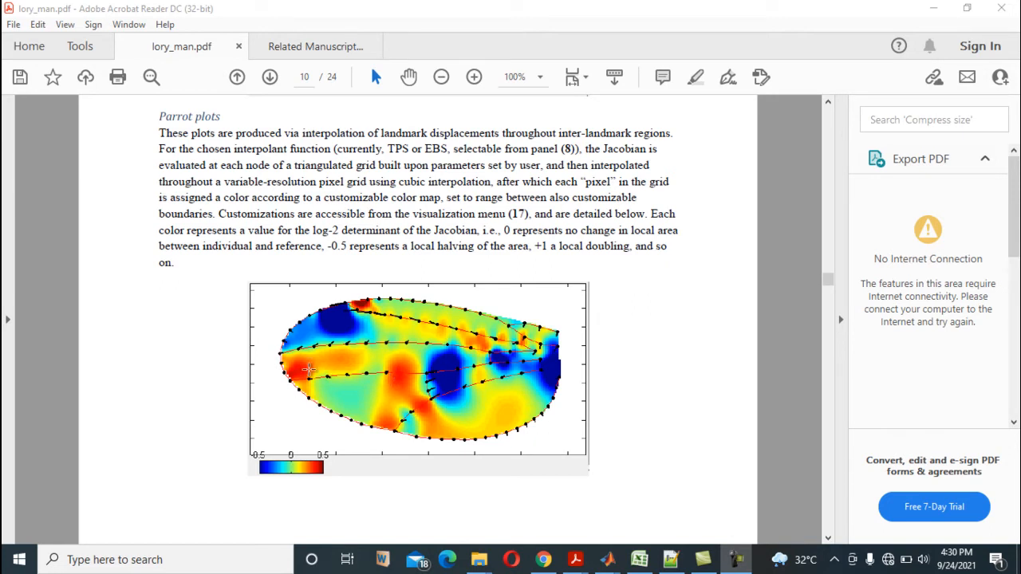
pyautogui.moveTo(419, 414)
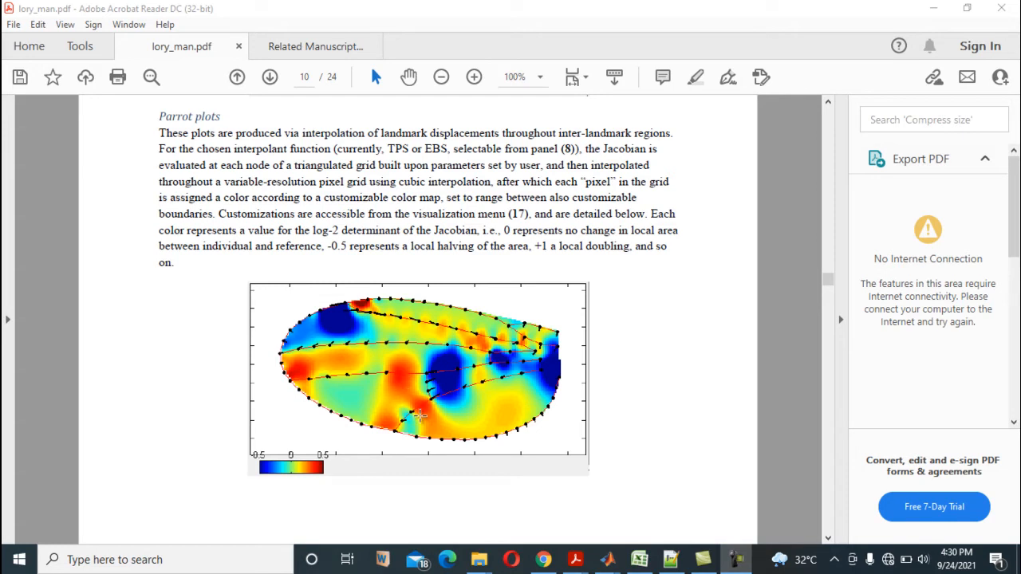
pyautogui.moveTo(411, 349)
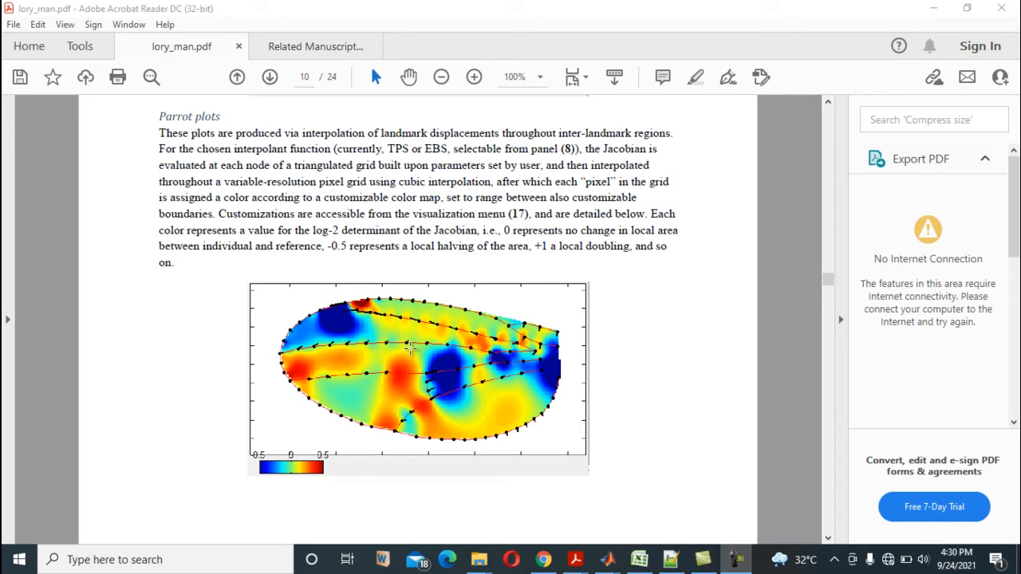
pyautogui.moveTo(403, 404)
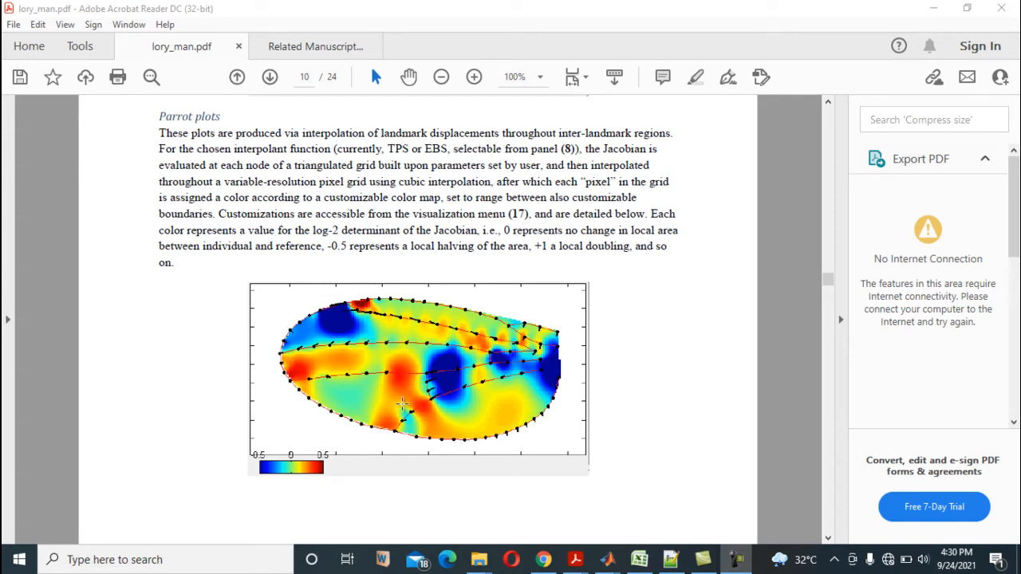
pyautogui.moveTo(410, 390)
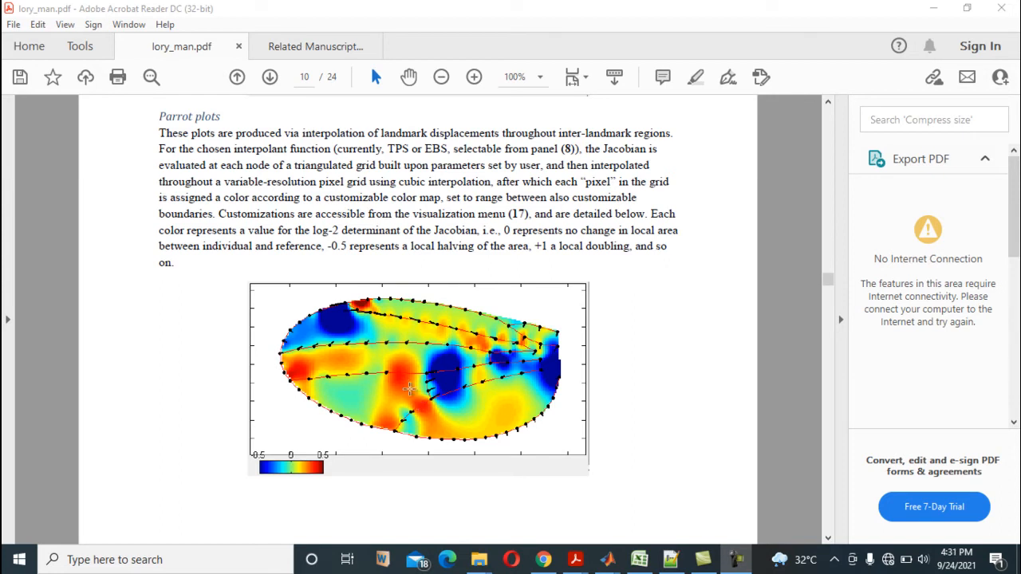
pyautogui.moveTo(411, 397)
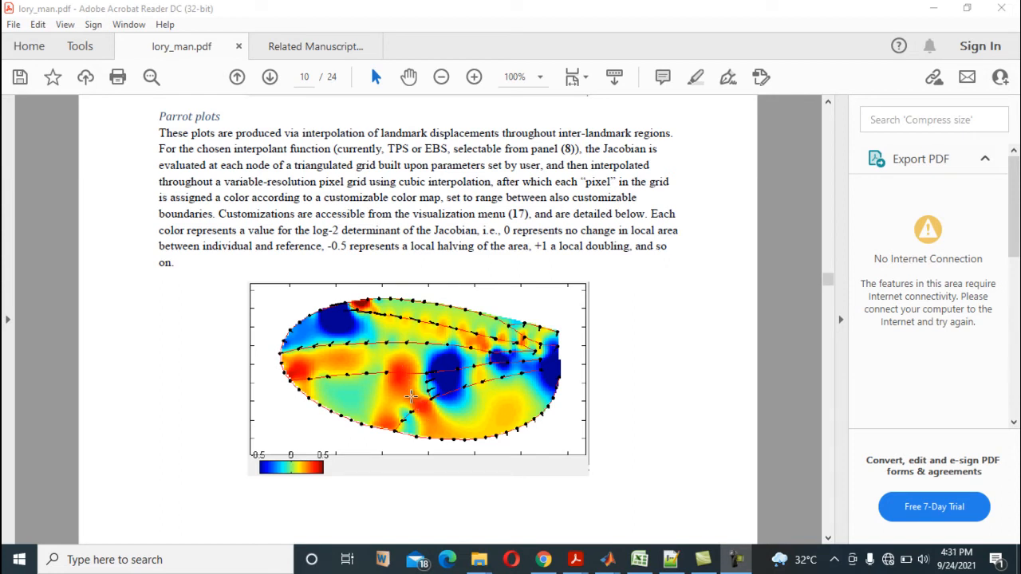
pyautogui.moveTo(407, 384)
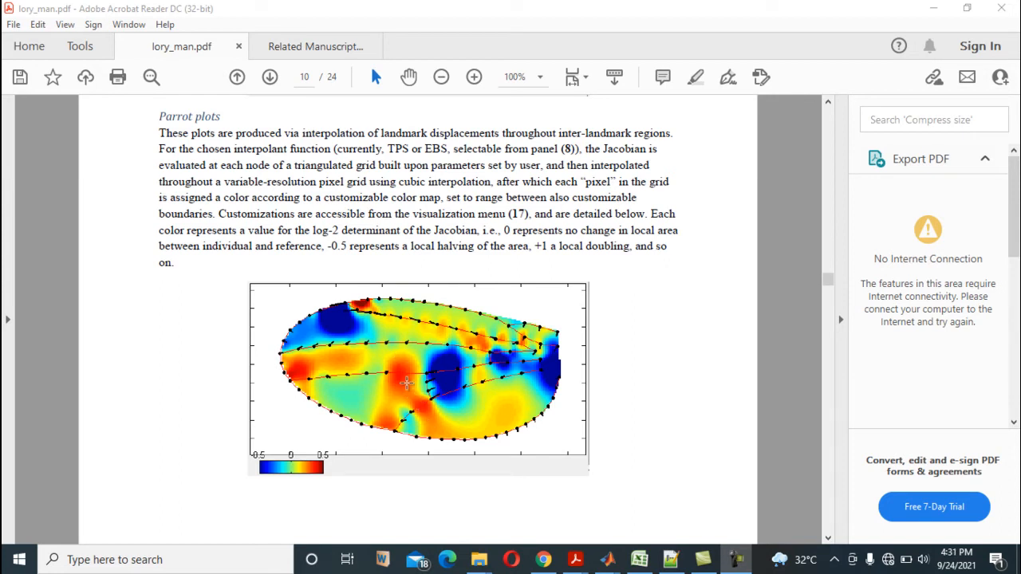
pyautogui.moveTo(413, 353)
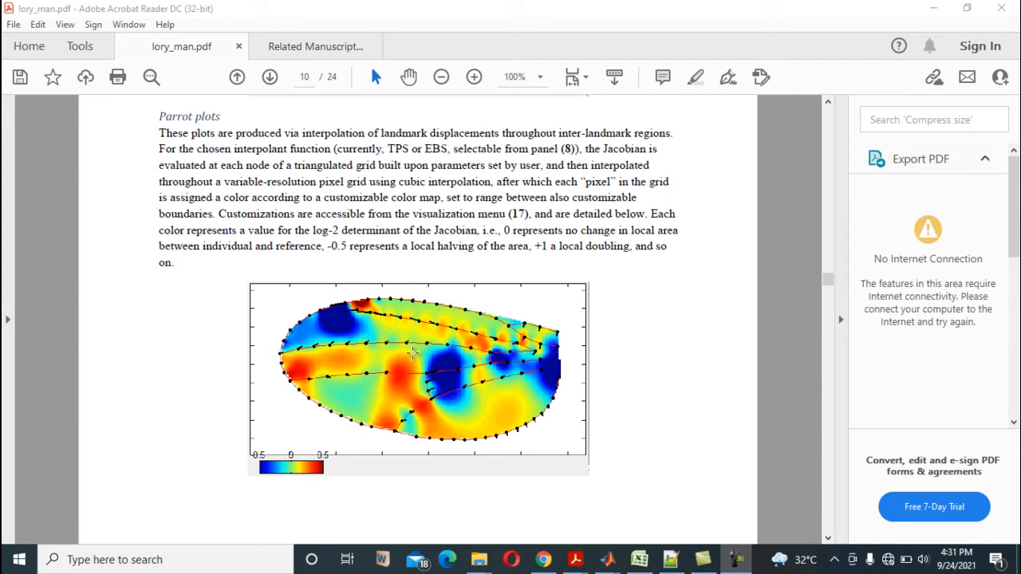
pyautogui.scroll(-3)
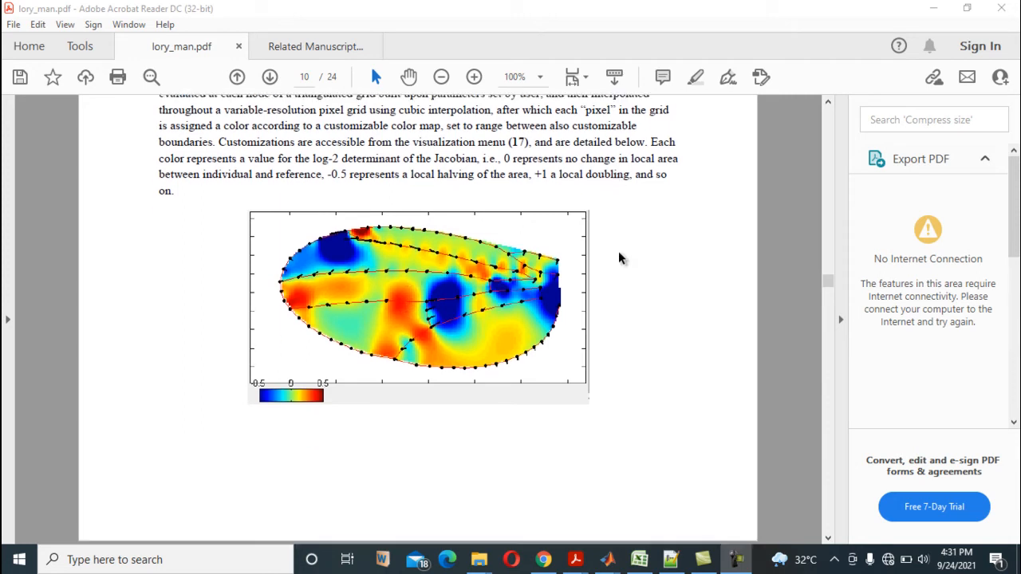
pyautogui.scroll(3)
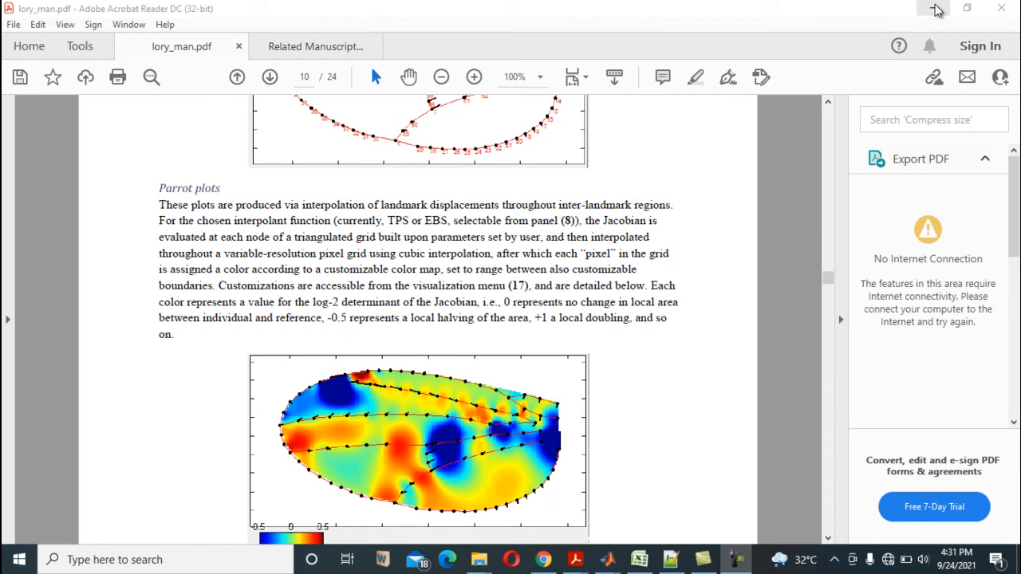
# Step: Minimize Acrobat Reader to reveal the desktop with Lory v1.0 running
pyautogui.click(936, 9)
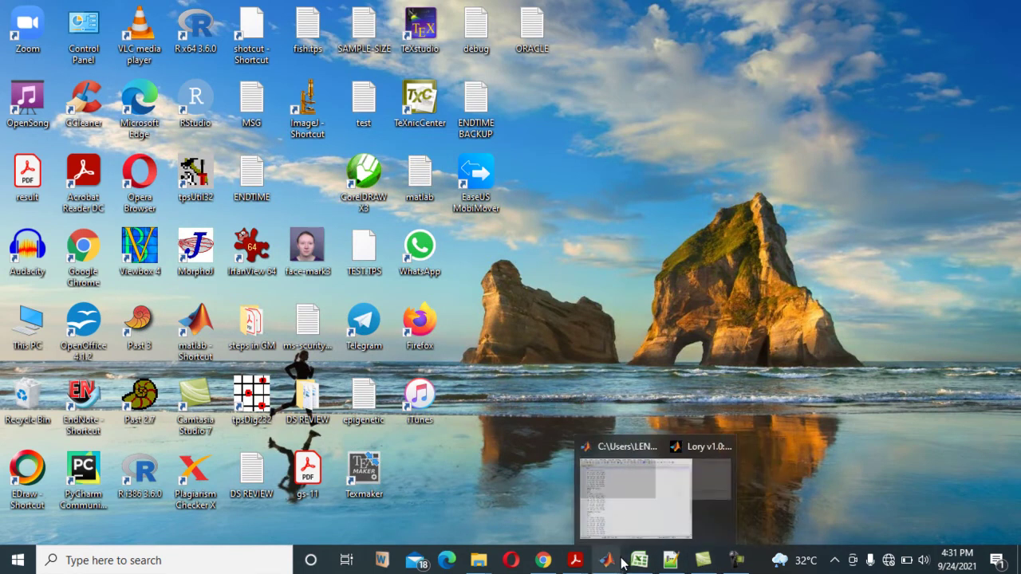
pyautogui.moveTo(606, 560)
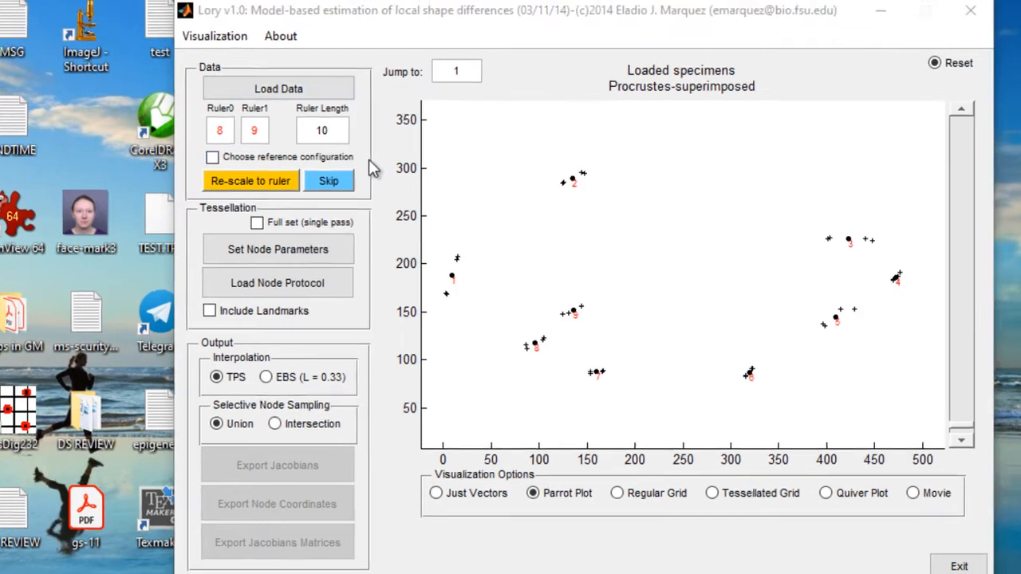
# Step: Load Drosophila_wing_example.dat from the Videos > LORI folder into Lory
pyautogui.click(279, 87)
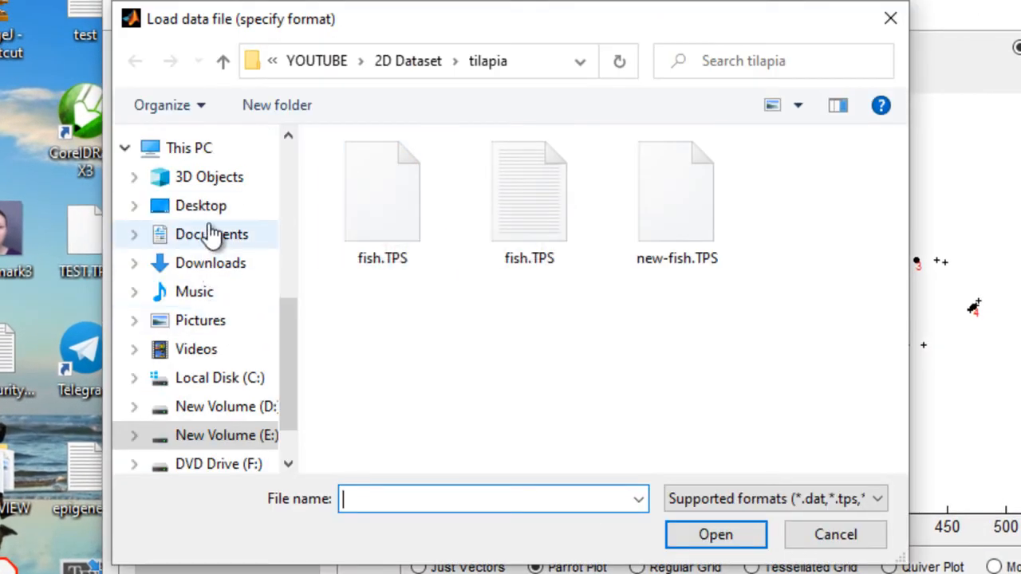
pyautogui.moveTo(242, 320)
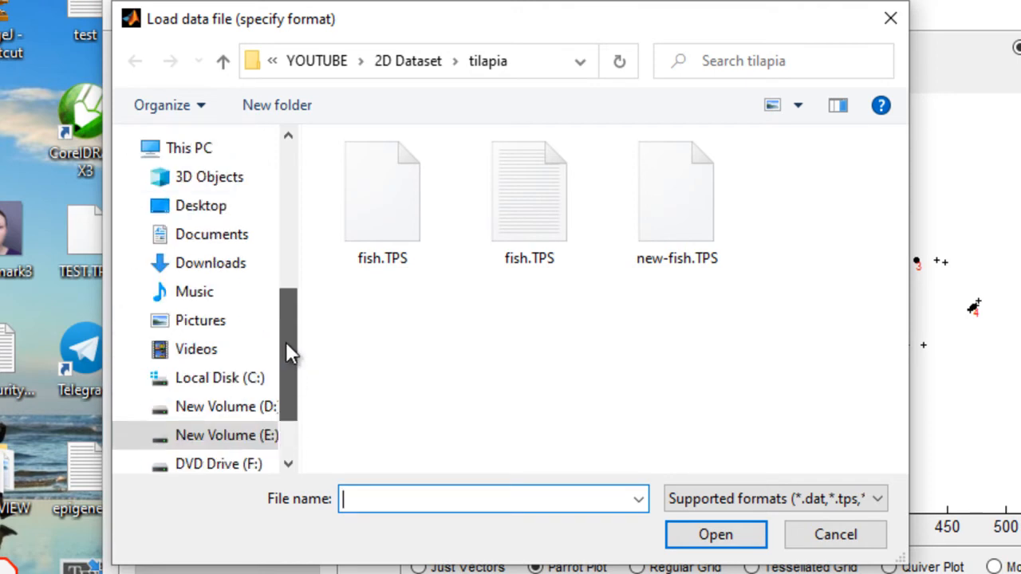
pyautogui.click(197, 349)
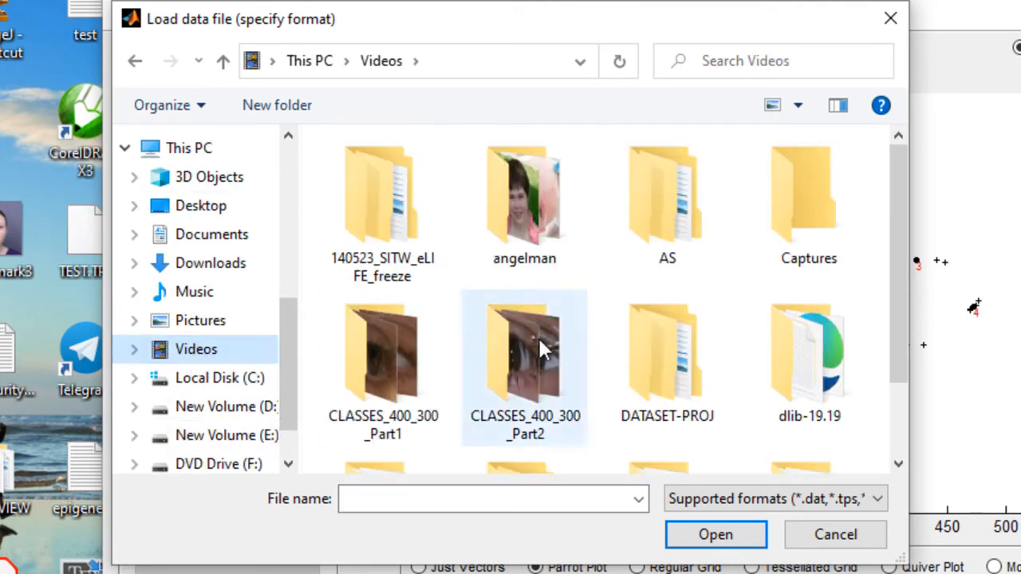
pyautogui.scroll(-3)
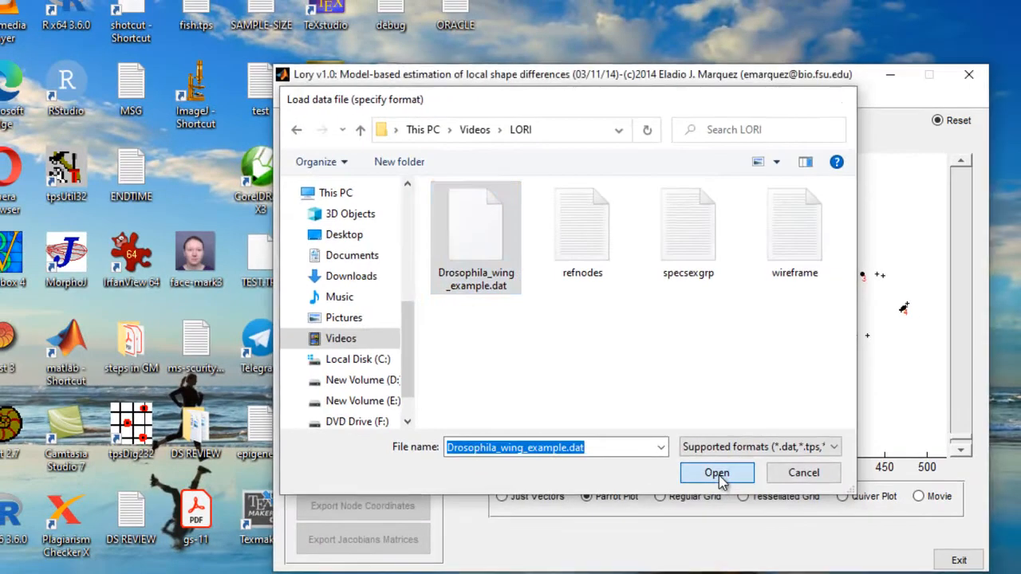
pyautogui.click(716, 473)
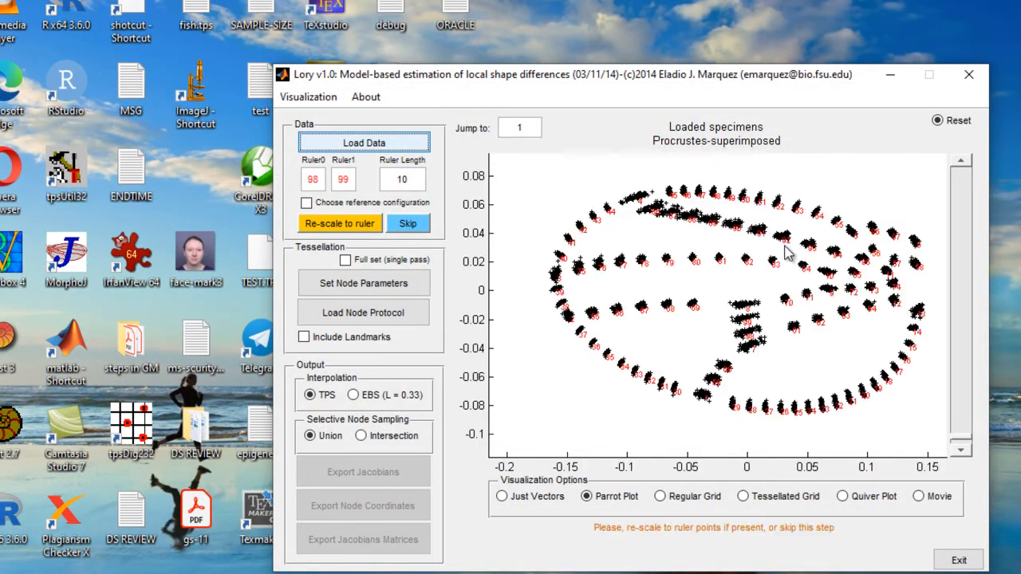
pyautogui.moveTo(802, 236)
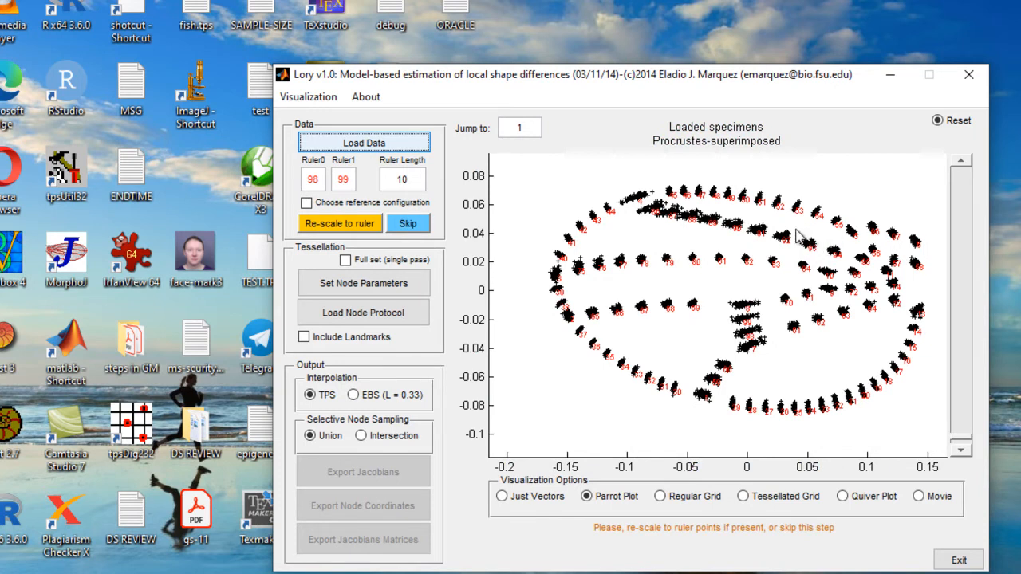
pyautogui.moveTo(855, 87)
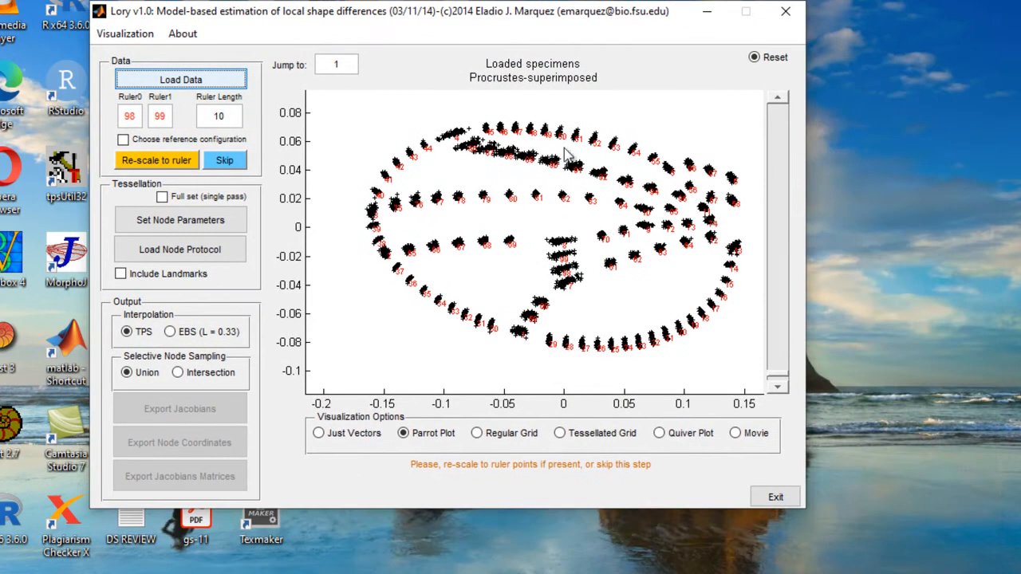
pyautogui.moveTo(438, 208)
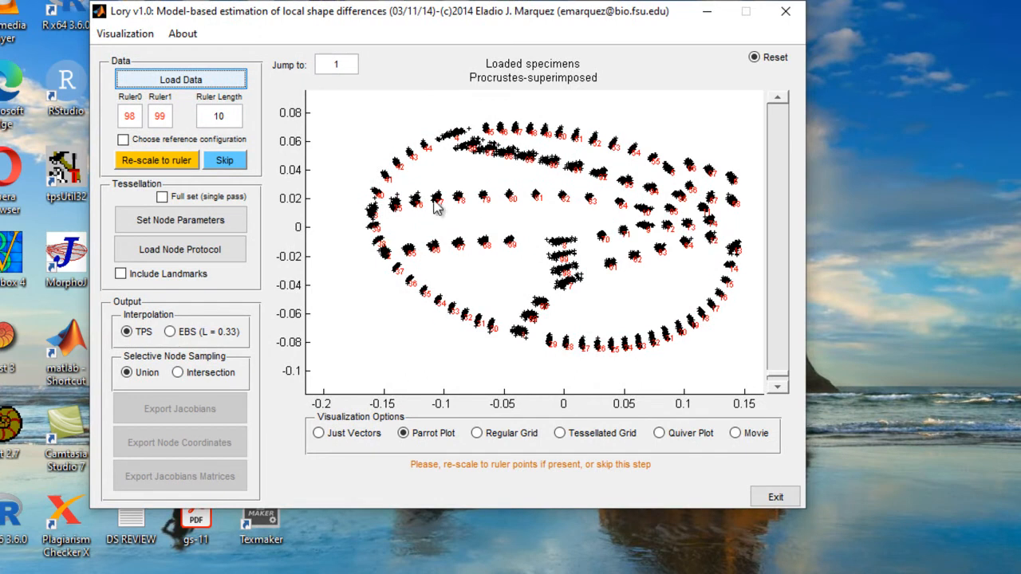
pyautogui.moveTo(404, 433)
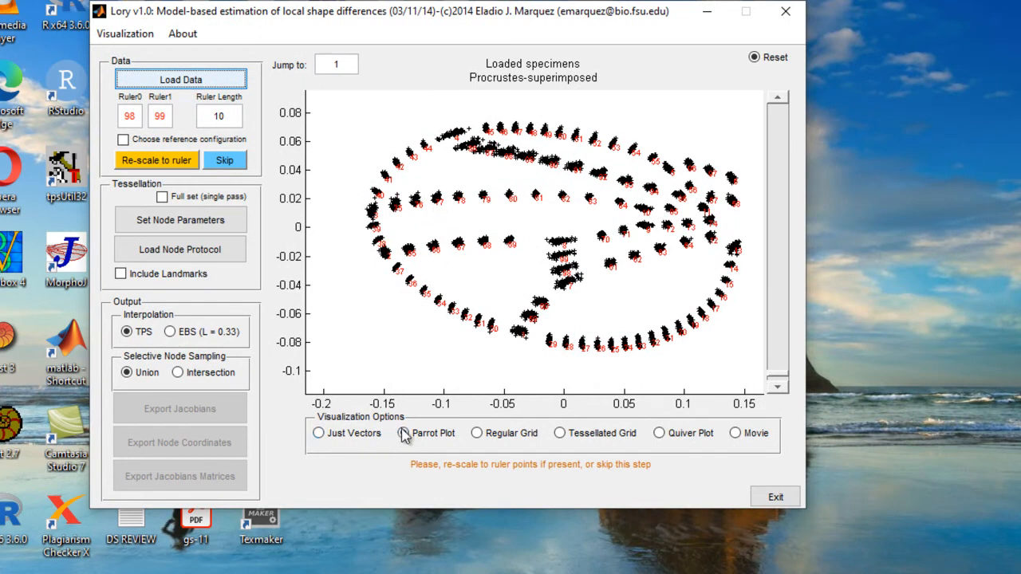
# Step: Choose the Just Vectors display and skip re-scaling to ruler points
pyautogui.click(319, 433)
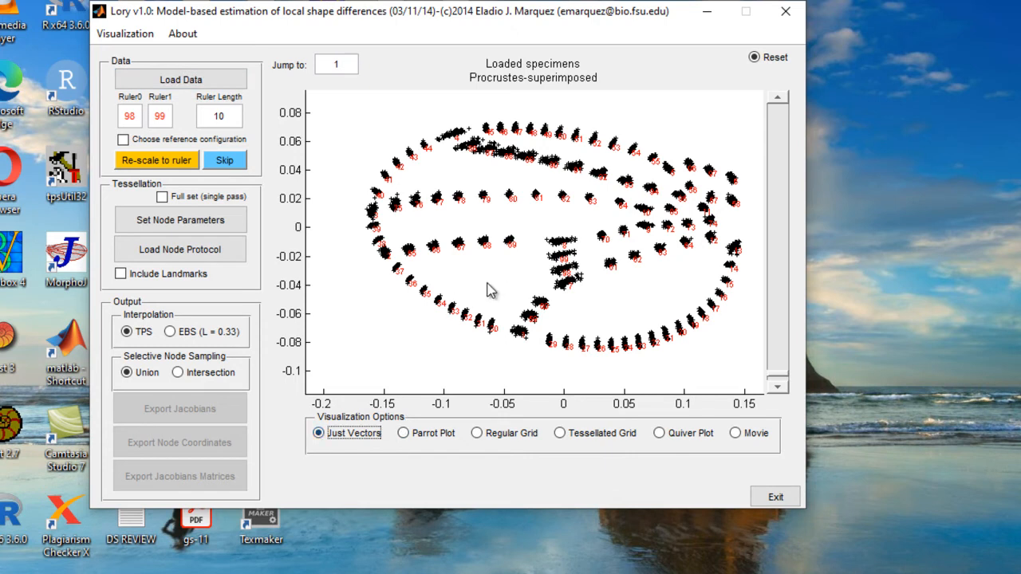
pyautogui.click(404, 433)
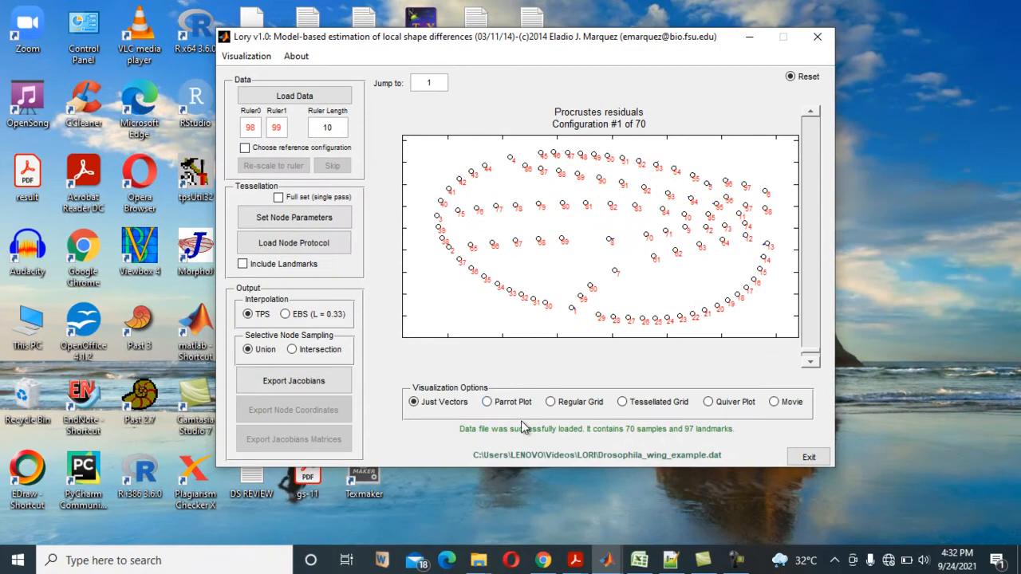
# Step: Switch configuration 1 of 70 to the TPS Parrot Plot visualization
pyautogui.click(486, 401)
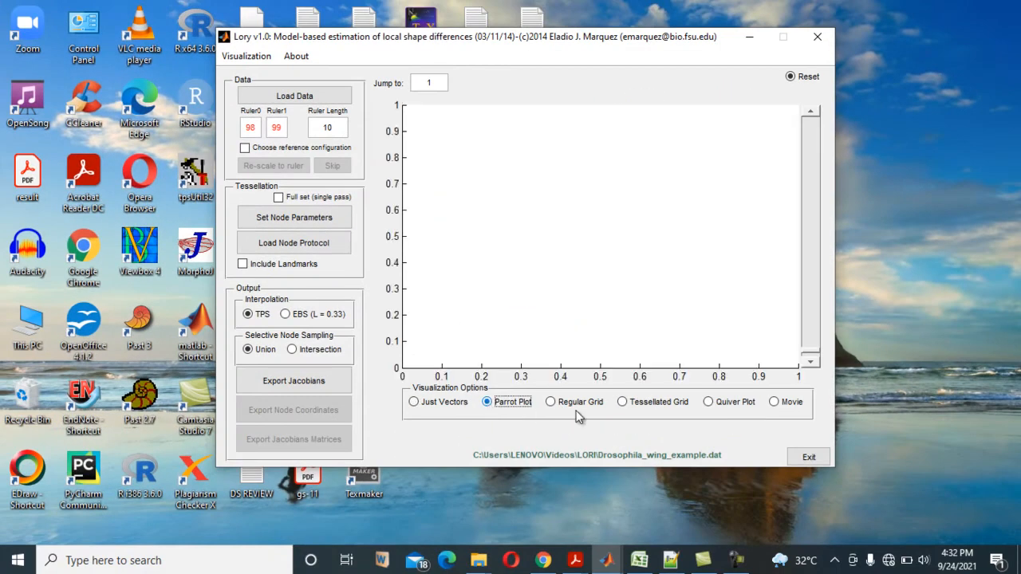
pyautogui.click(486, 401)
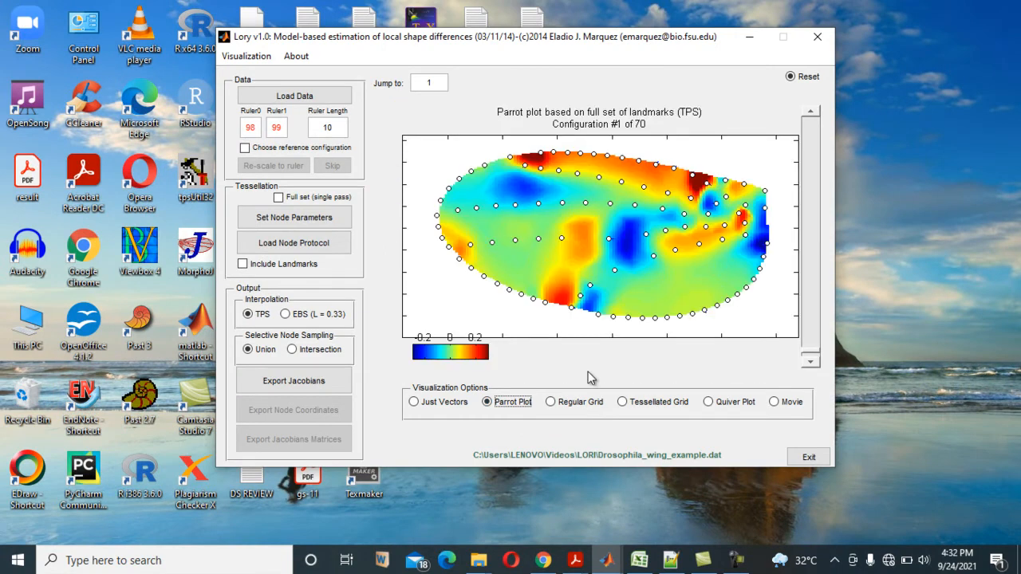
pyautogui.moveTo(550, 204)
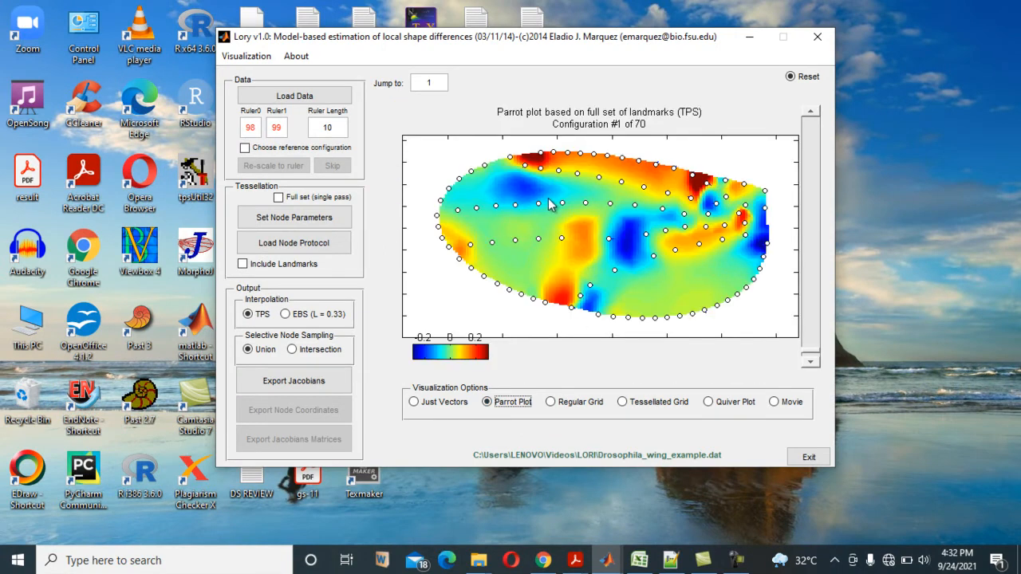
pyautogui.moveTo(549, 174)
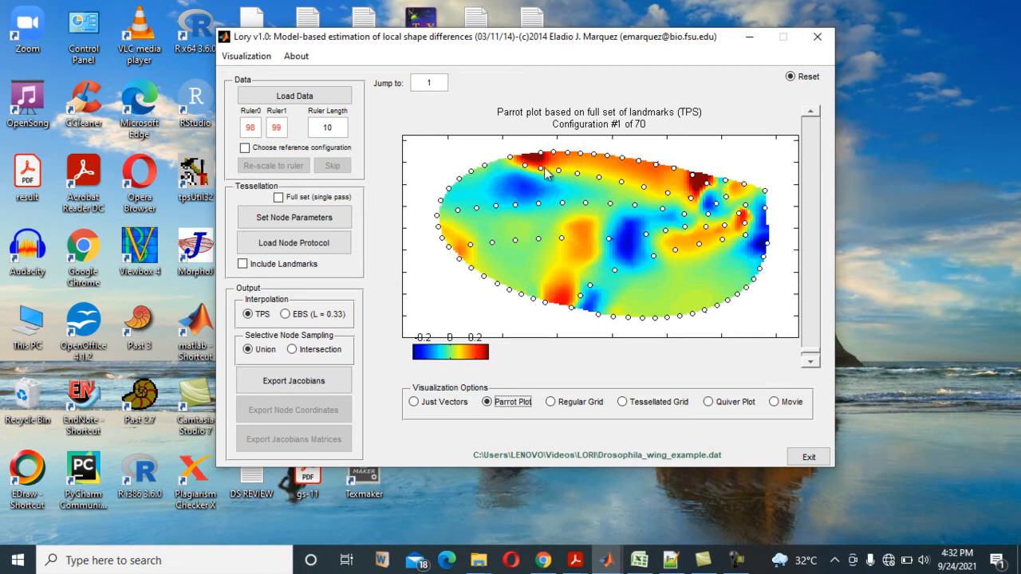
pyautogui.moveTo(613, 291)
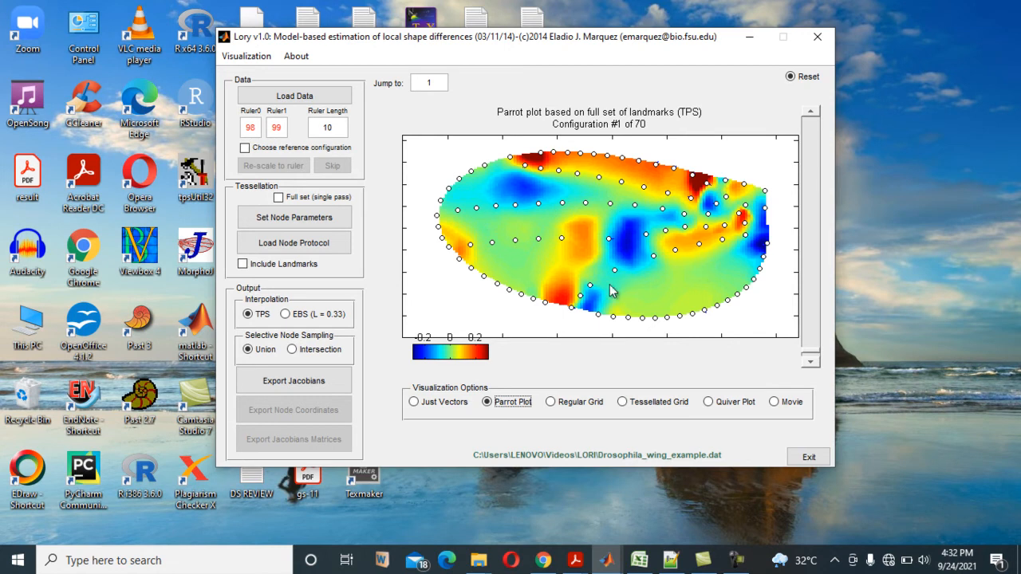
pyautogui.moveTo(421, 356)
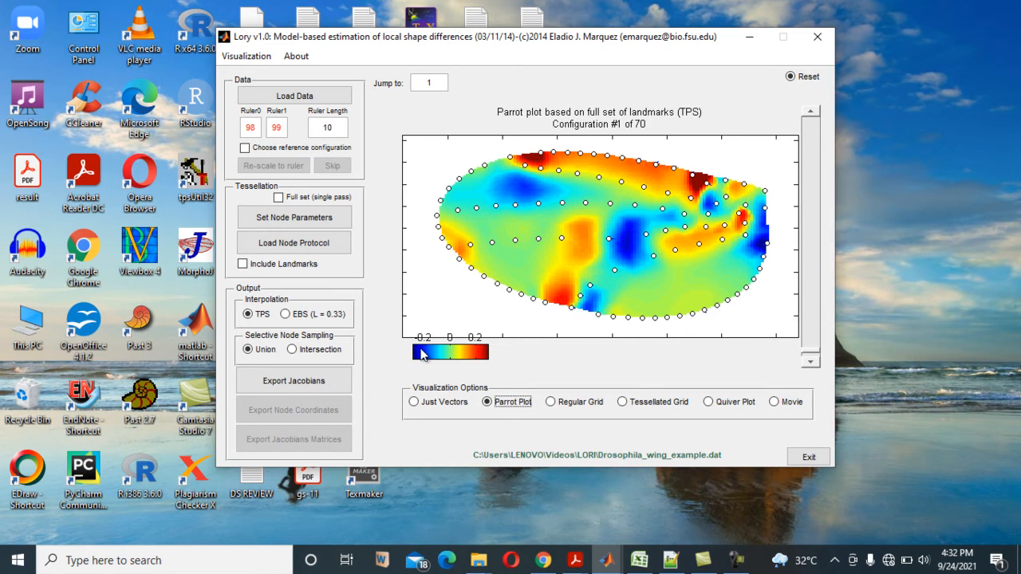
pyautogui.moveTo(484, 352)
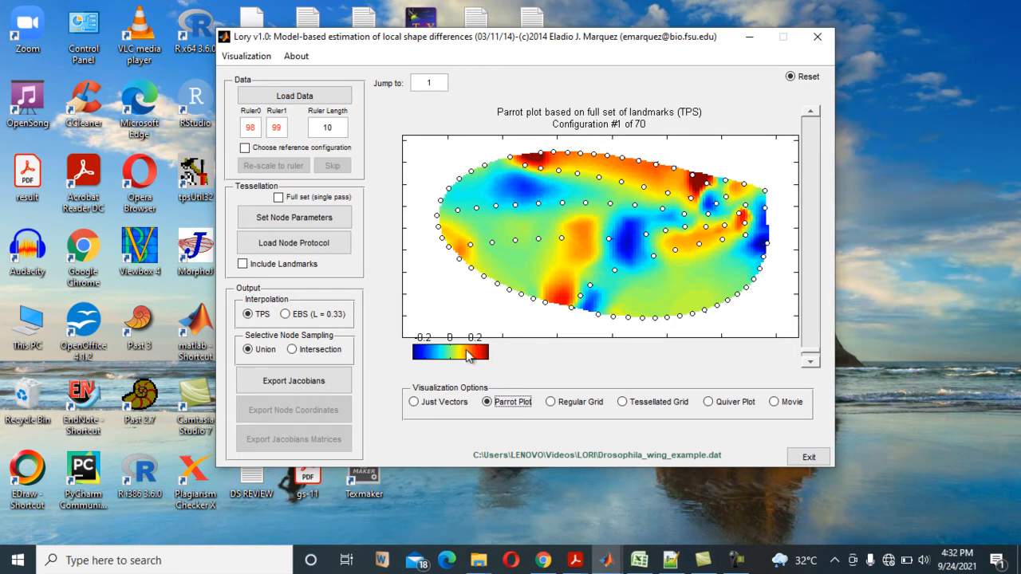
pyautogui.moveTo(551, 357)
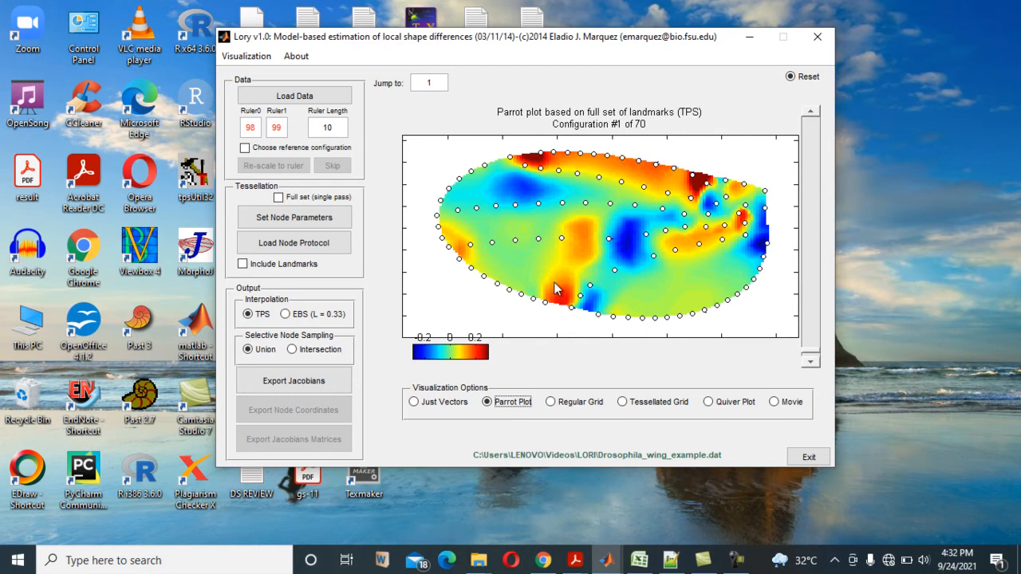
pyautogui.moveTo(560, 162)
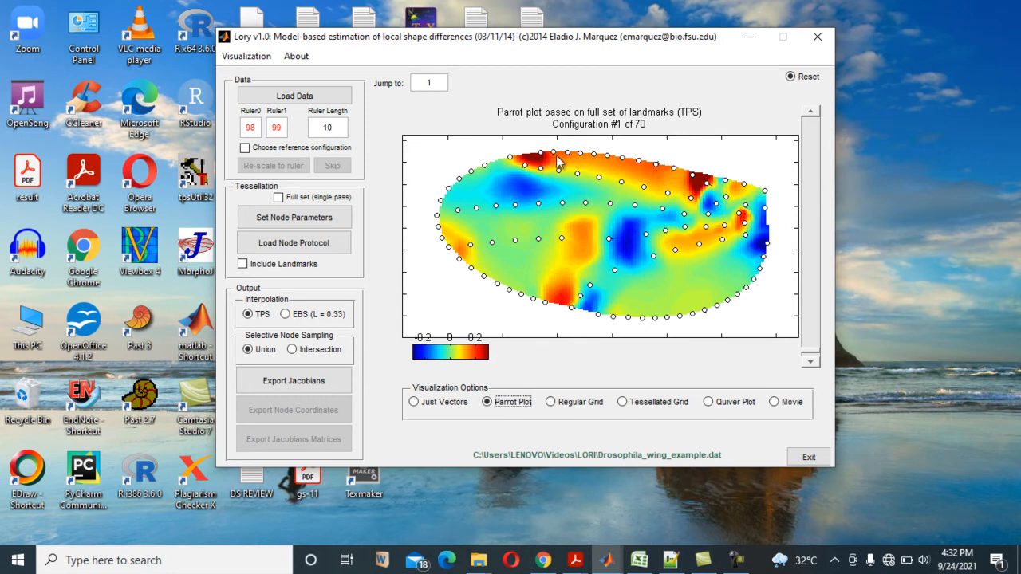
pyautogui.moveTo(694, 188)
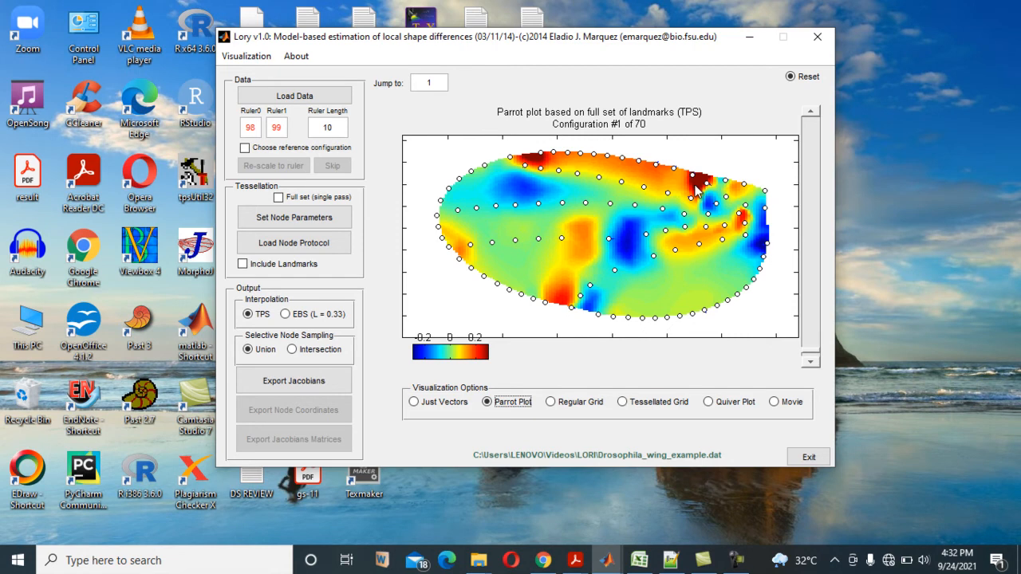
pyautogui.moveTo(532, 165)
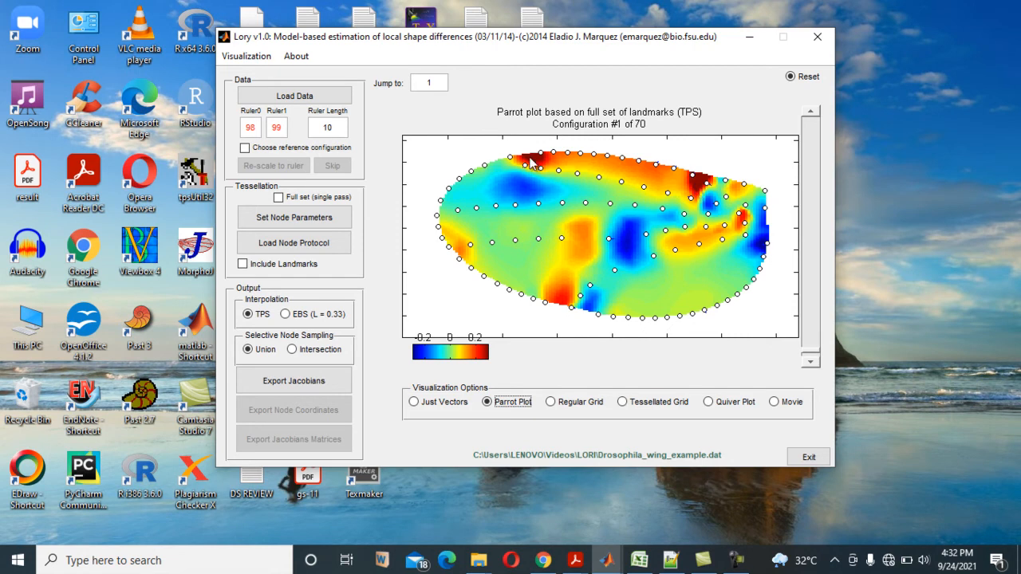
pyautogui.moveTo(742, 223)
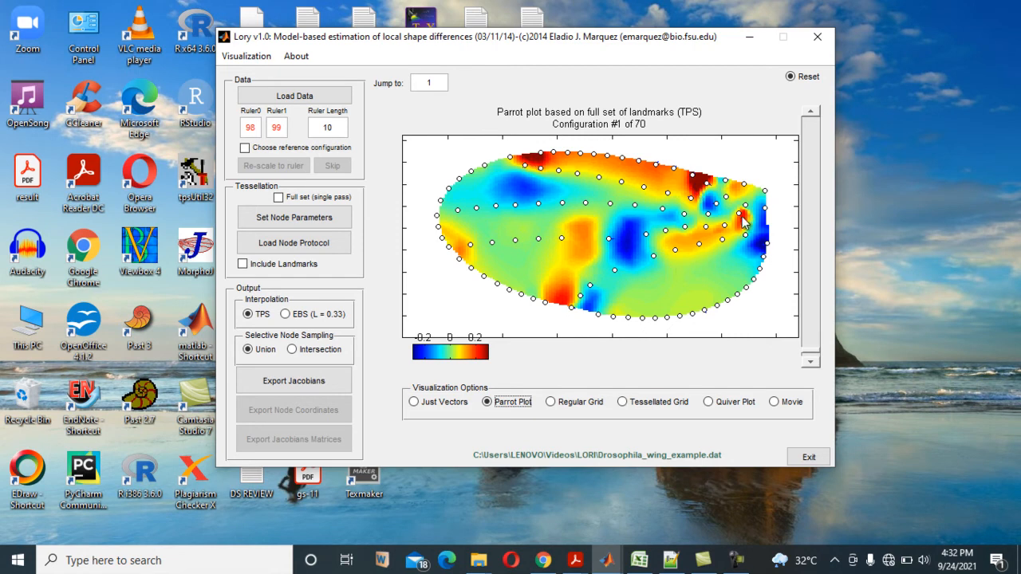
pyautogui.moveTo(550, 301)
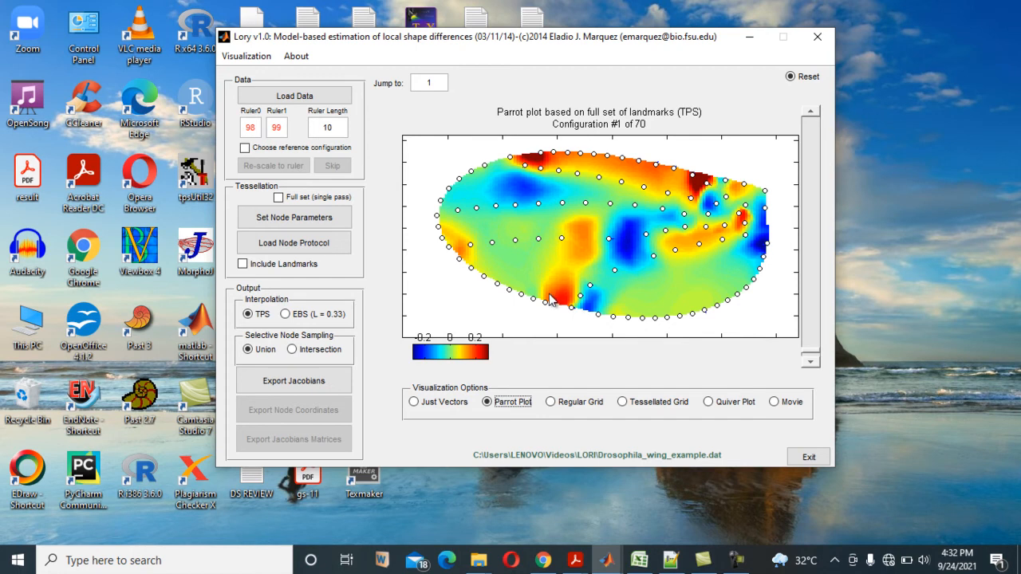
pyautogui.moveTo(504, 253)
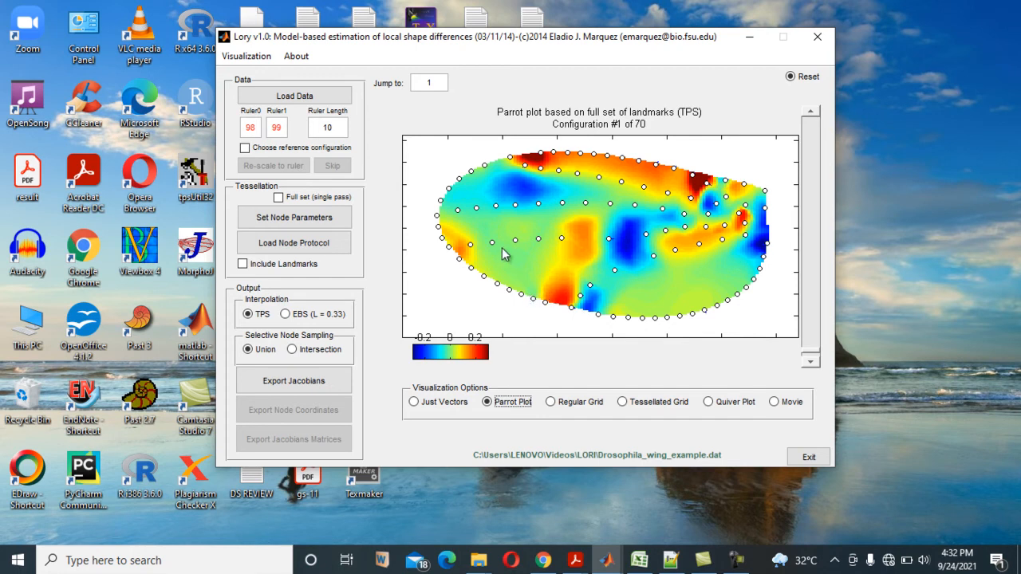
pyautogui.moveTo(495, 196)
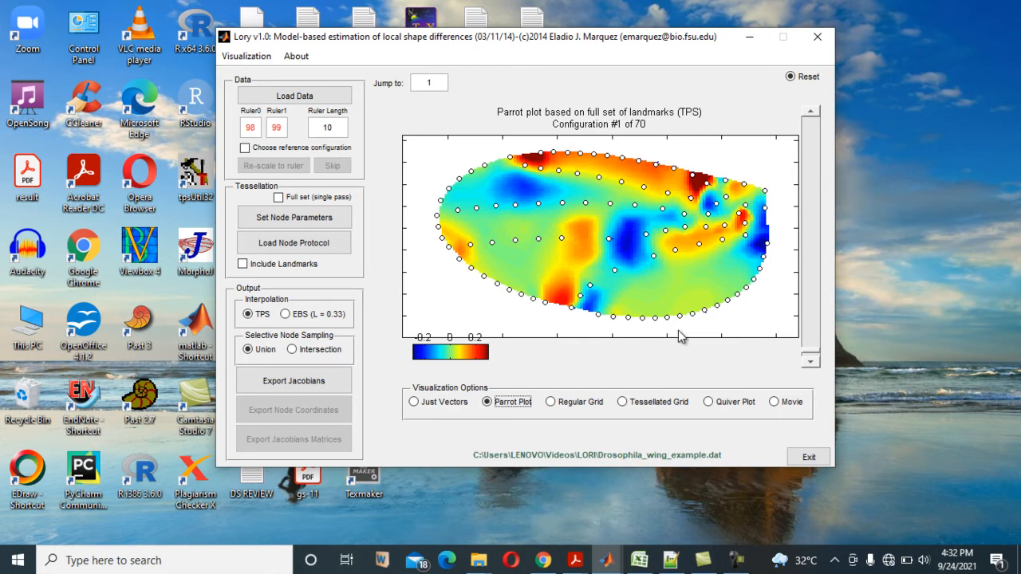
pyautogui.moveTo(519, 245)
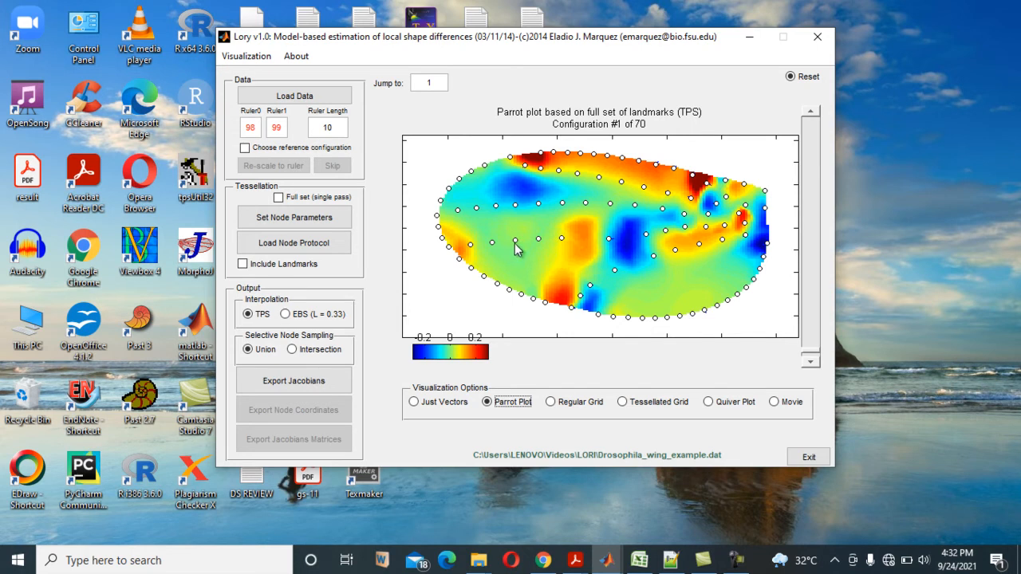
pyautogui.moveTo(477, 273)
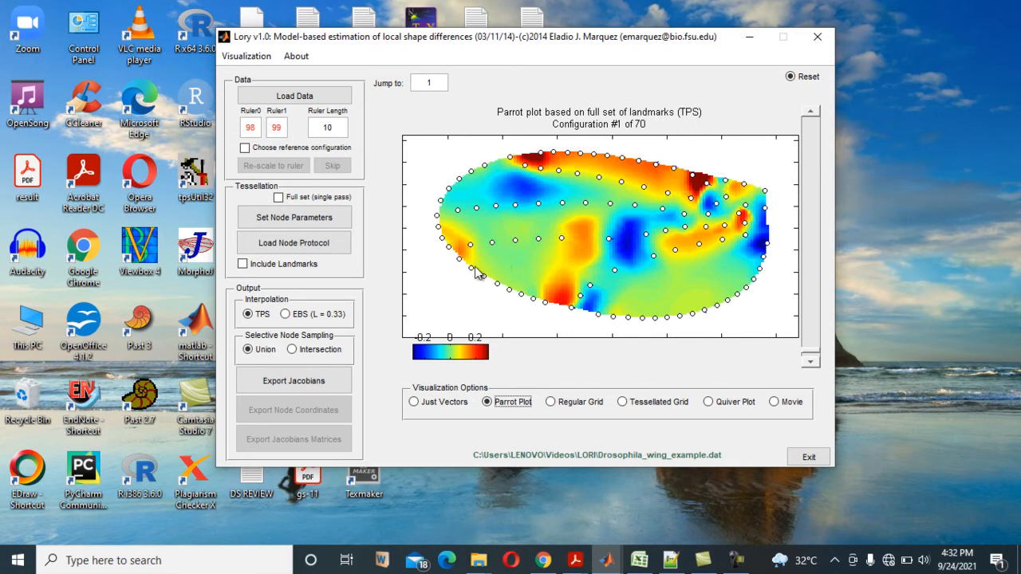
pyautogui.click(285, 314)
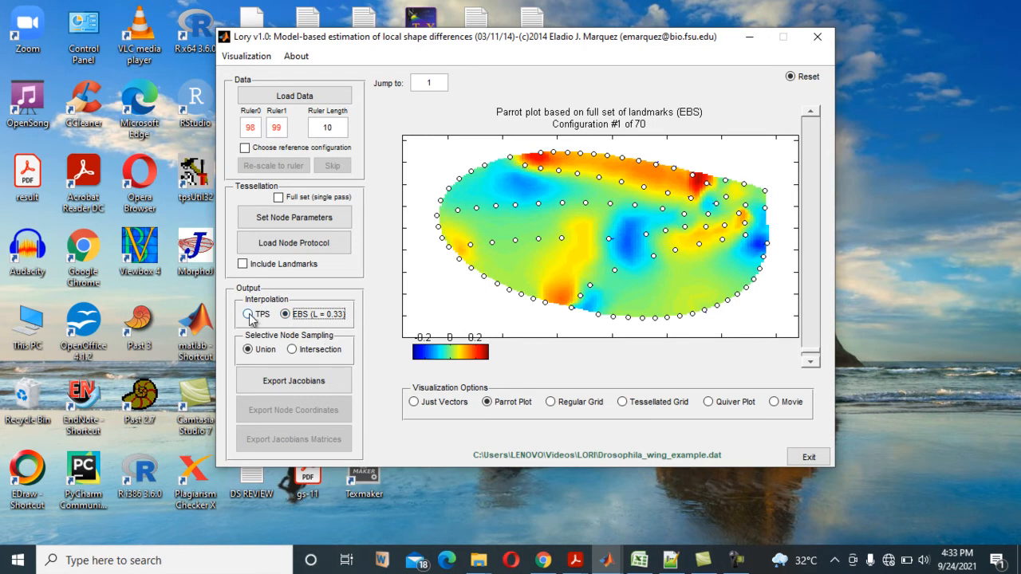
pyautogui.click(248, 314)
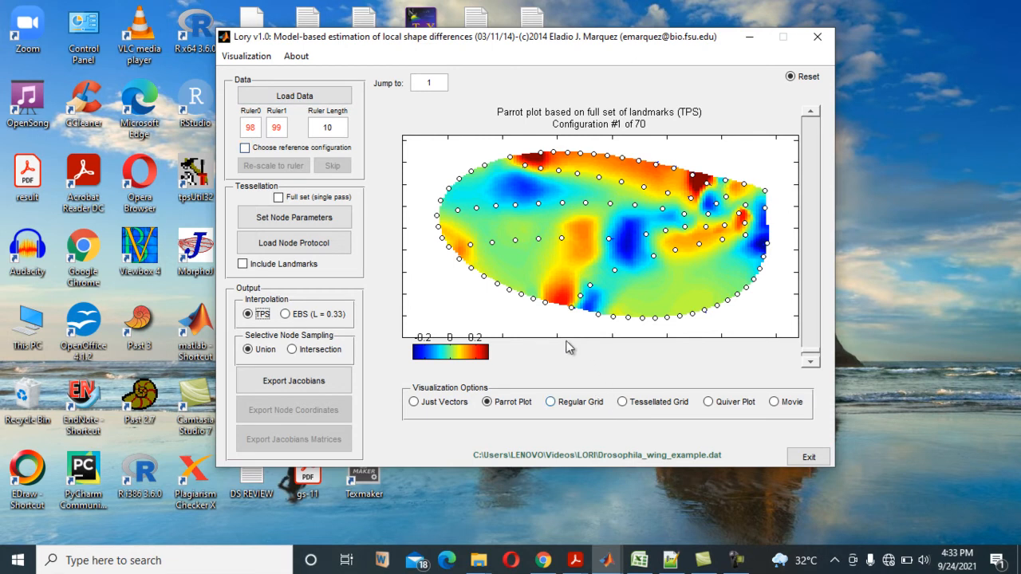
pyautogui.moveTo(425, 258)
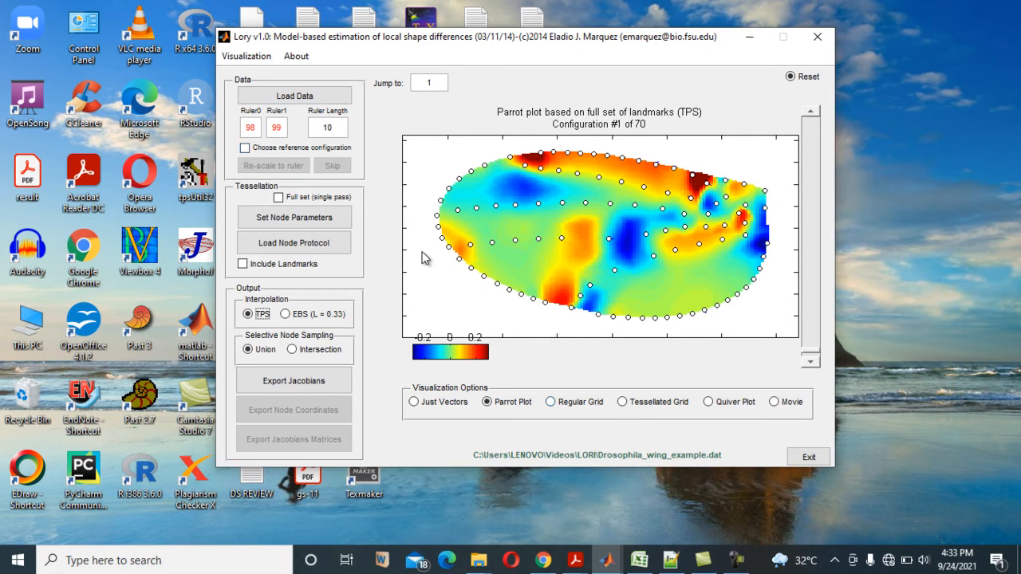
pyautogui.moveTo(664, 455)
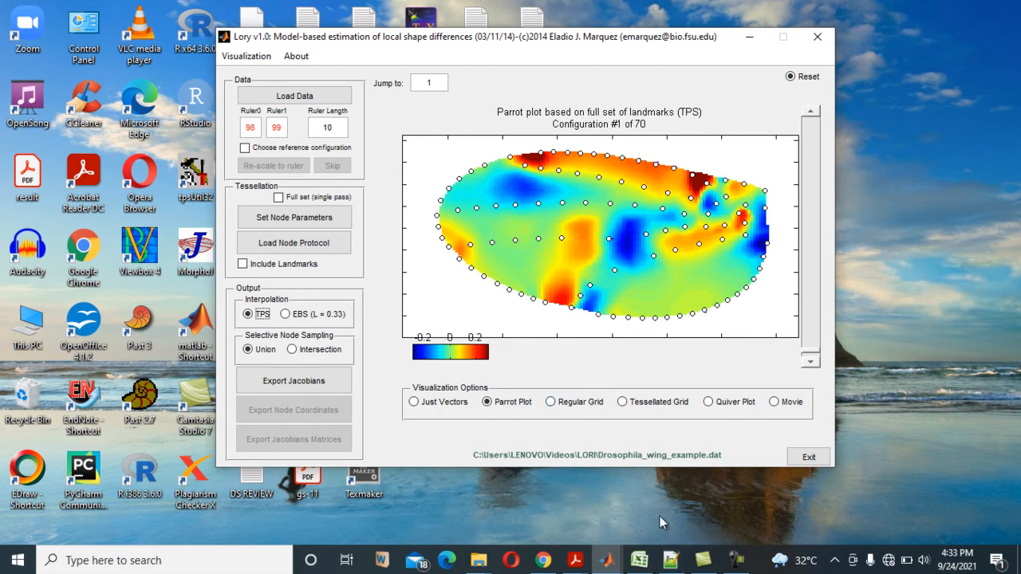
pyautogui.moveTo(659, 532)
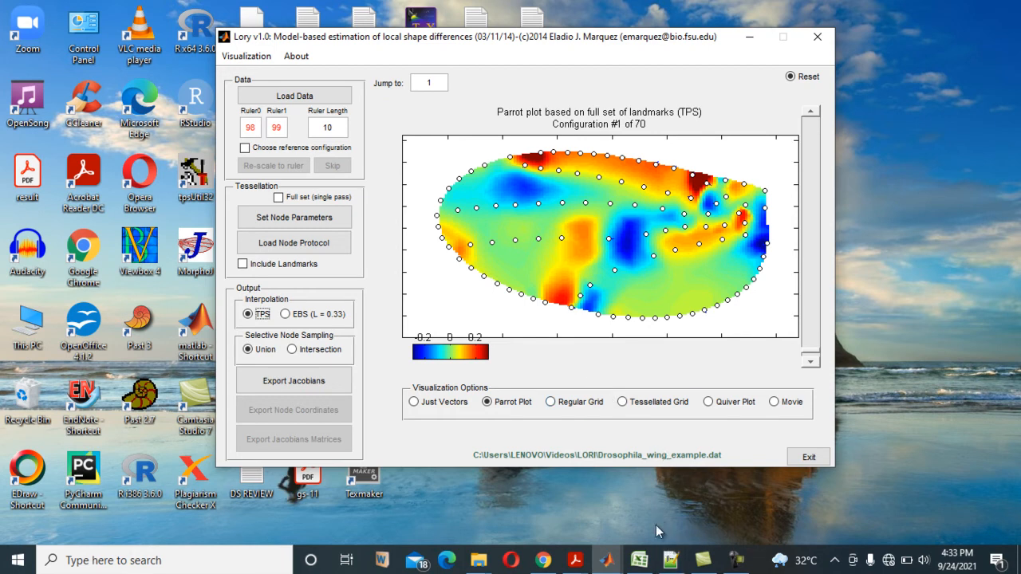
pyautogui.moveTo(706, 533)
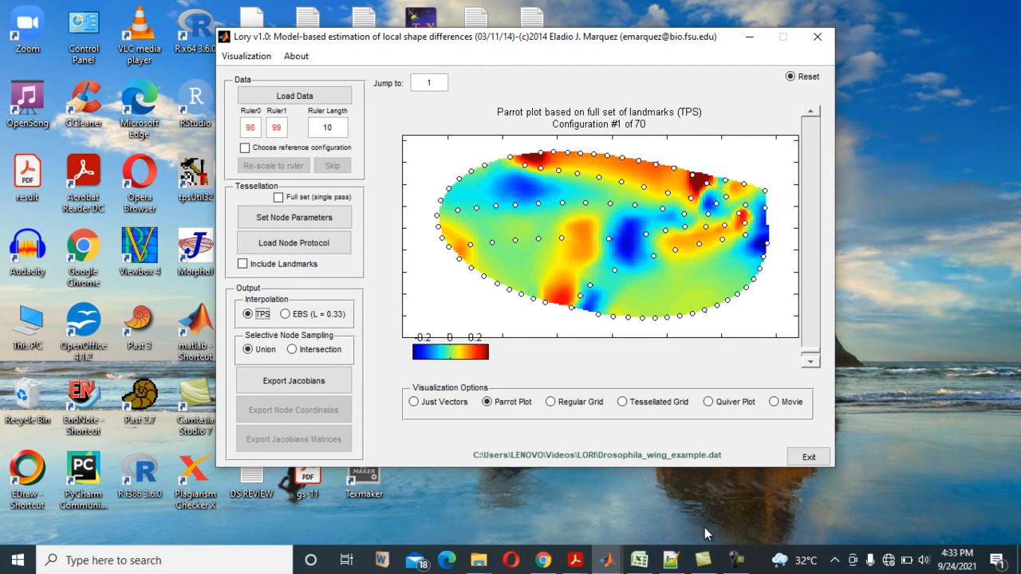
pyautogui.moveTo(574, 560)
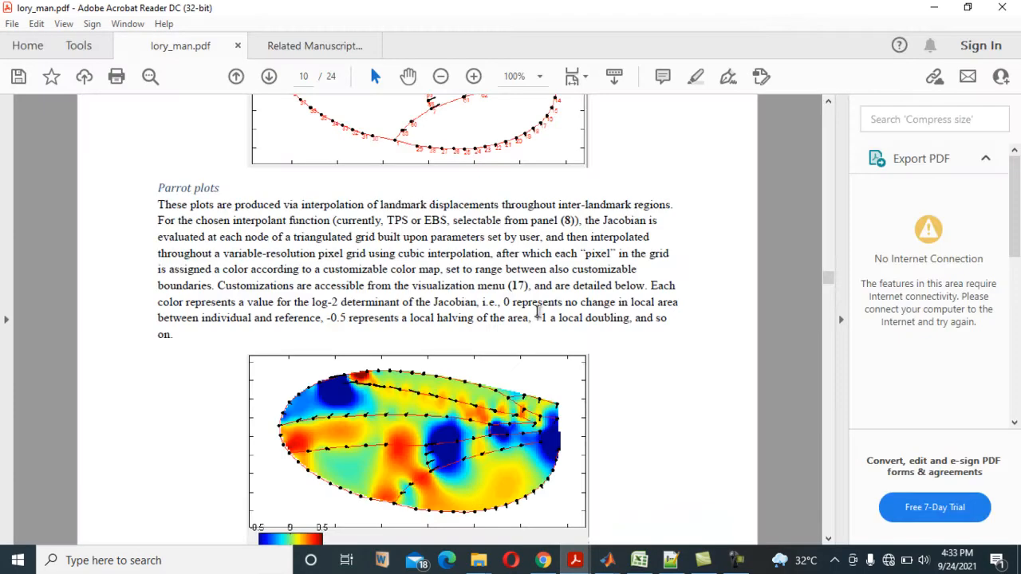
# Step: Bring lory_man.pdf forward and scroll up to page 7's Data formats section
pyautogui.scroll(3)
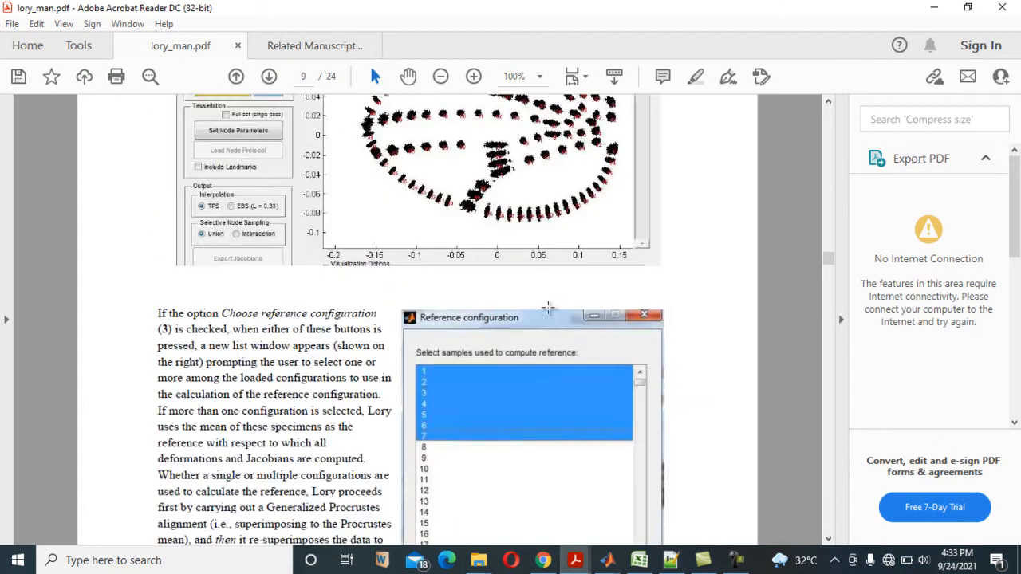
pyautogui.click(235, 76)
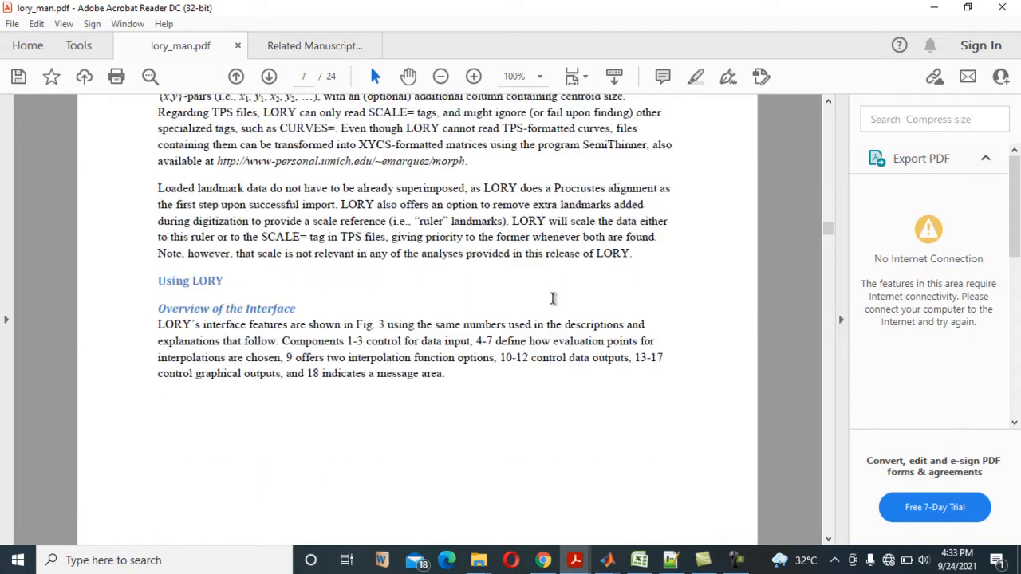
pyautogui.scroll(3)
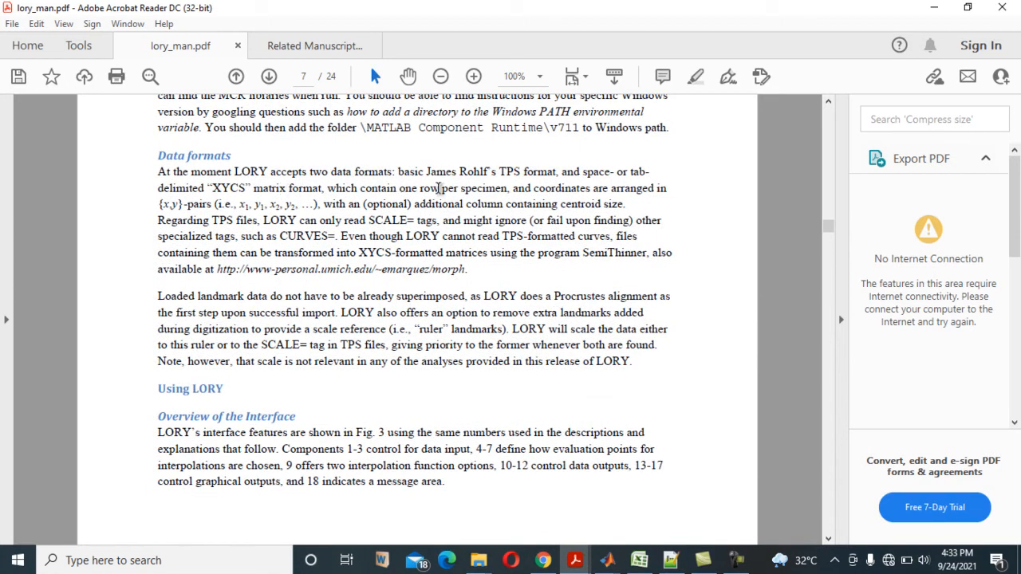
pyautogui.moveTo(542, 184)
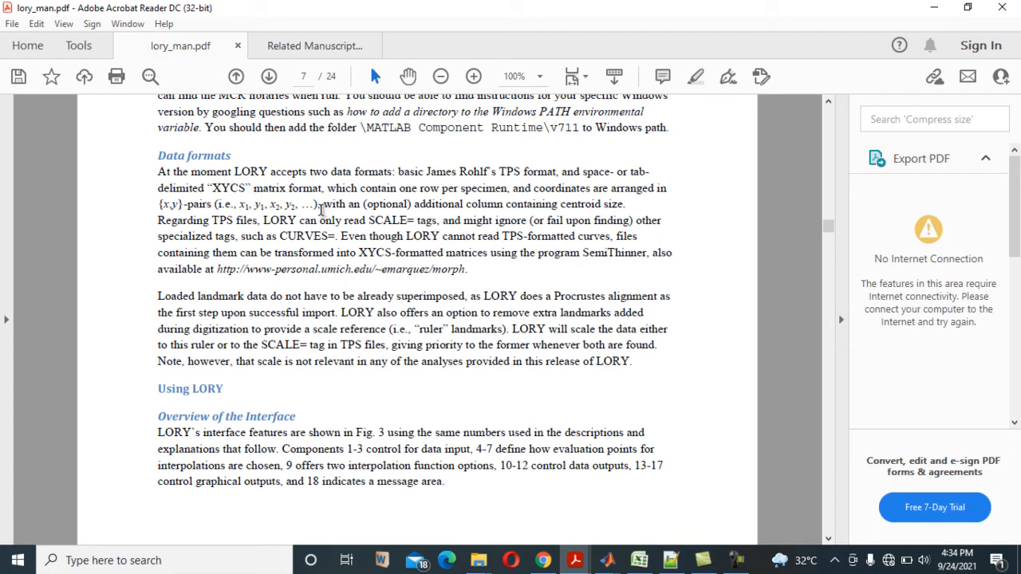
pyautogui.moveTo(662, 473)
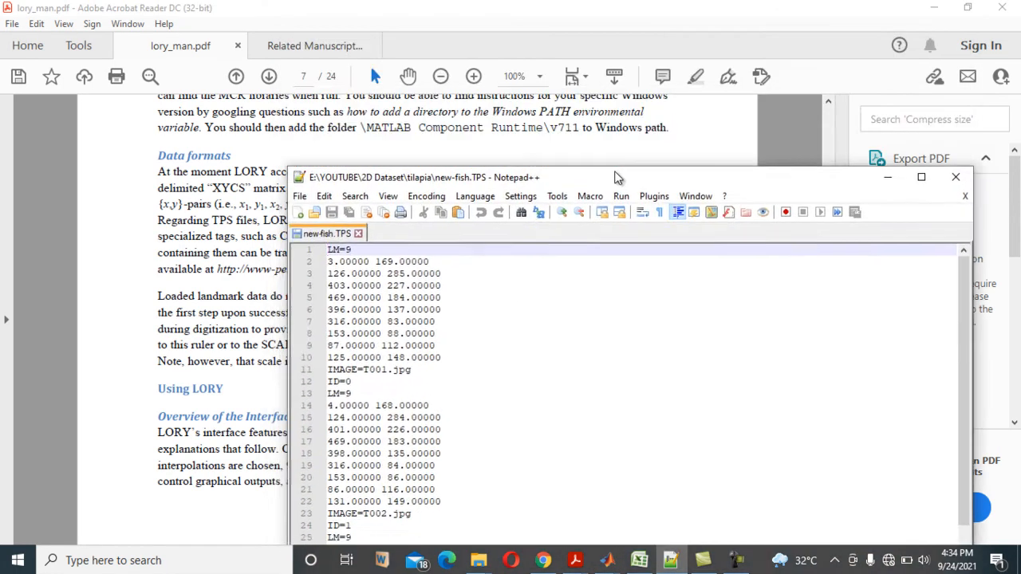
# Step: Move the new-fish.TPS window higher and browse its LM=9 landmark blocks
pyautogui.moveTo(614, 177); pyautogui.dragTo(606, 142)
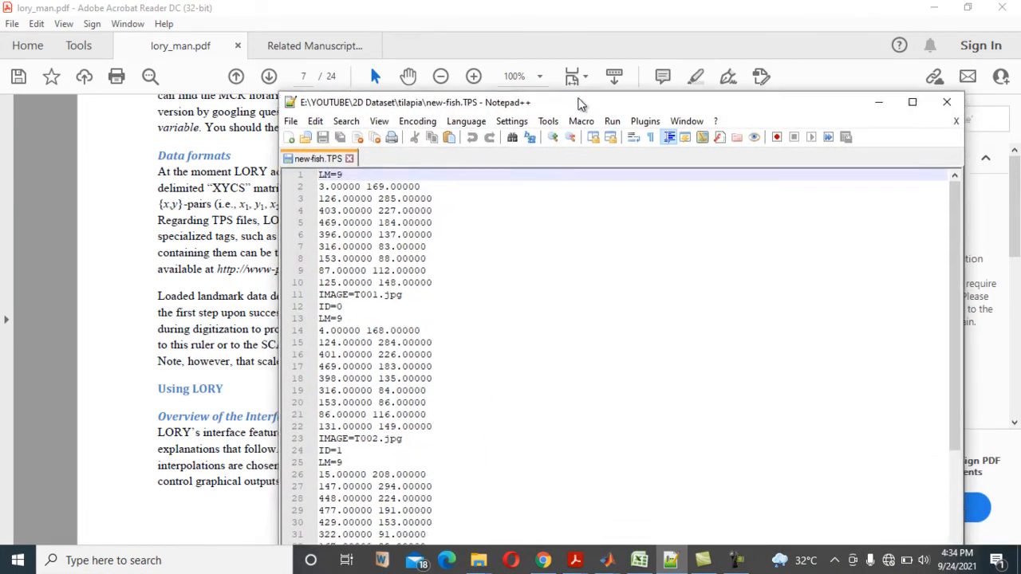
pyautogui.moveTo(578, 102); pyautogui.dragTo(407, 43)
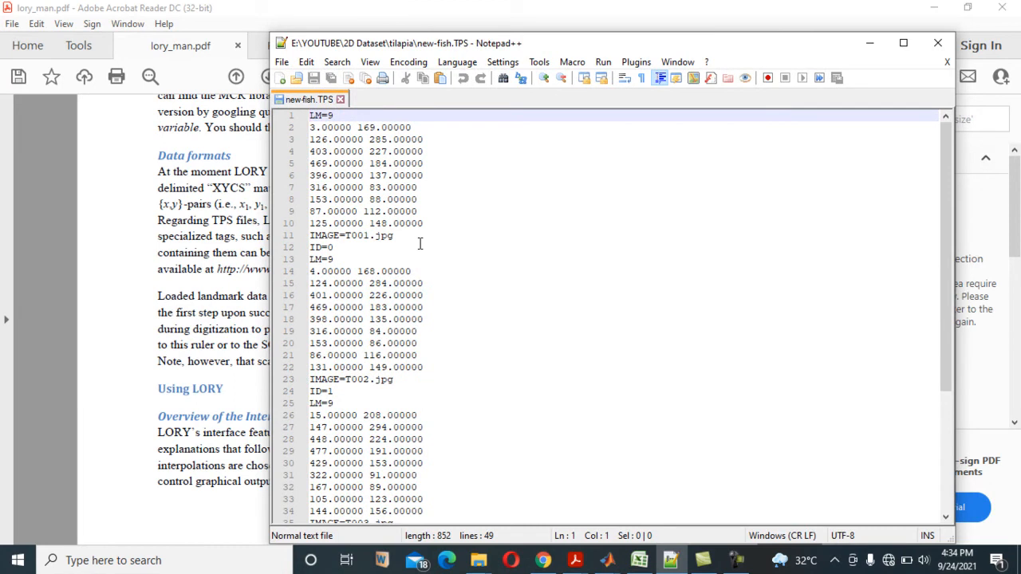
pyautogui.moveTo(373, 196)
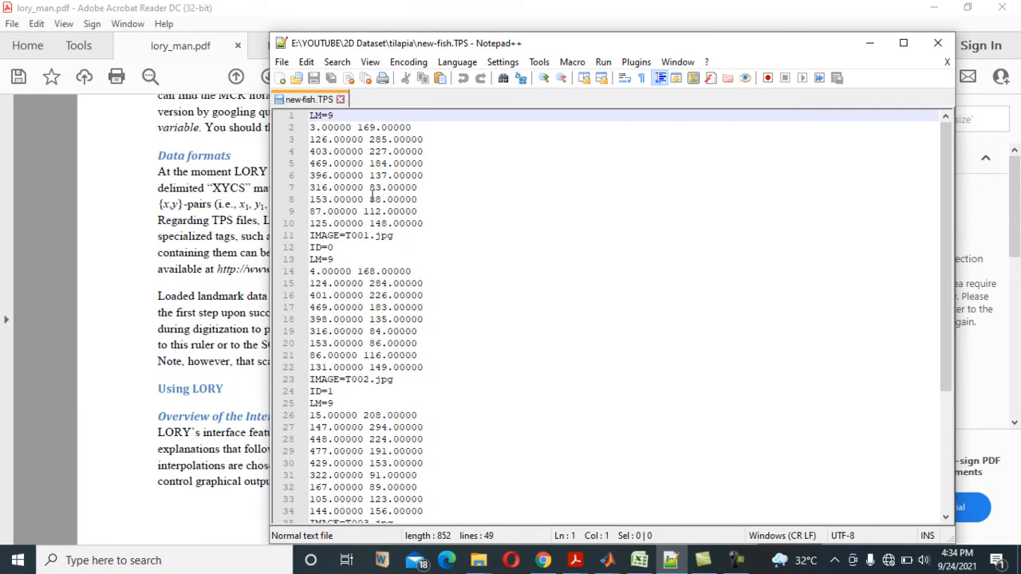
pyautogui.scroll(-3)
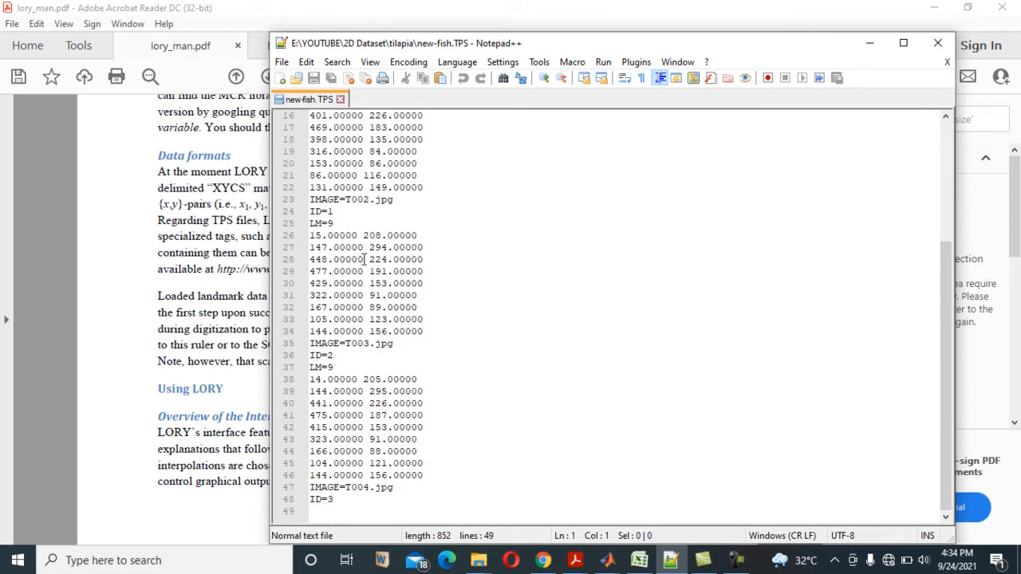
pyautogui.scroll(3)
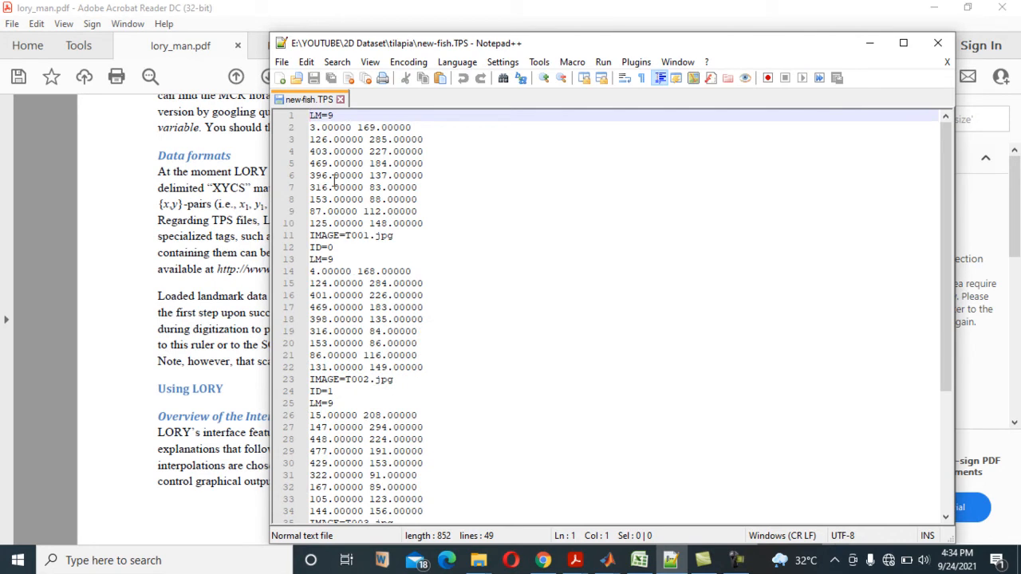
pyautogui.scroll(-3)
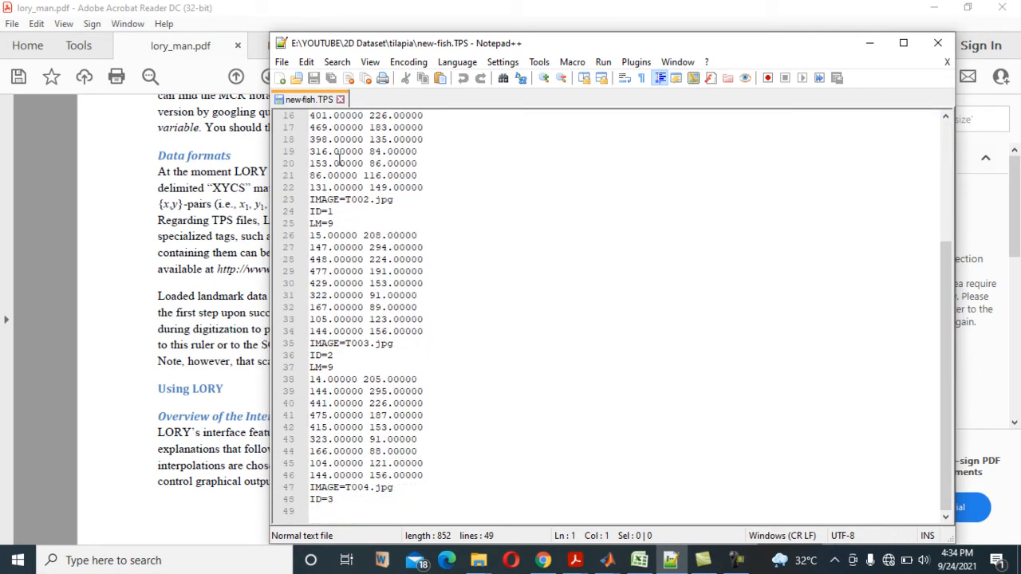
pyautogui.scroll(3)
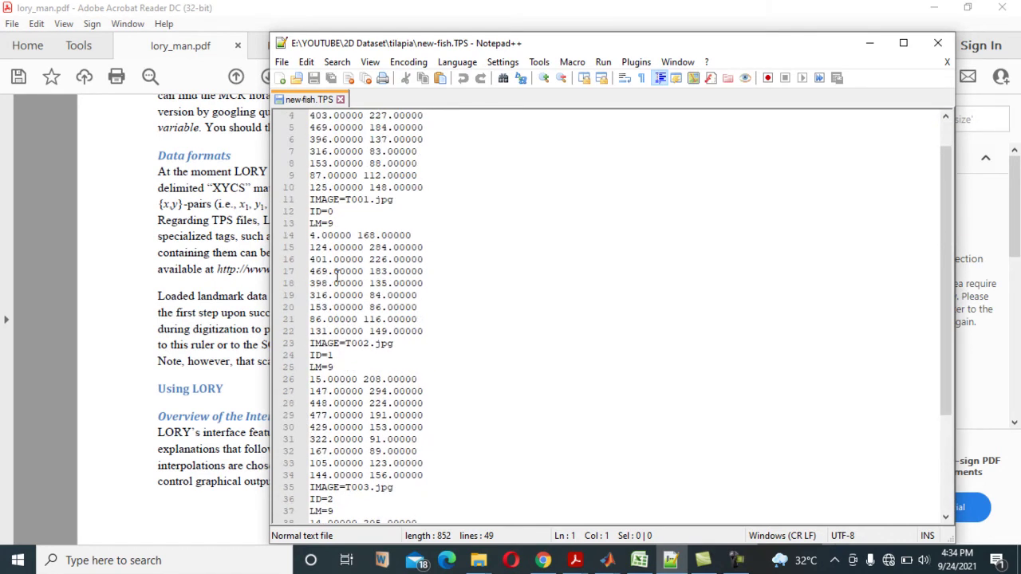
pyautogui.scroll(3)
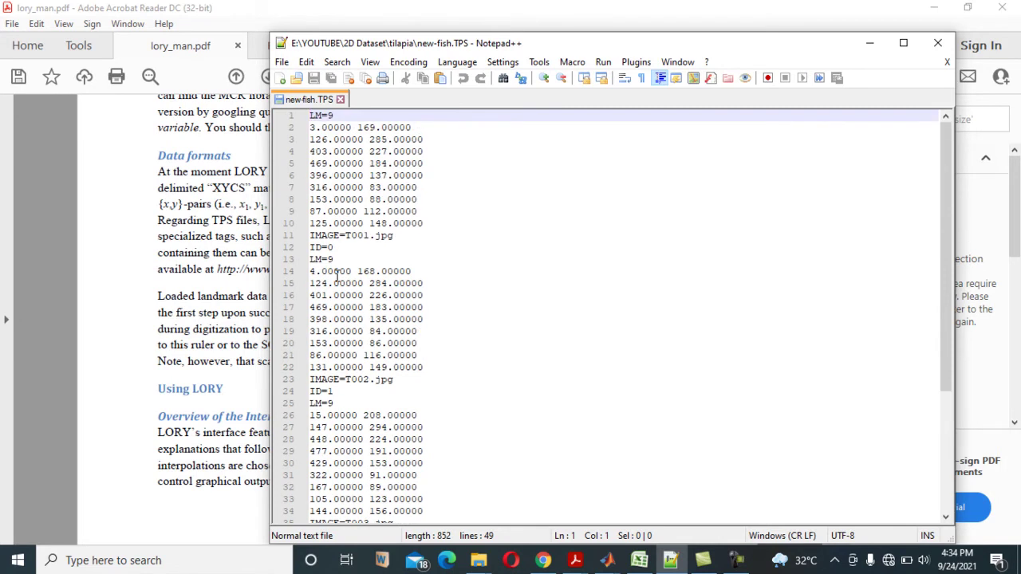
pyautogui.scroll(-3)
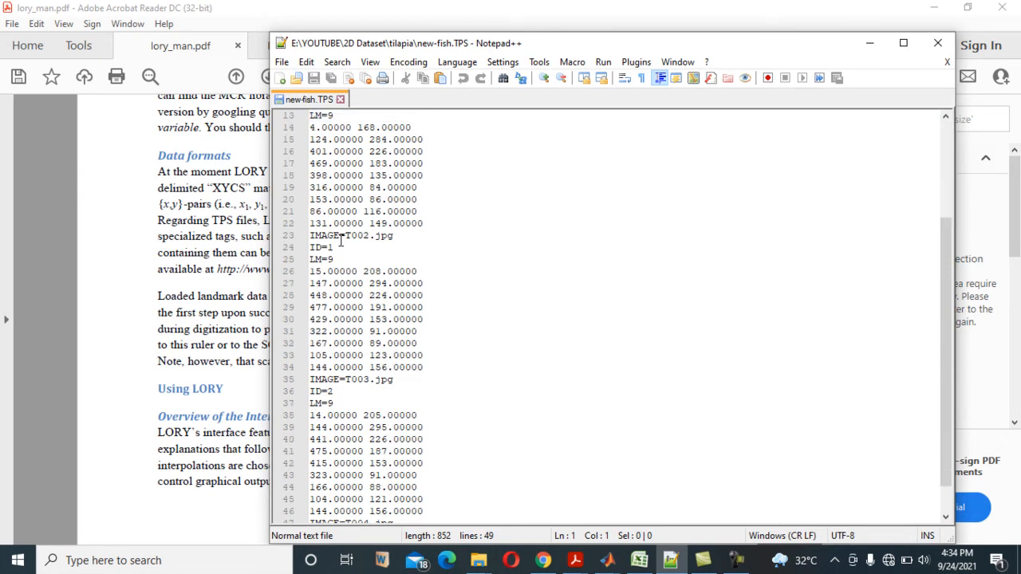
pyautogui.scroll(3)
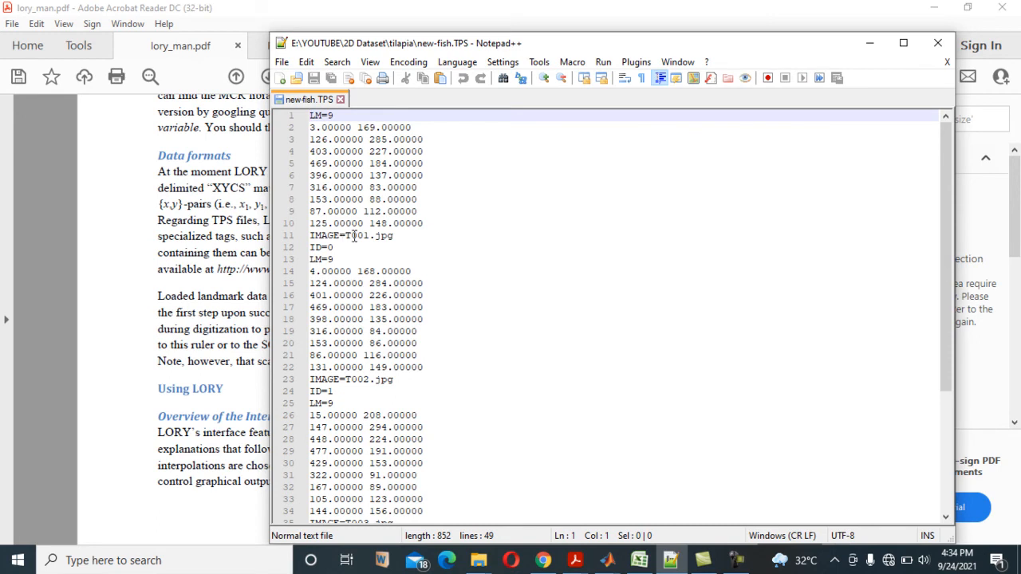
pyautogui.moveTo(559, 245)
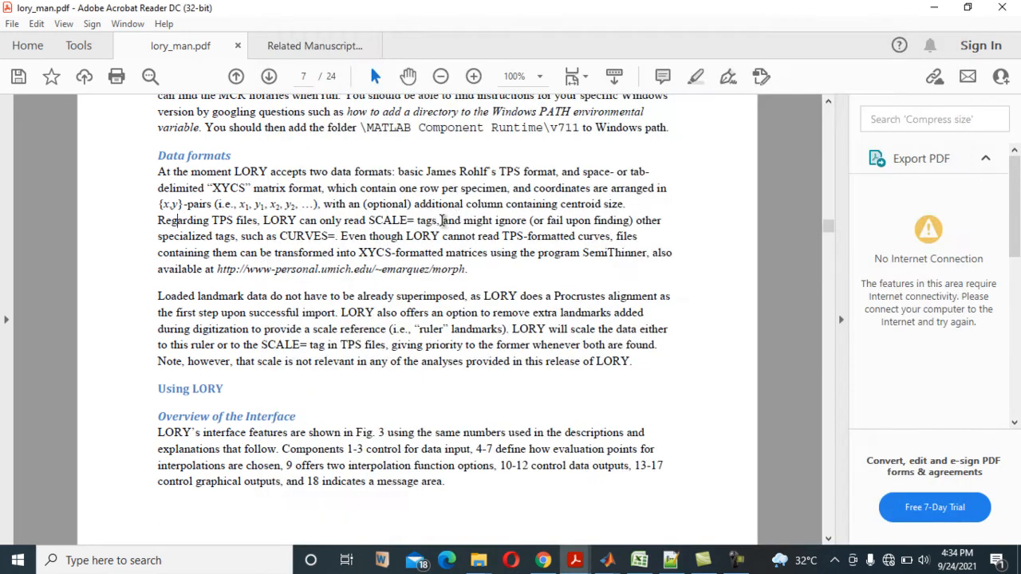
pyautogui.moveTo(522, 187)
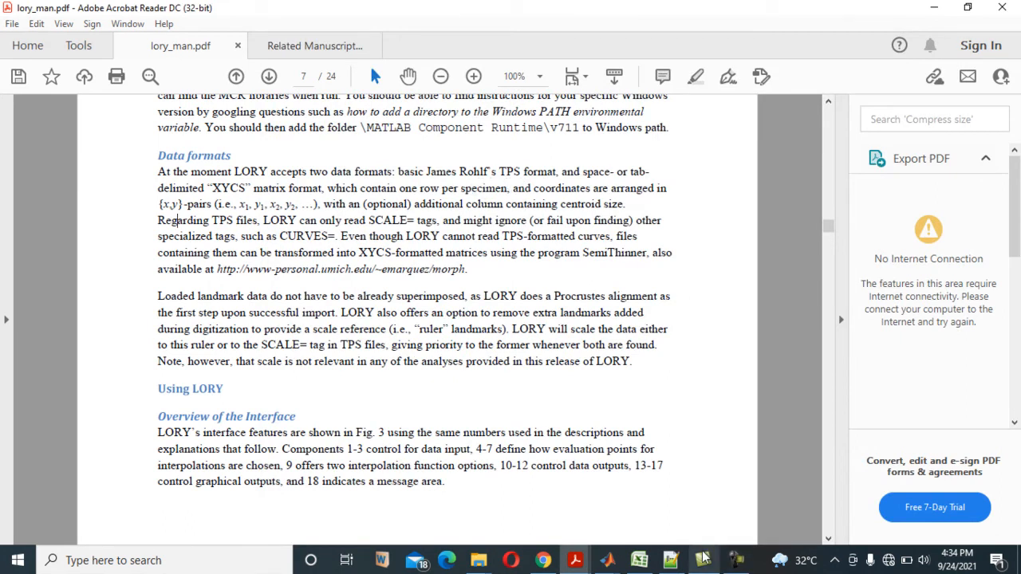
pyautogui.moveTo(653, 182)
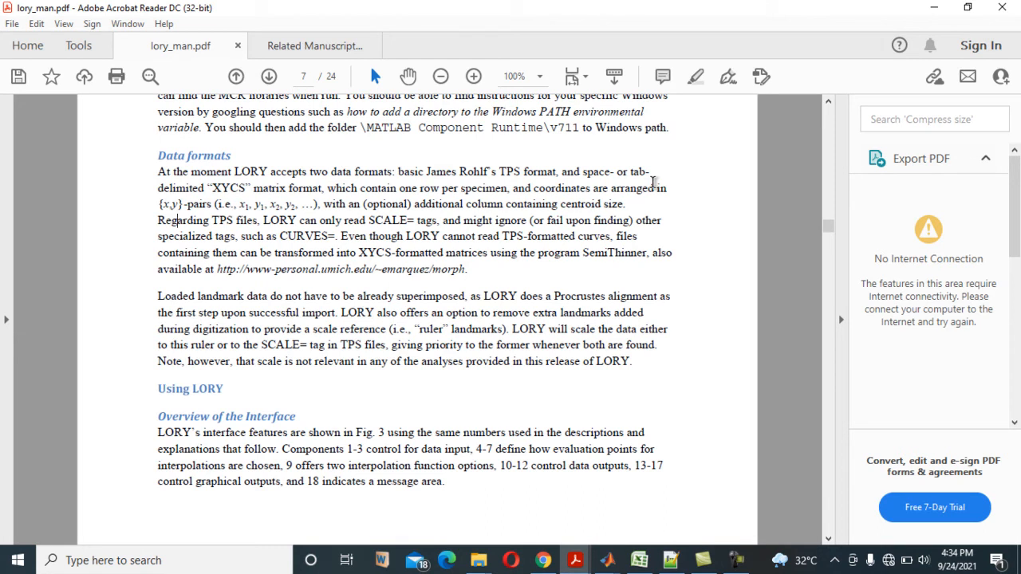
pyautogui.moveTo(229, 201)
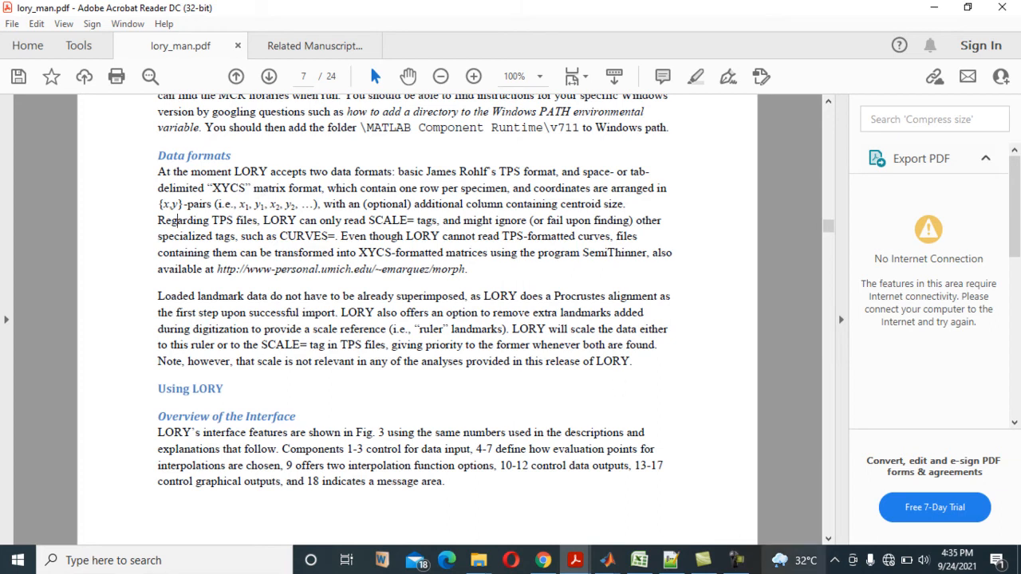
# Step: Switch to Excel's 2DFILES workbook showing the all-raw-2d landmark coordinate sheet
pyautogui.click(640, 560)
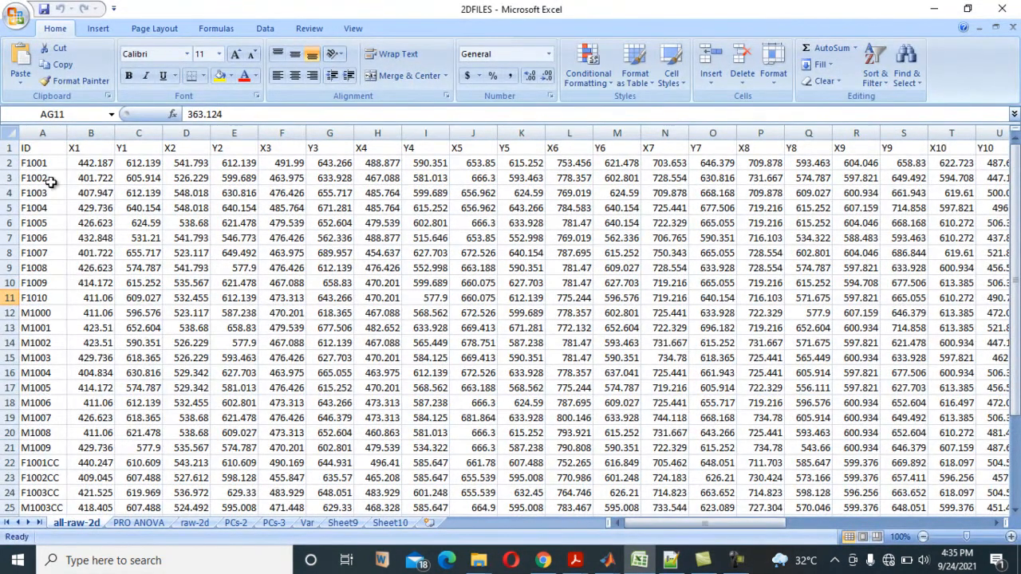
pyautogui.moveTo(27, 163)
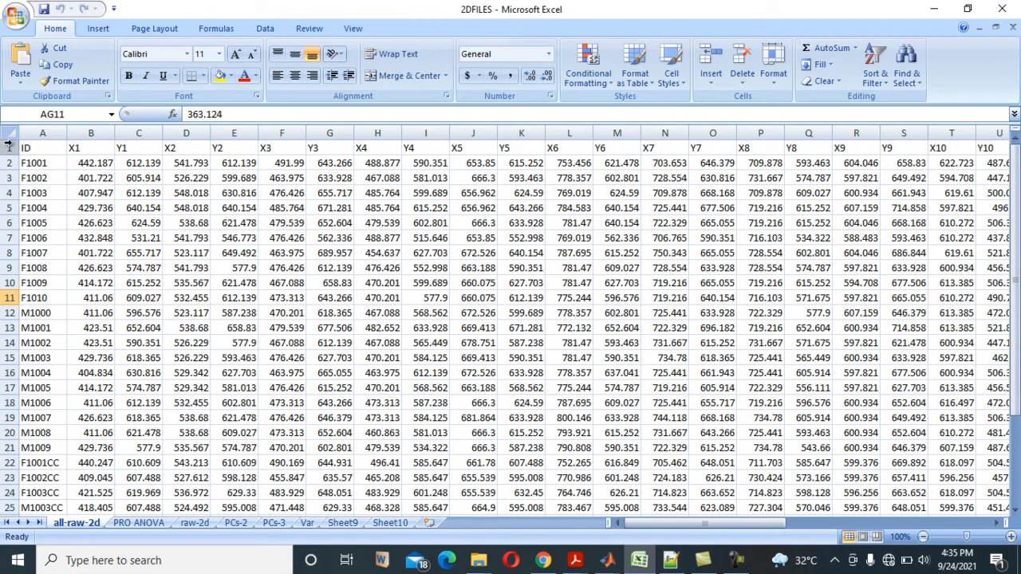
# Step: Delete column A (specimen IDs) and the header row of coordinate labels from all-raw-2d
pyautogui.click(43, 132)
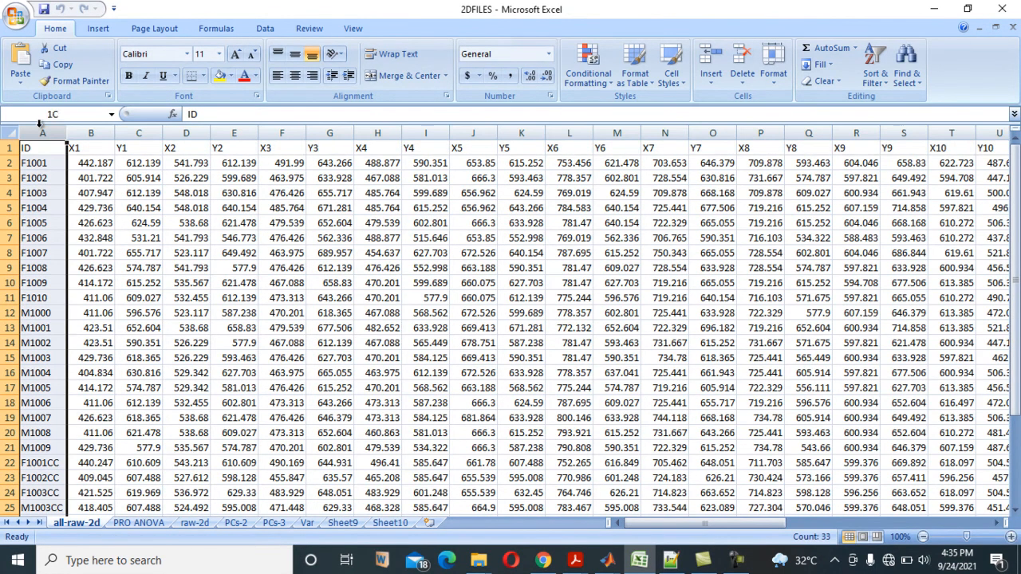
pyautogui.click(43, 148)
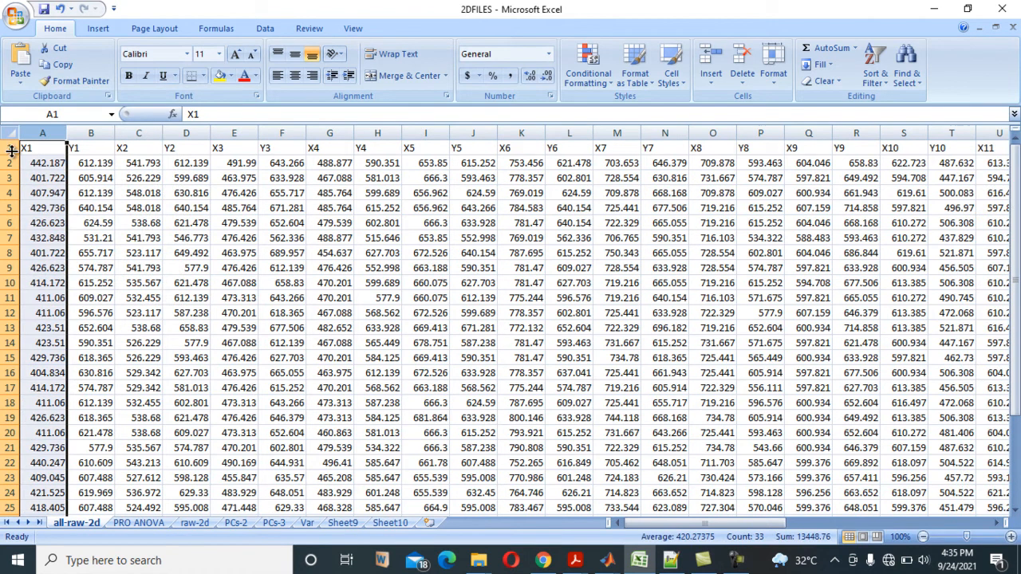
pyautogui.rightClick(12, 148)
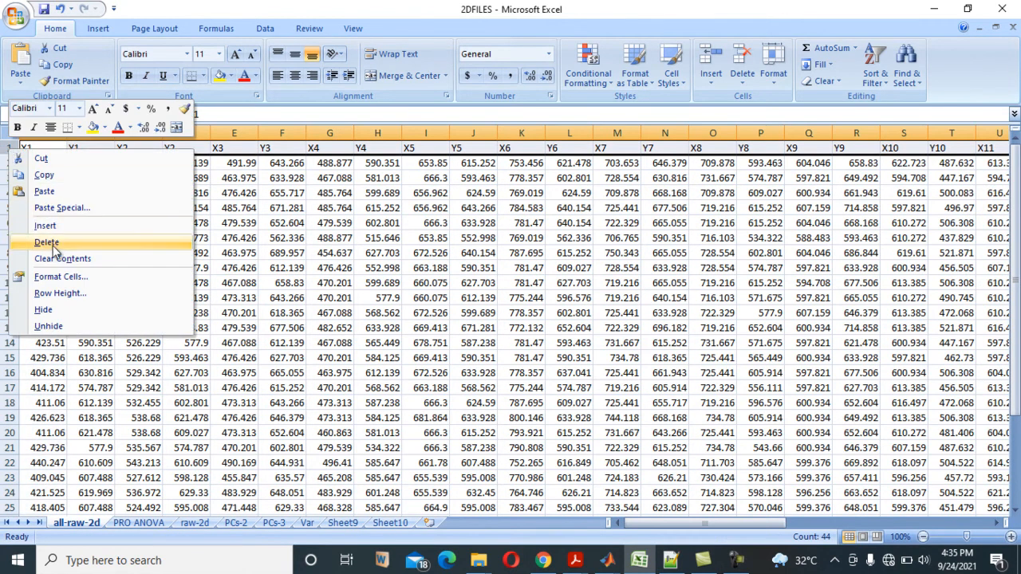
pyautogui.click(46, 243)
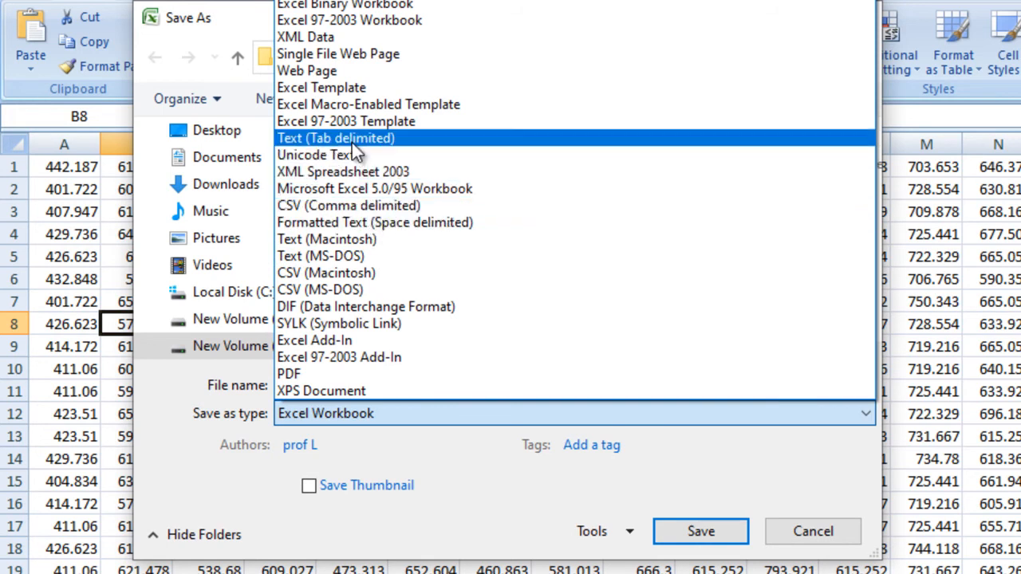
# Step: Save the sheet over the existing 2DFILES-lori file, keeping Text (Tab delimited) format
pyautogui.click(336, 138)
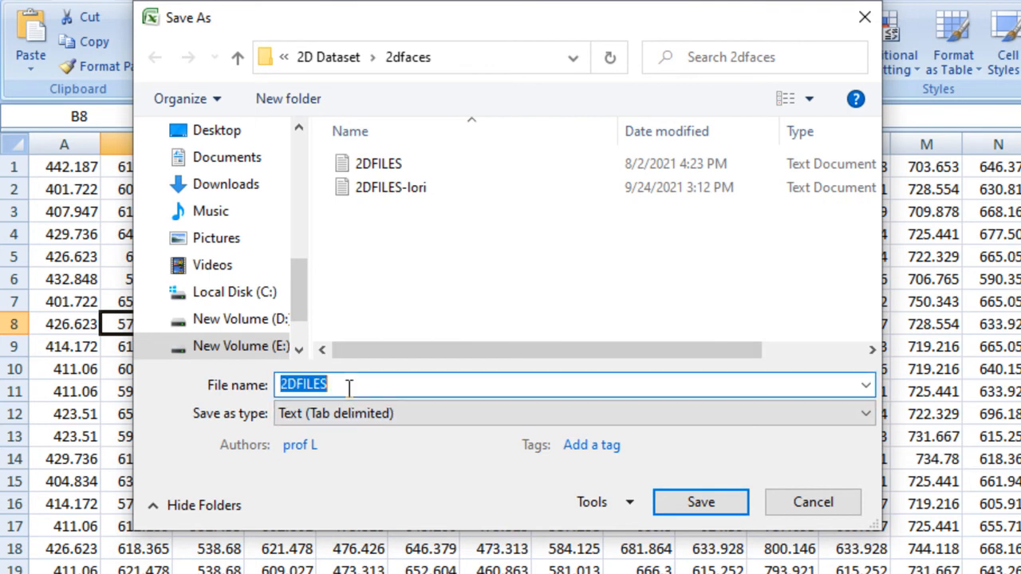
pyautogui.click(391, 187)
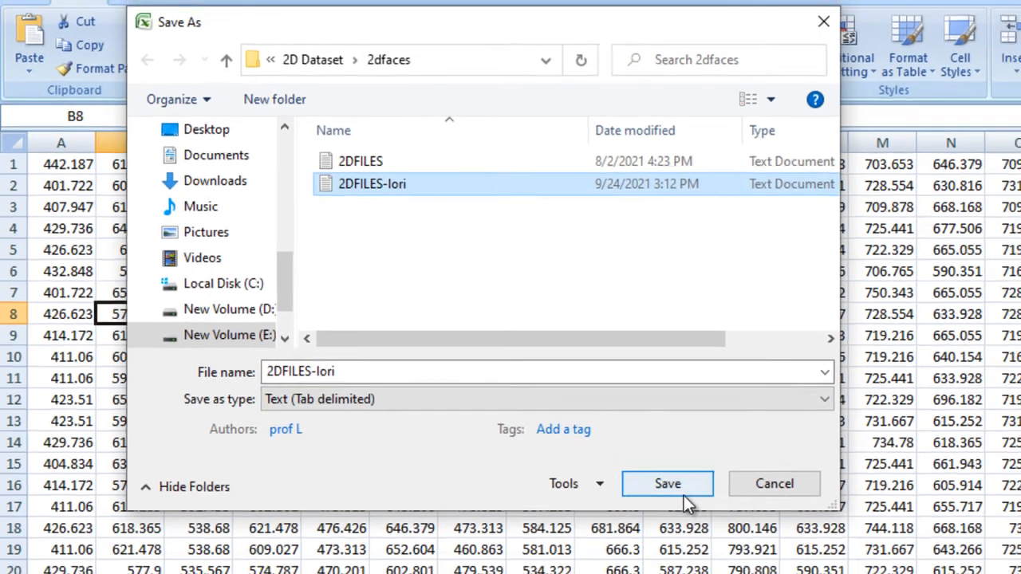
pyautogui.click(667, 484)
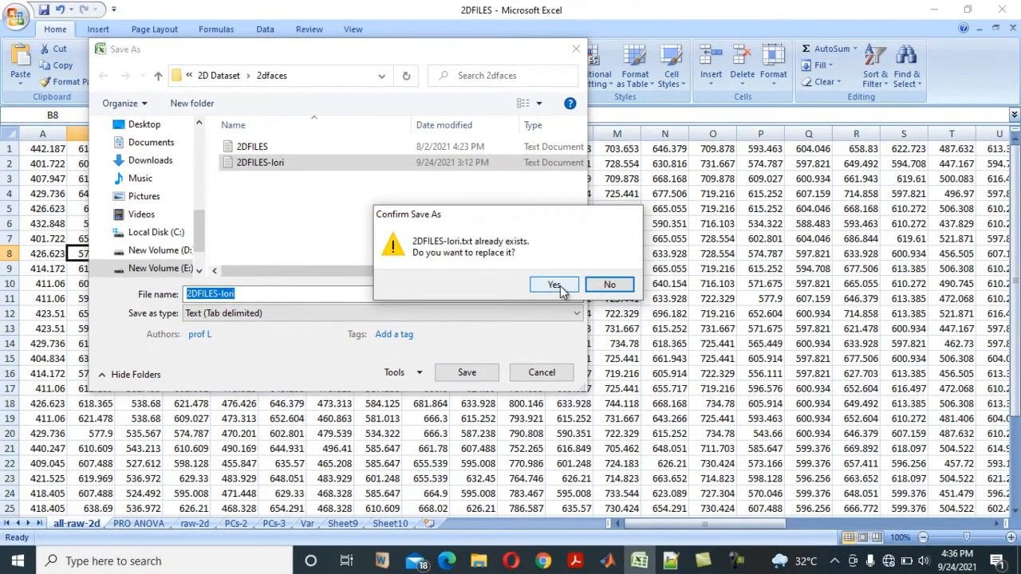
pyautogui.click(554, 285)
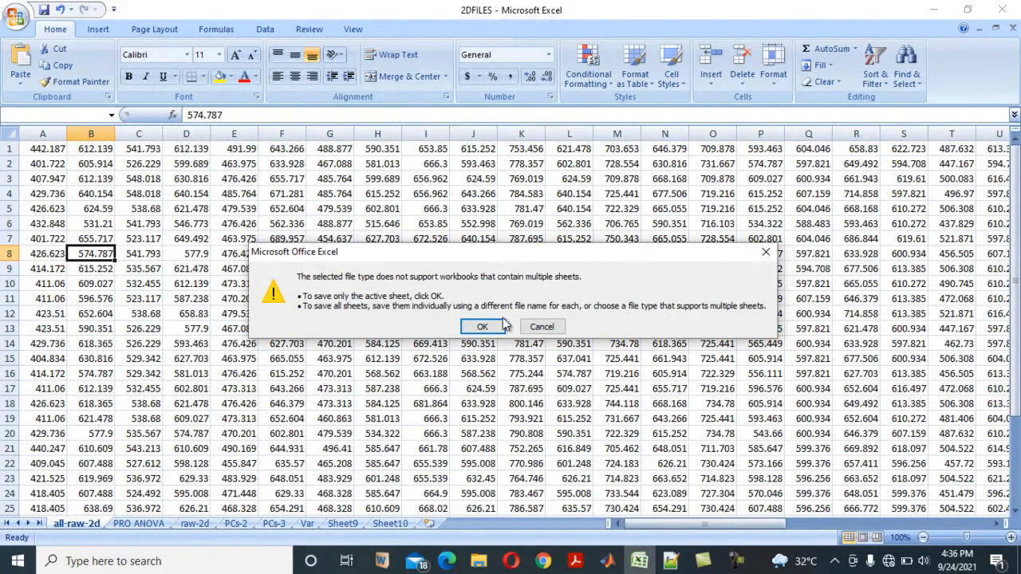
pyautogui.click(482, 326)
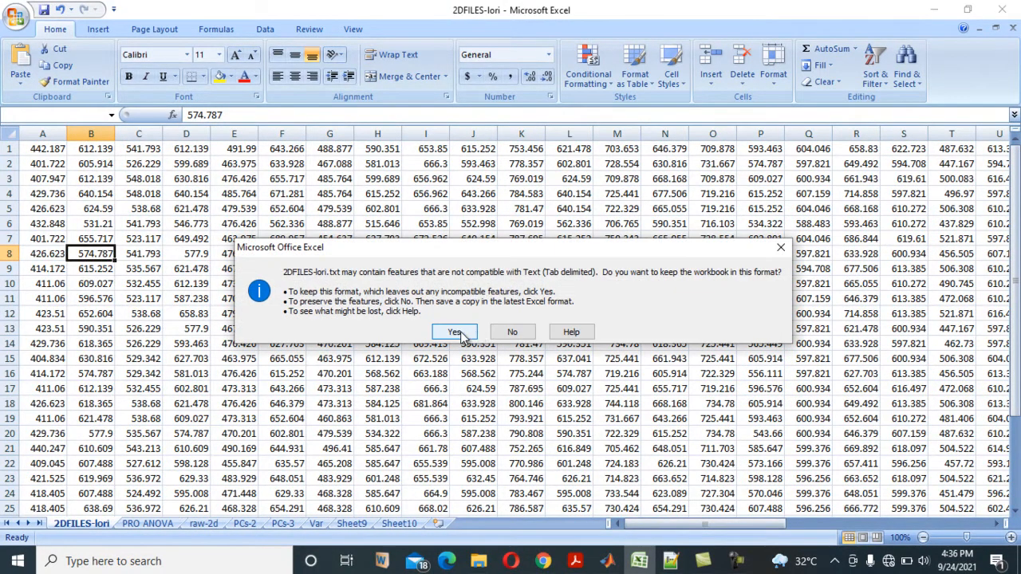
pyautogui.click(455, 332)
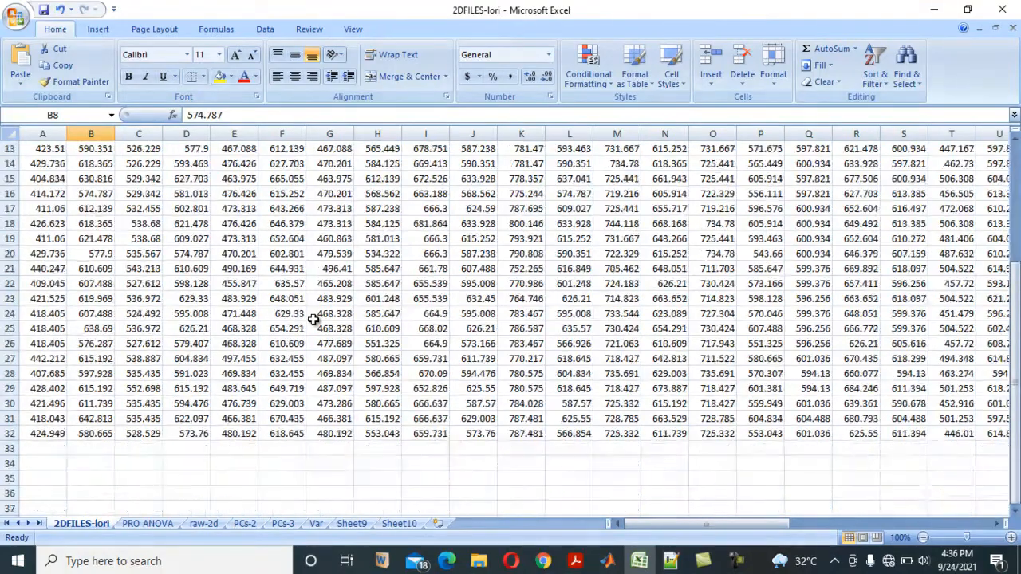
pyautogui.scroll(3)
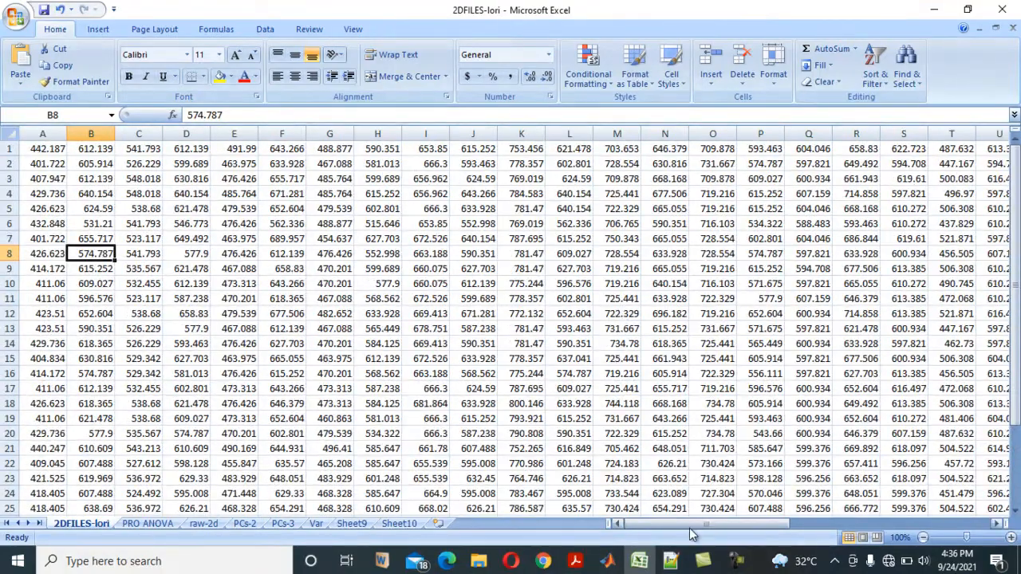
pyautogui.hscroll(3)
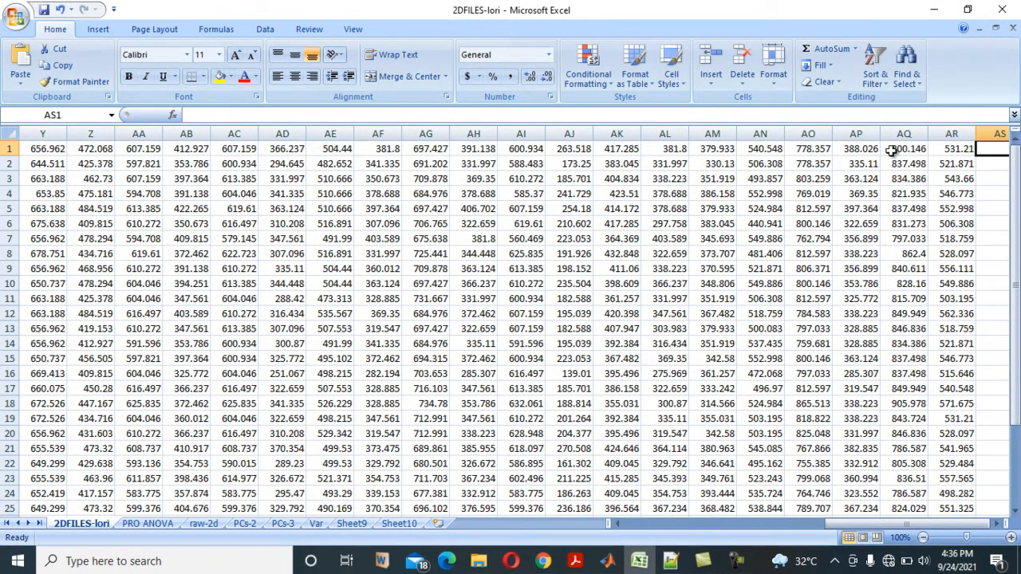
pyautogui.moveTo(893, 177)
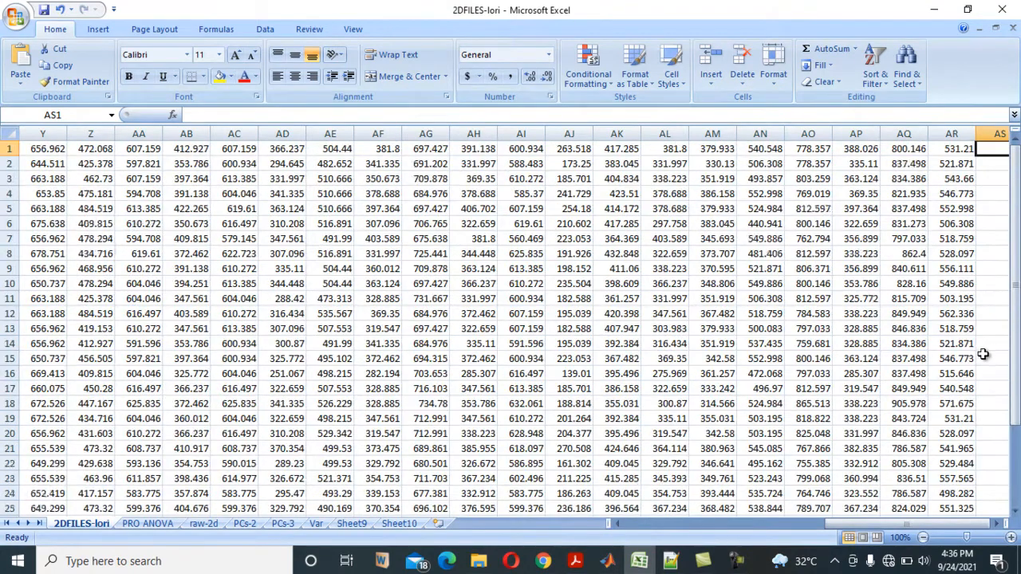
pyautogui.moveTo(476, 295)
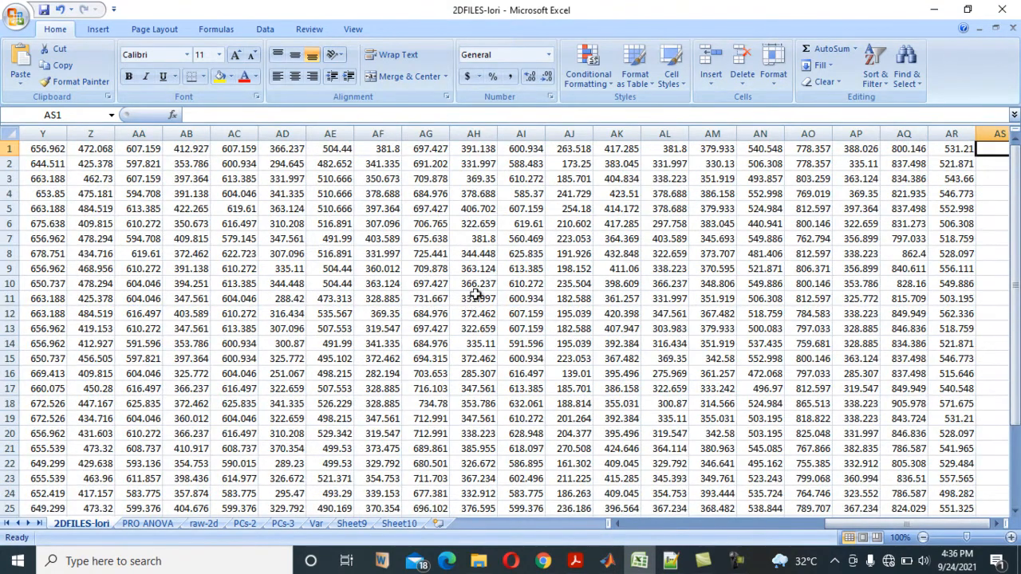
pyautogui.scroll(-3)
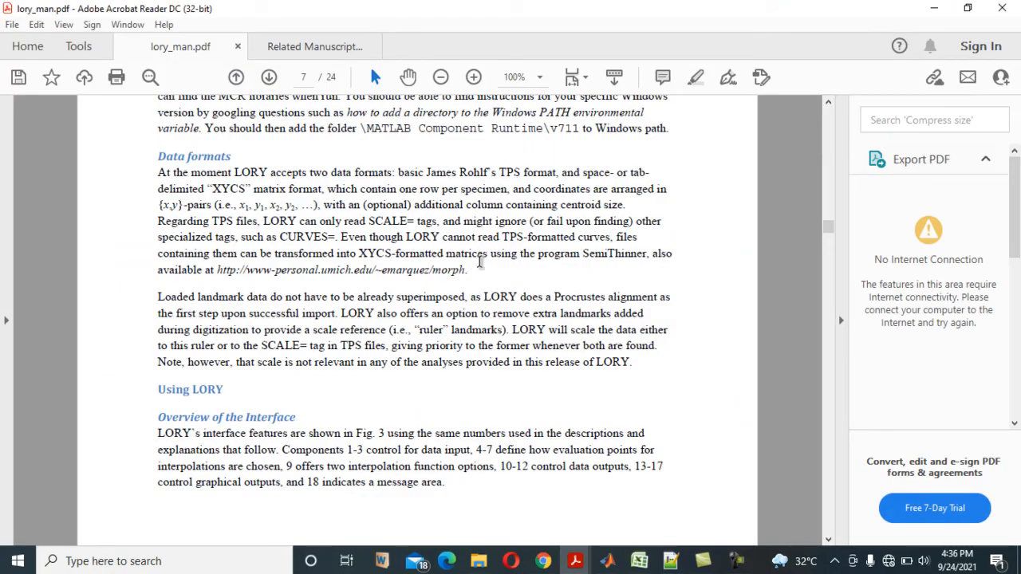
pyautogui.moveTo(407, 257)
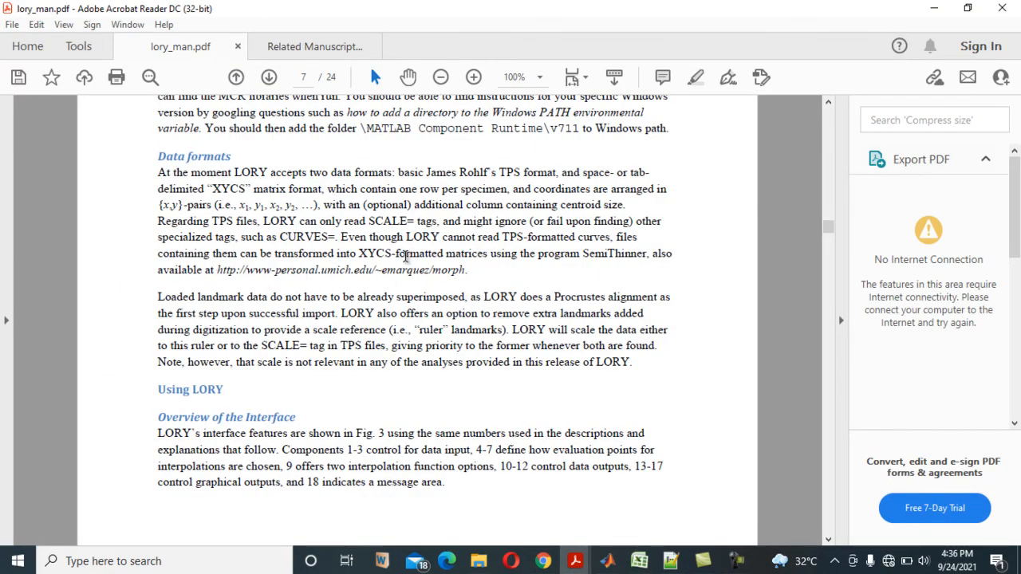
# Step: Scroll lory_man.pdf up to show the MCR libraries paragraph above page 7's Data formats
pyautogui.scroll(3)
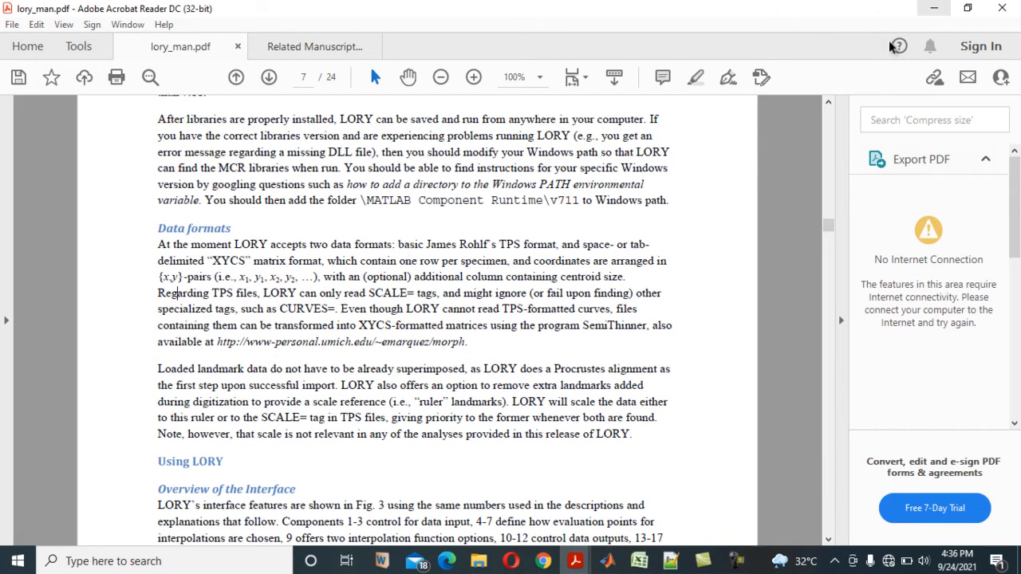
pyautogui.moveTo(305, 191)
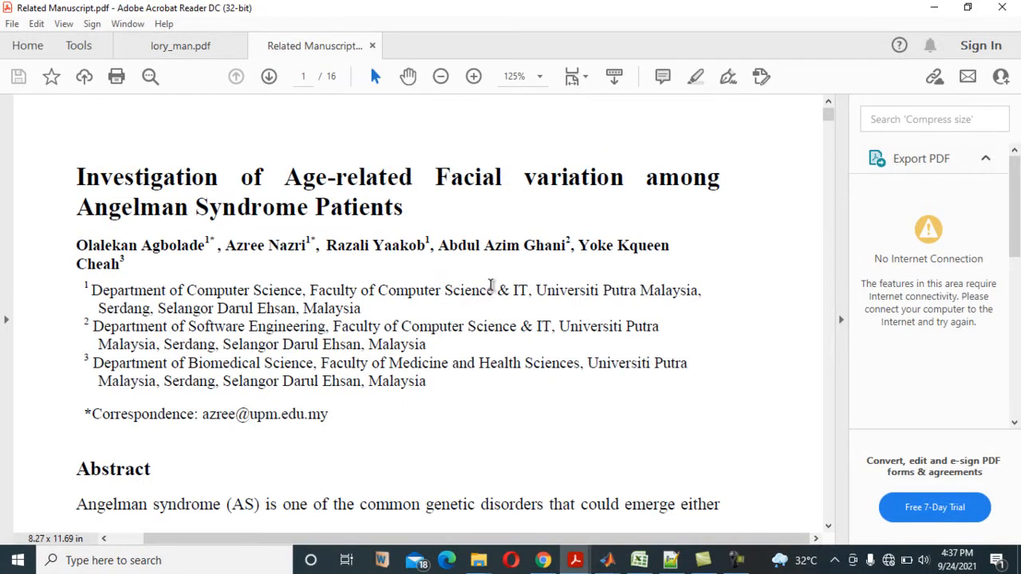
pyautogui.moveTo(441, 257)
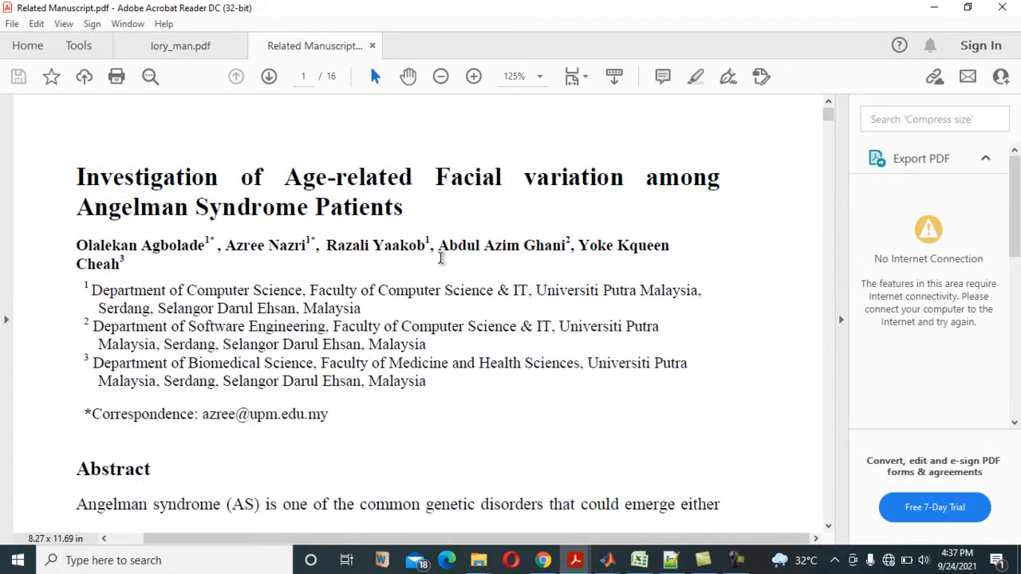
# Step: Scroll the Related Manuscript to page 10's heatmap results paragraph above Figure 3 plots A and B
pyautogui.scroll(-3)
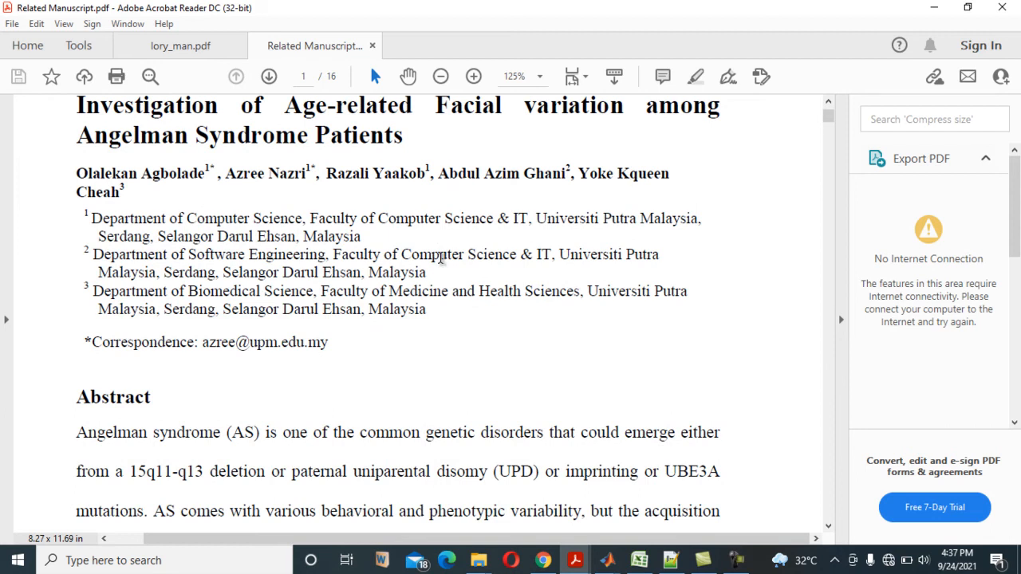
pyautogui.scroll(3)
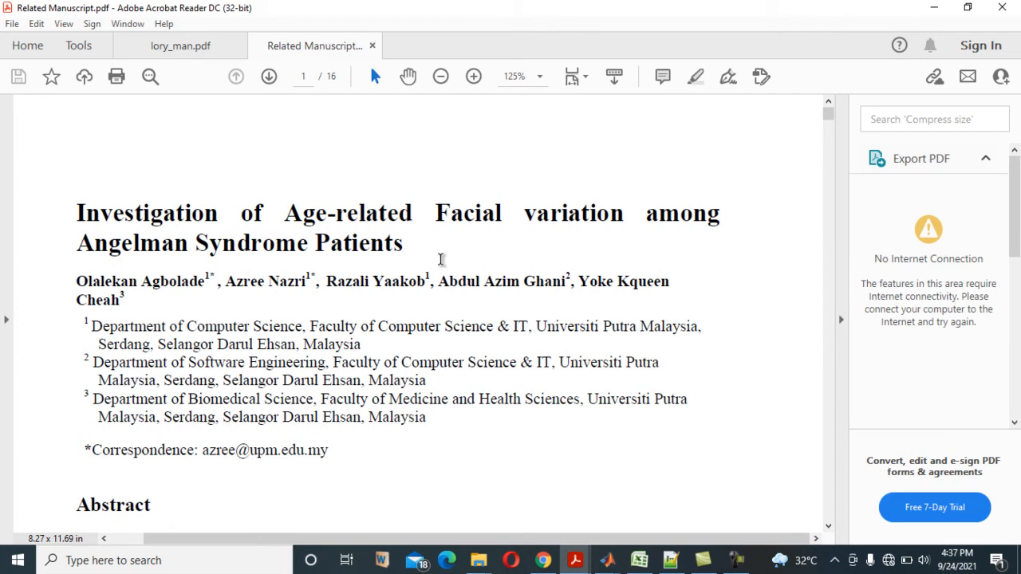
pyautogui.scroll(-3)
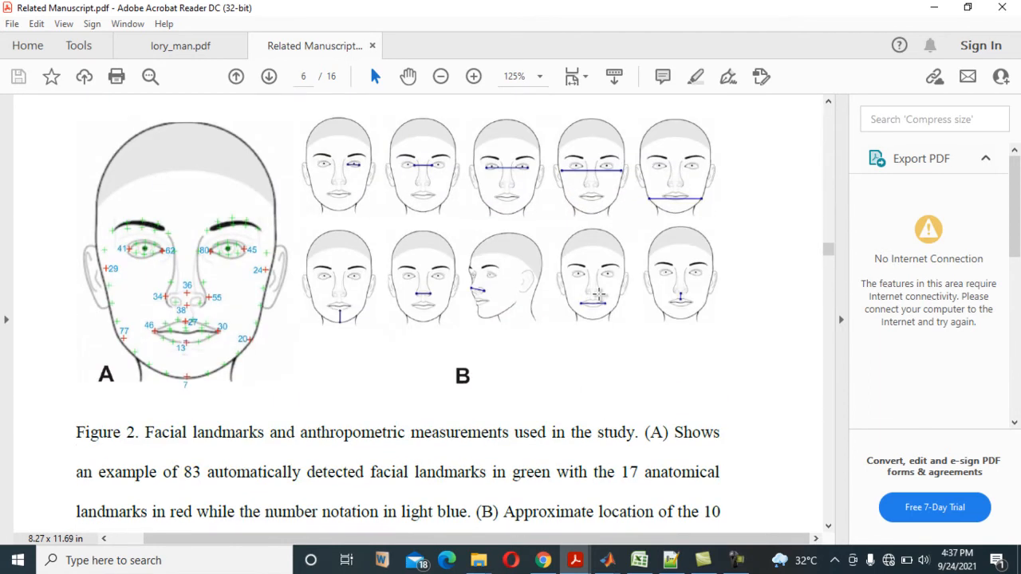
pyautogui.scroll(-3)
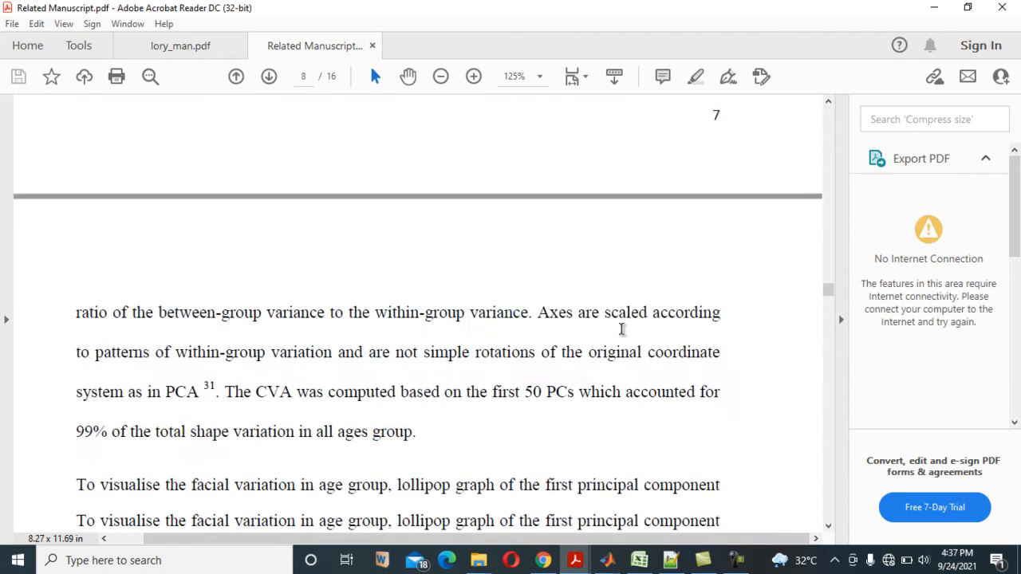
pyautogui.scroll(-3)
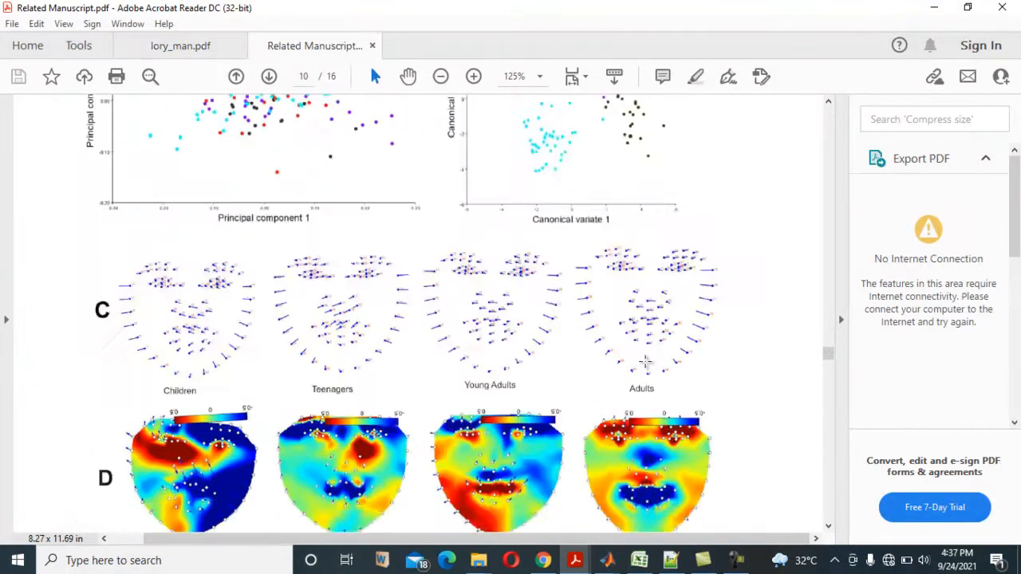
pyautogui.scroll(-3)
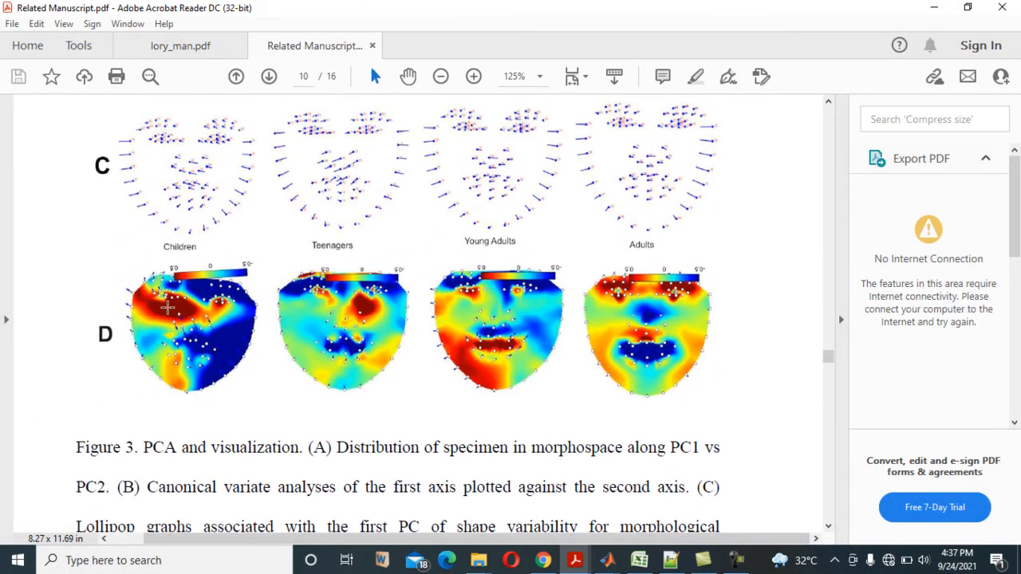
pyautogui.moveTo(331, 311)
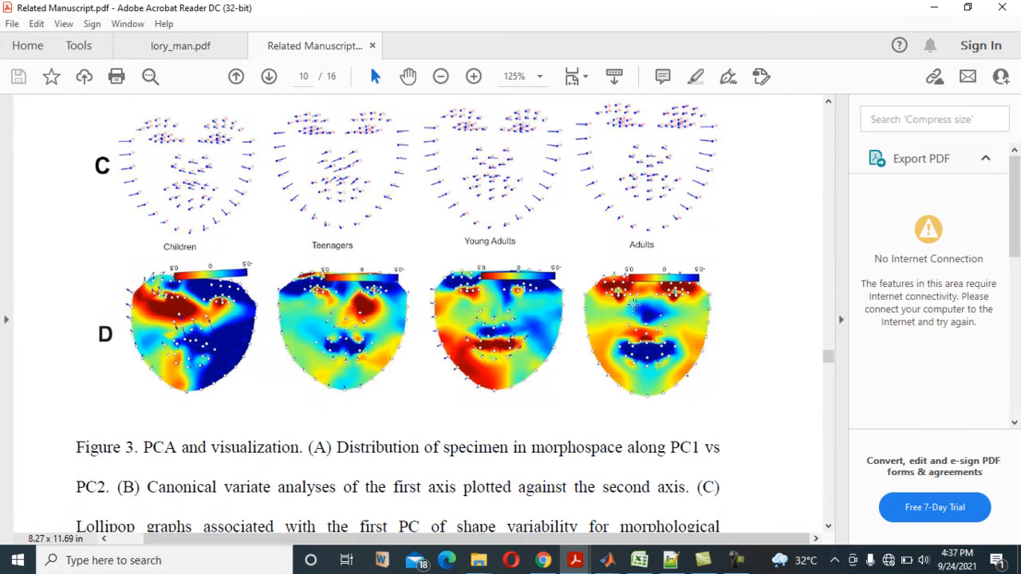
pyautogui.moveTo(451, 347)
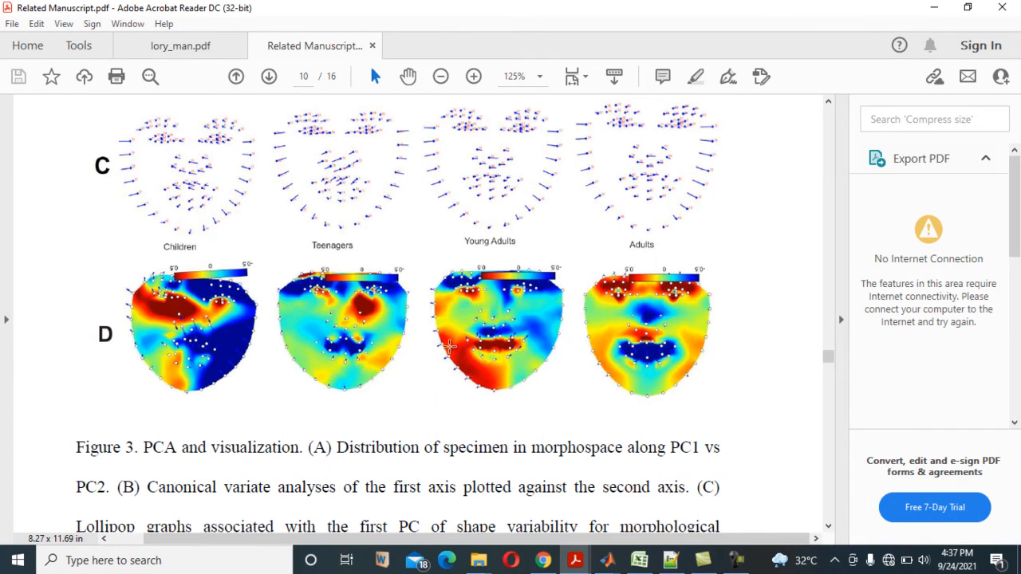
pyautogui.moveTo(487, 378)
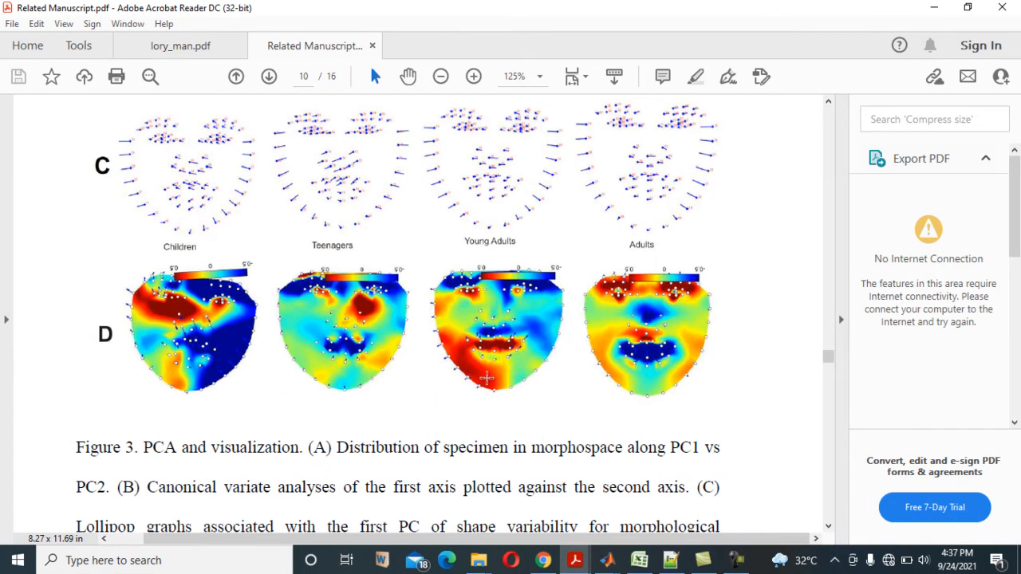
pyautogui.moveTo(459, 345)
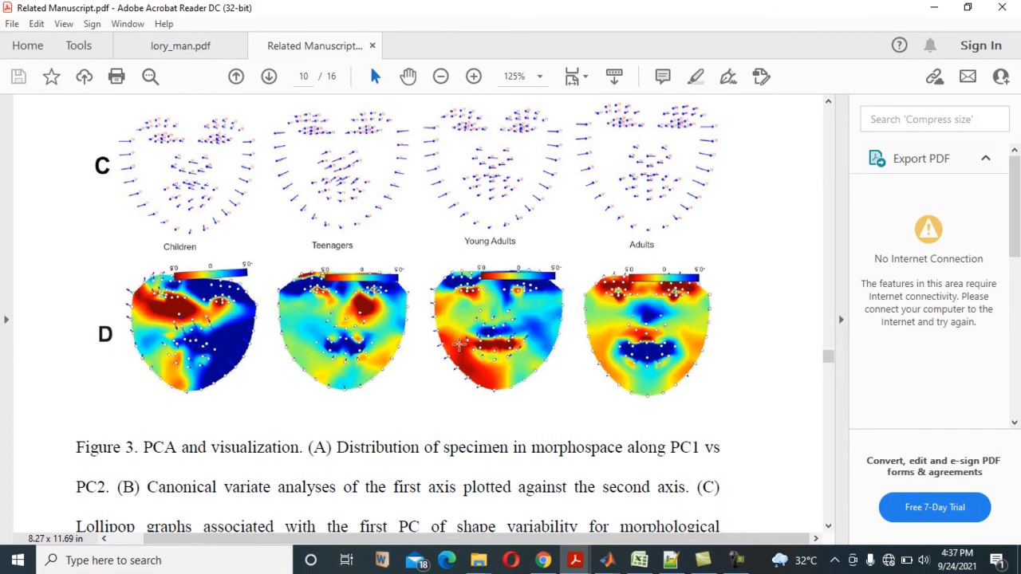
pyautogui.moveTo(371, 330)
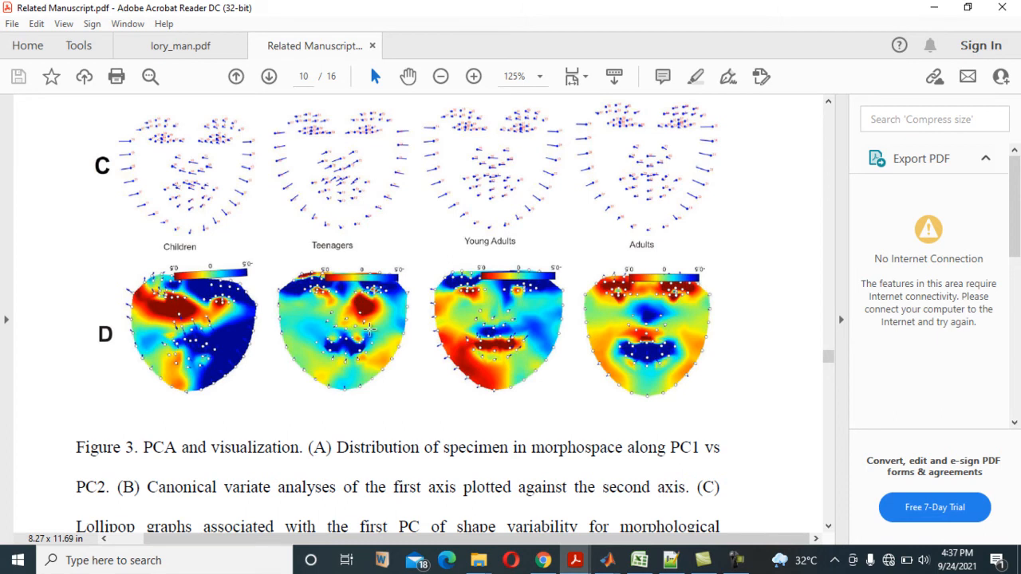
pyautogui.moveTo(185, 318)
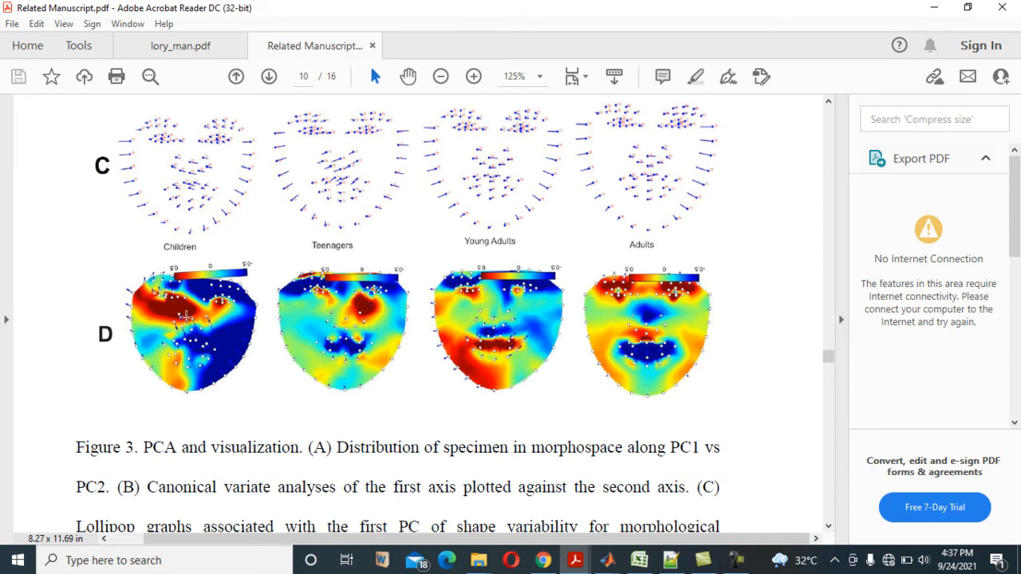
pyautogui.moveTo(622, 289)
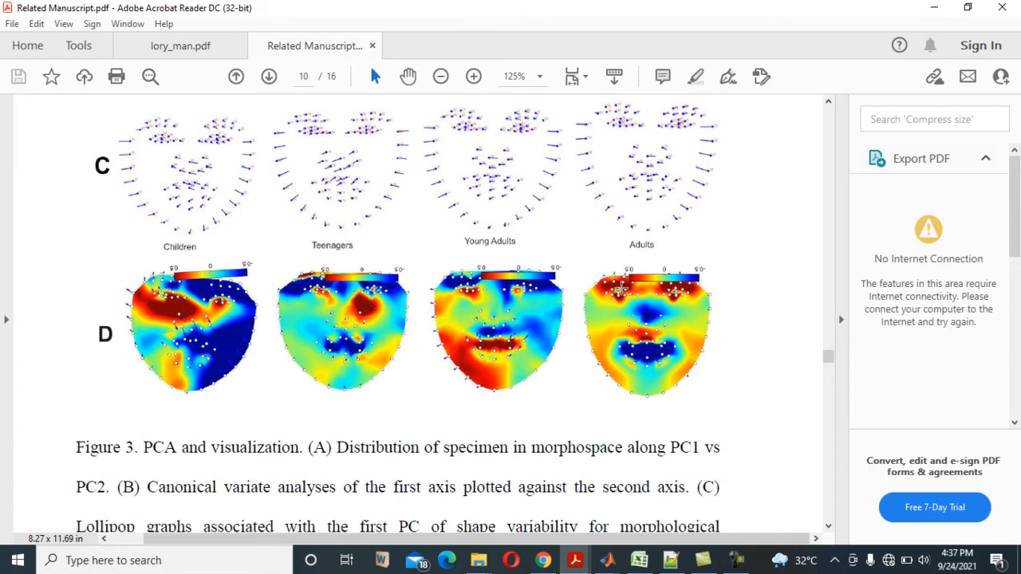
pyautogui.moveTo(806, 328)
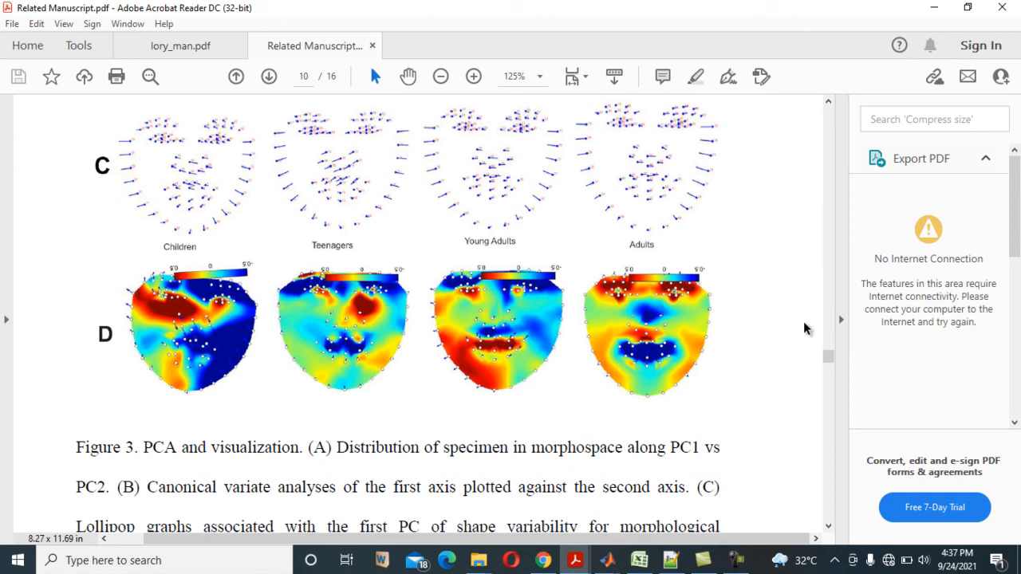
pyautogui.scroll(3)
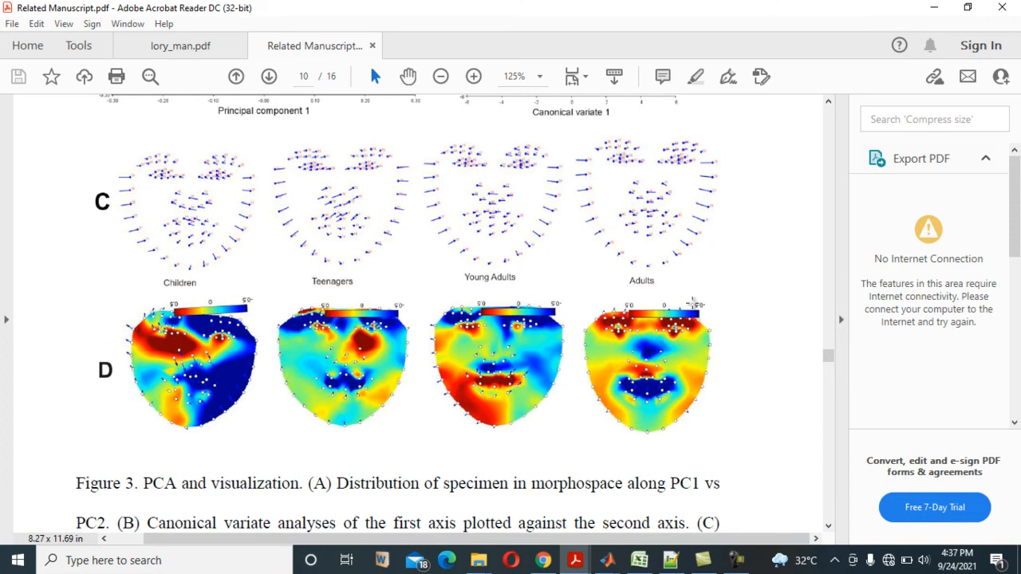
pyautogui.moveTo(330, 225)
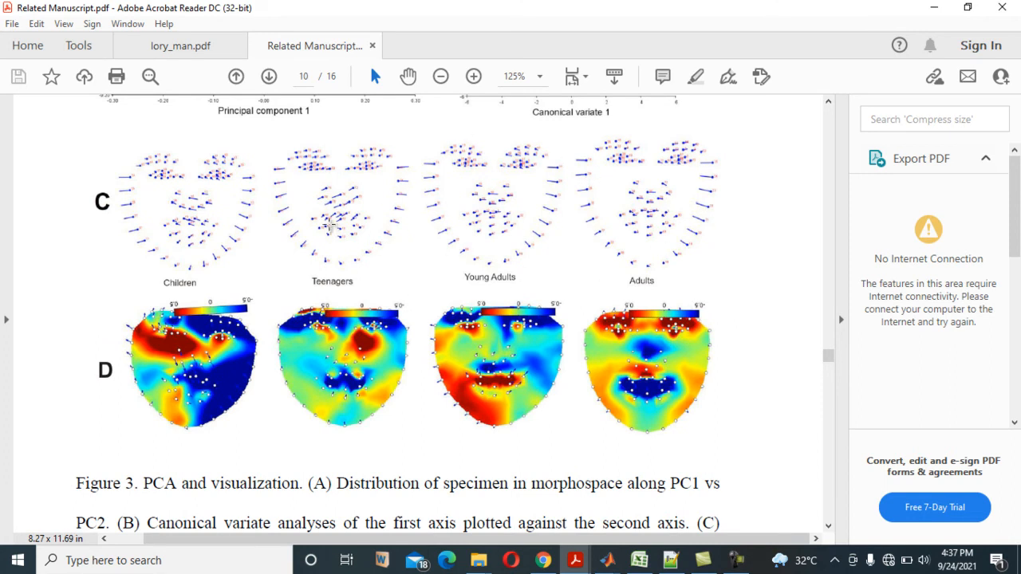
pyautogui.scroll(-3)
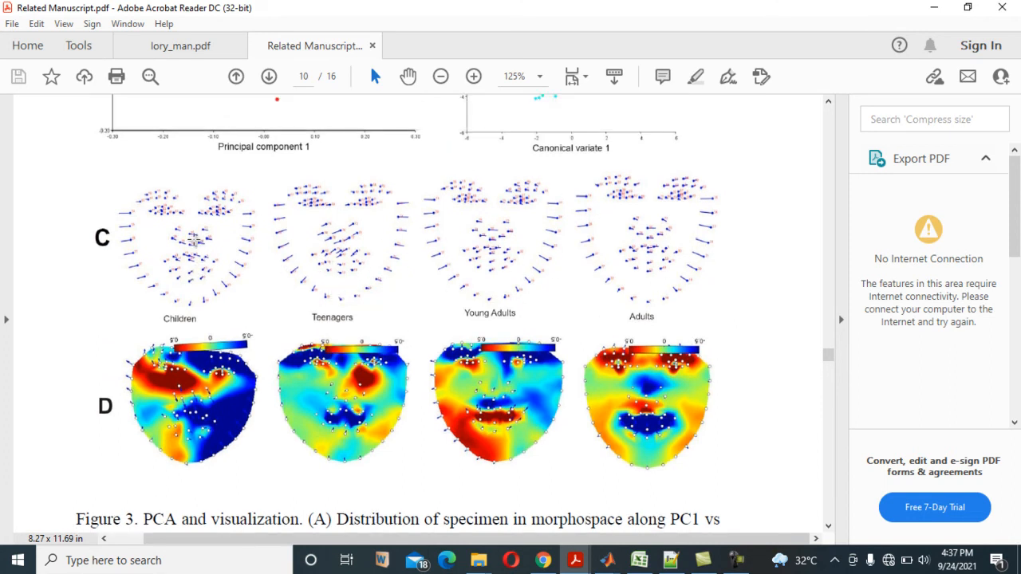
pyautogui.moveTo(211, 246)
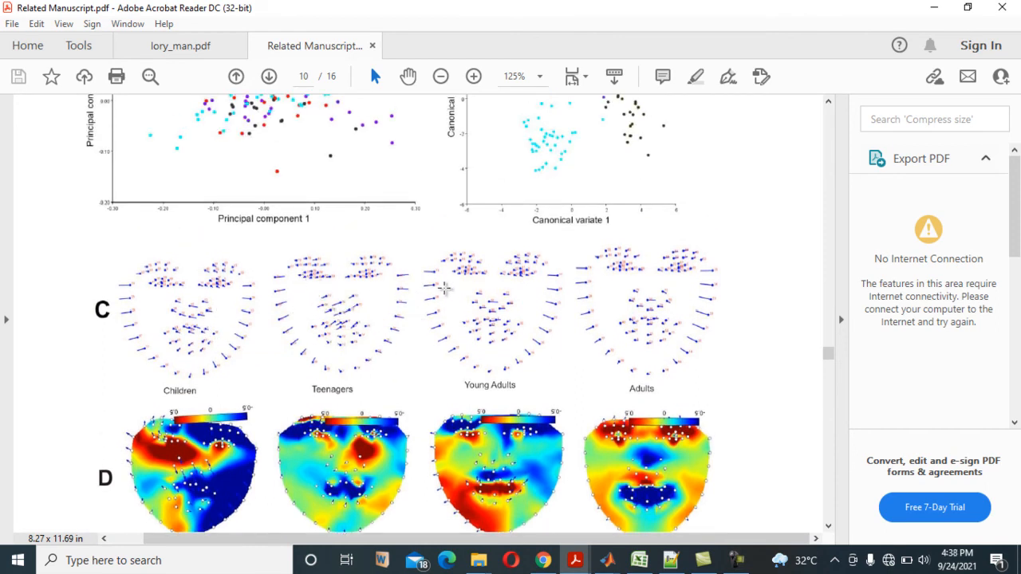
pyautogui.scroll(-3)
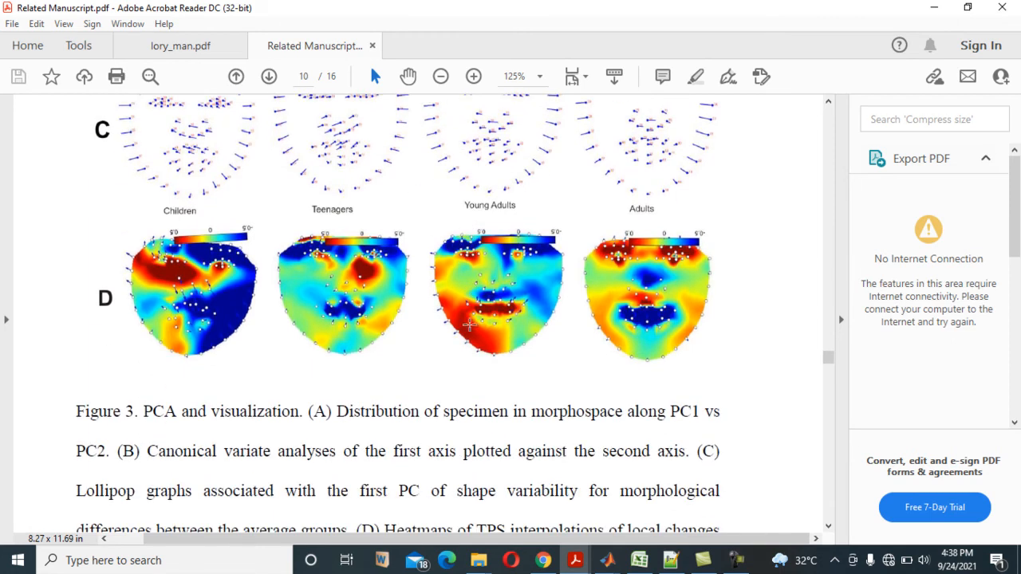
pyautogui.moveTo(341, 311)
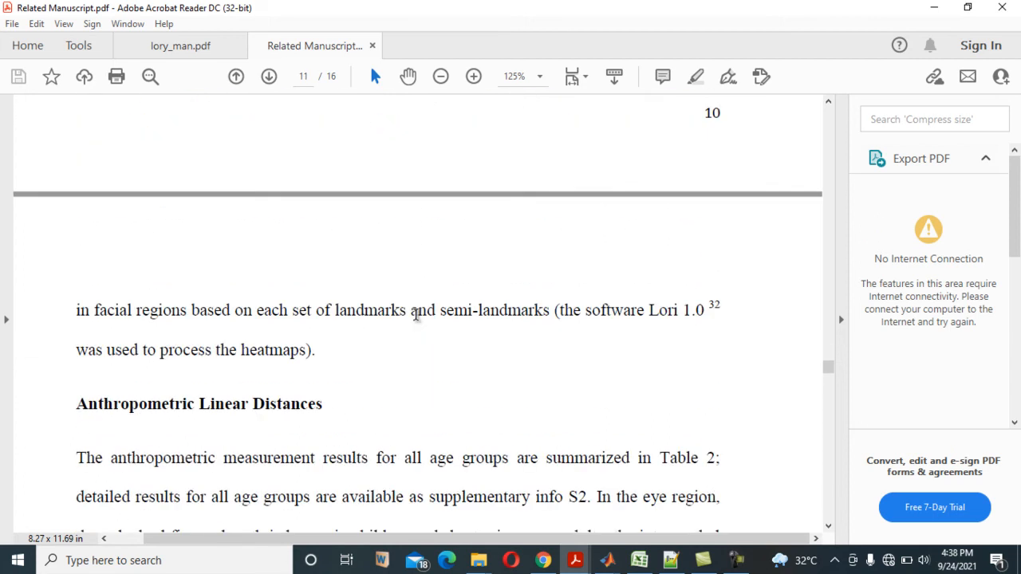
pyautogui.scroll(-3)
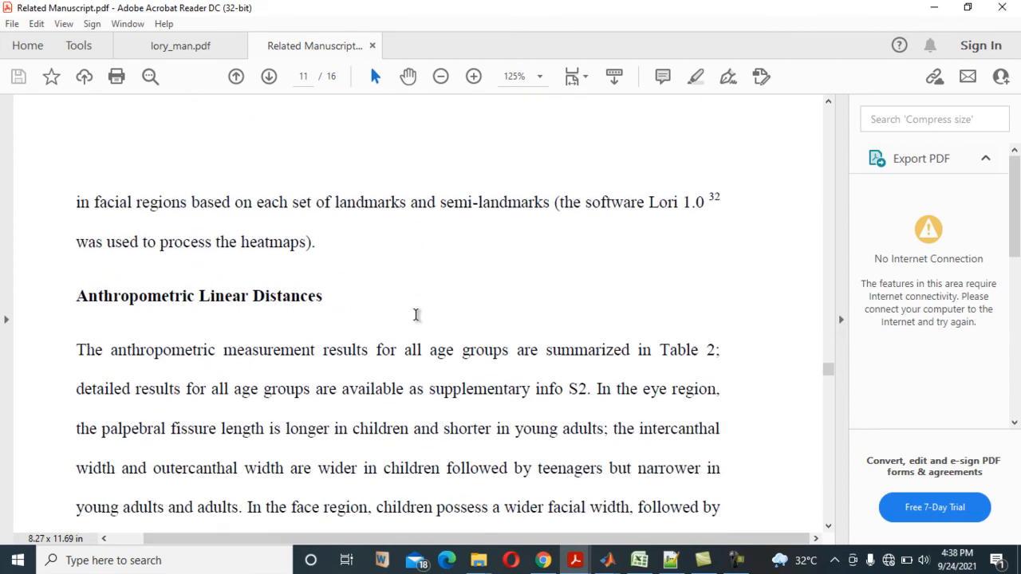
pyautogui.scroll(-3)
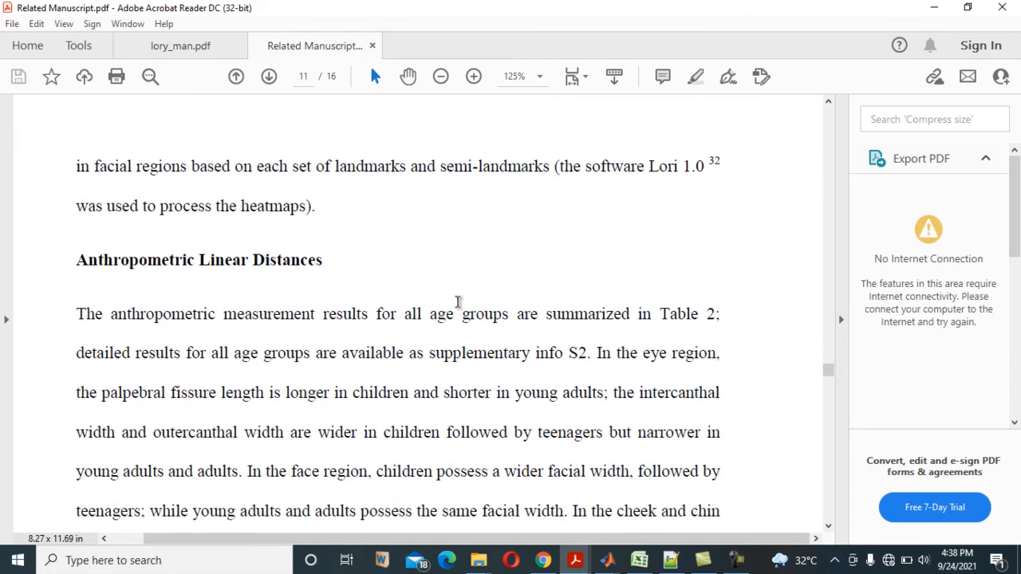
pyautogui.scroll(-3)
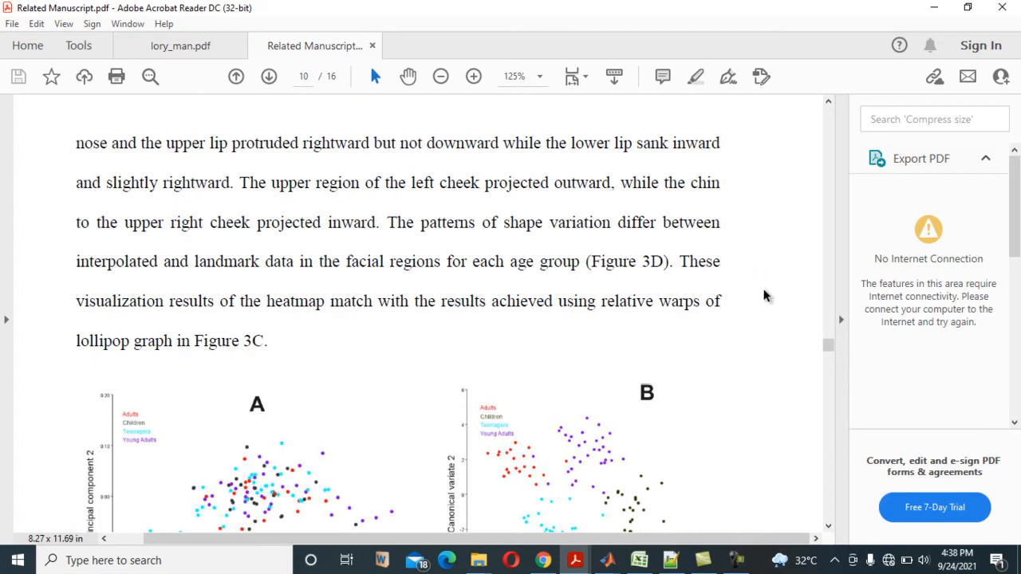
pyautogui.moveTo(830, 350)
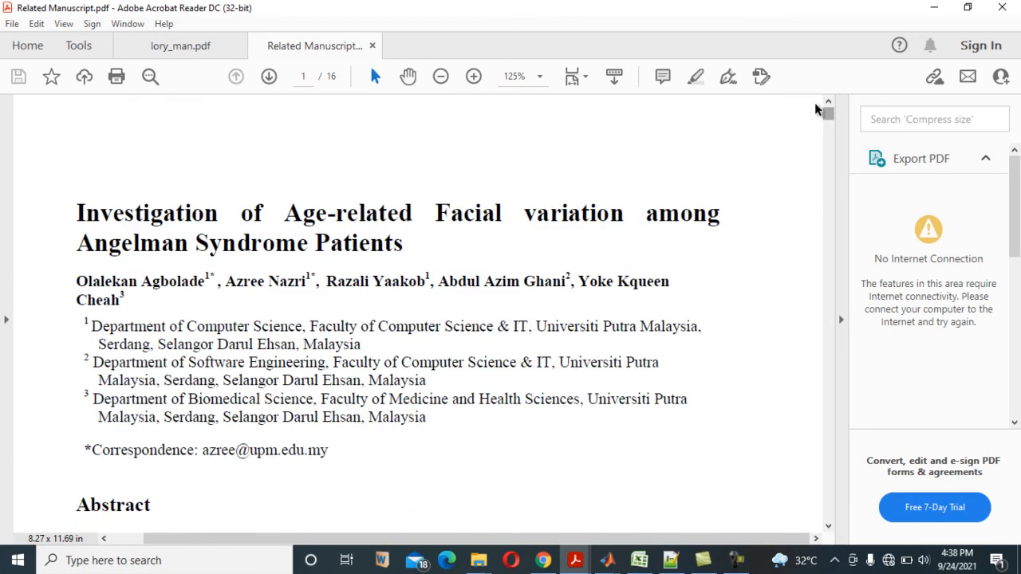
pyautogui.moveTo(703, 297)
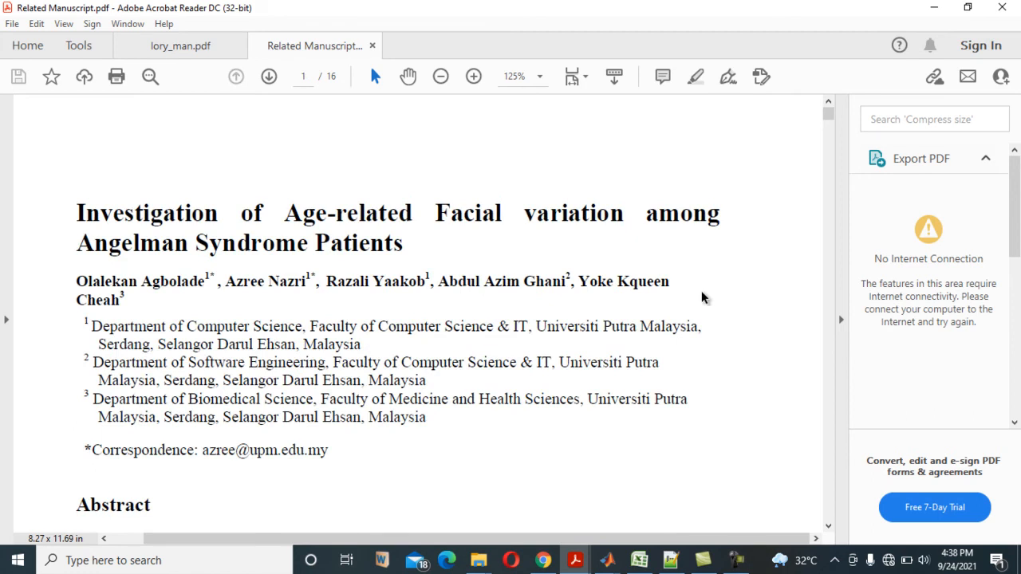
pyautogui.moveTo(120, 229)
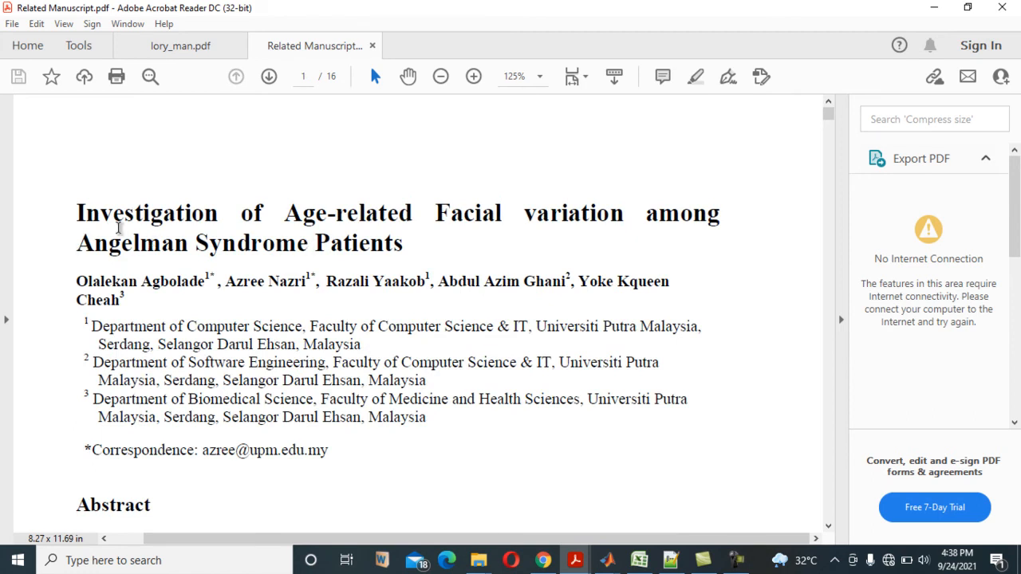
pyautogui.moveTo(504, 235)
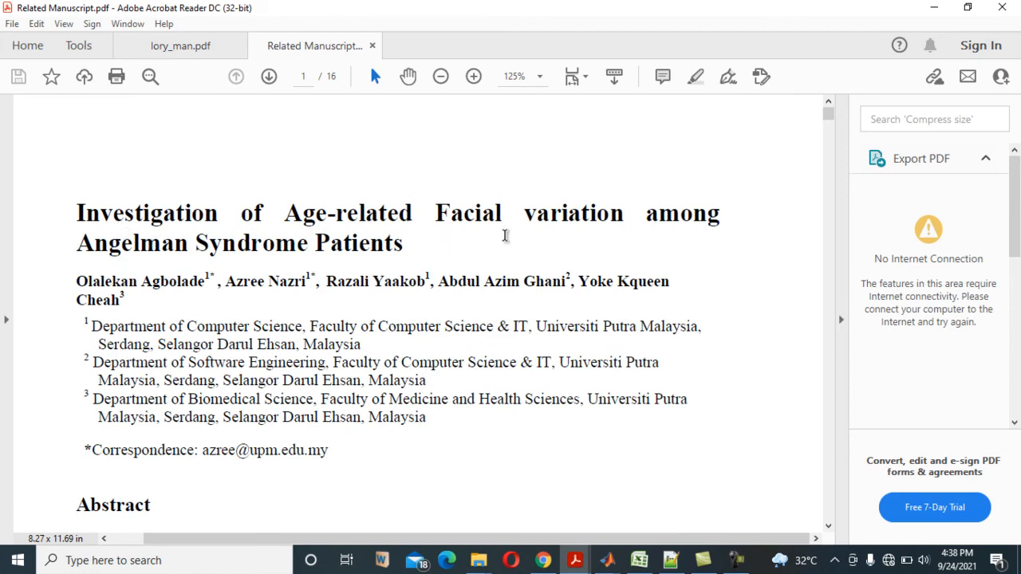
pyautogui.moveTo(256, 270)
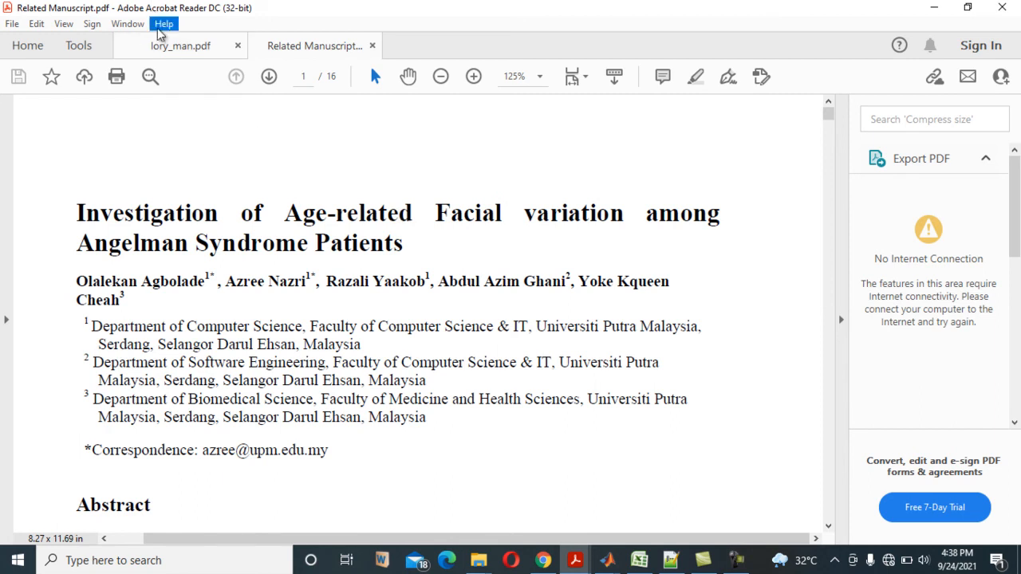
# Step: Return to lory_man.pdf and scroll to page 14's grid, triangulation and colorbar parameters
pyautogui.click(180, 45)
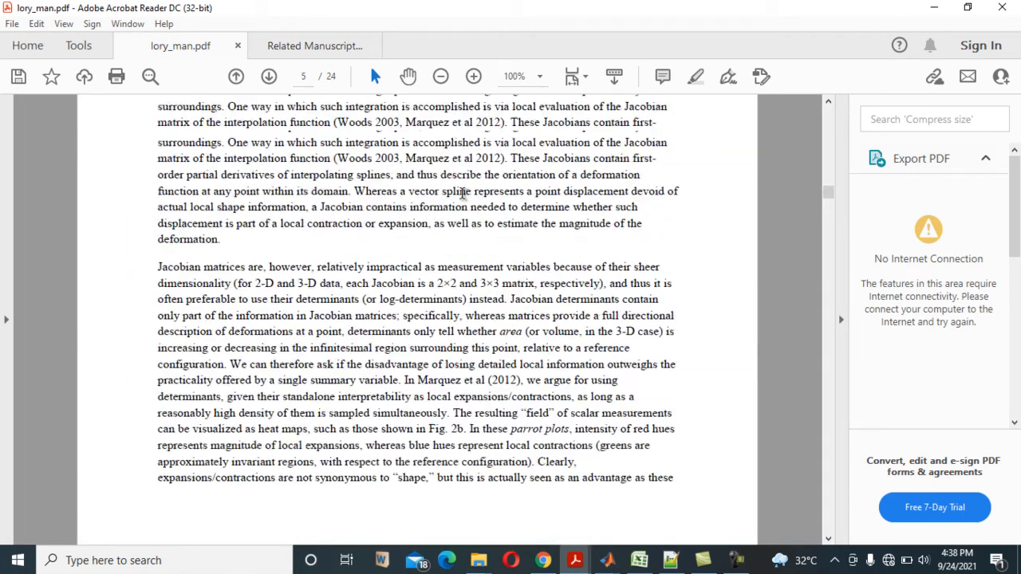
pyautogui.scroll(3)
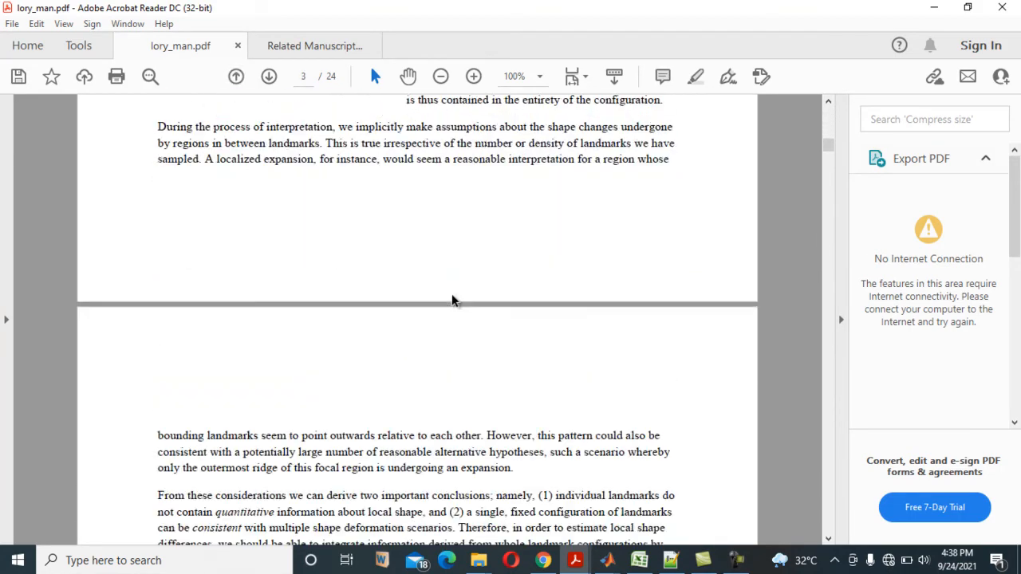
pyautogui.scroll(-3)
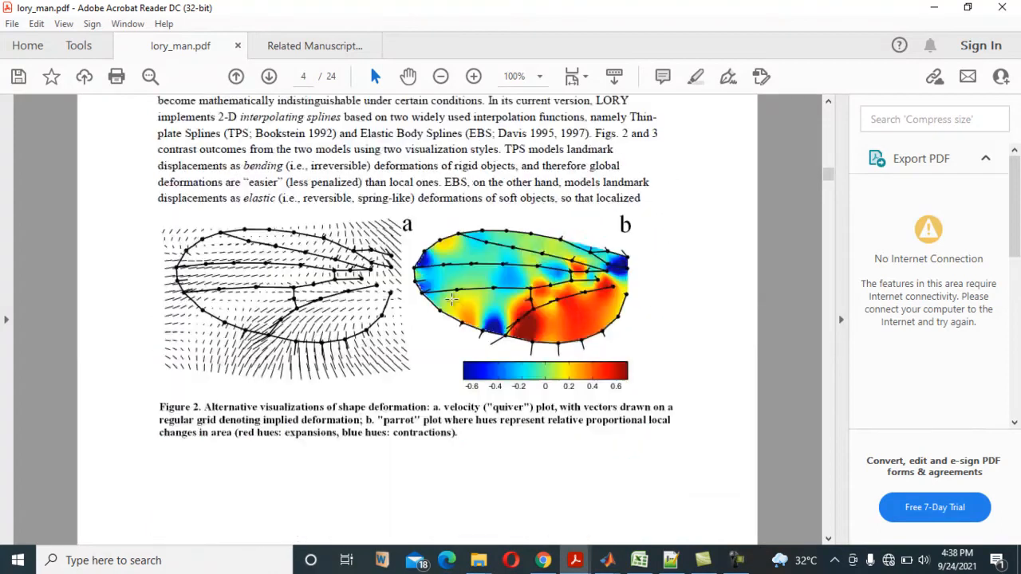
pyautogui.scroll(-3)
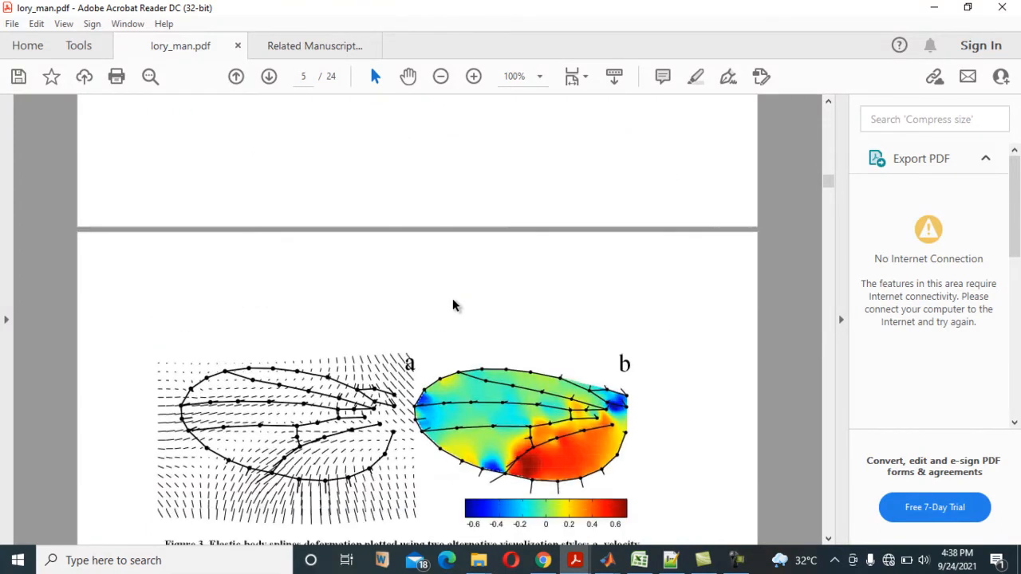
pyautogui.scroll(-3)
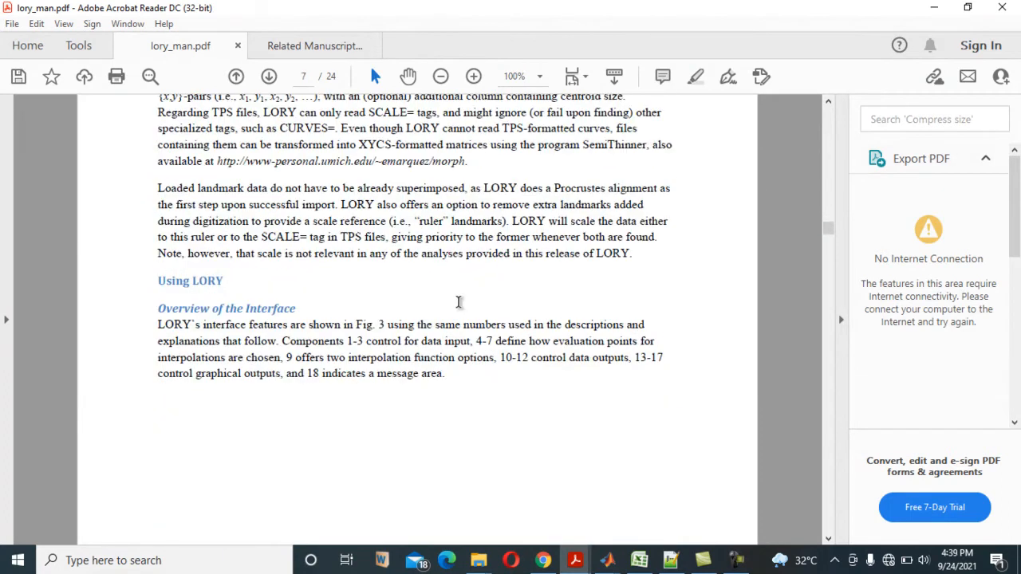
pyautogui.scroll(-3)
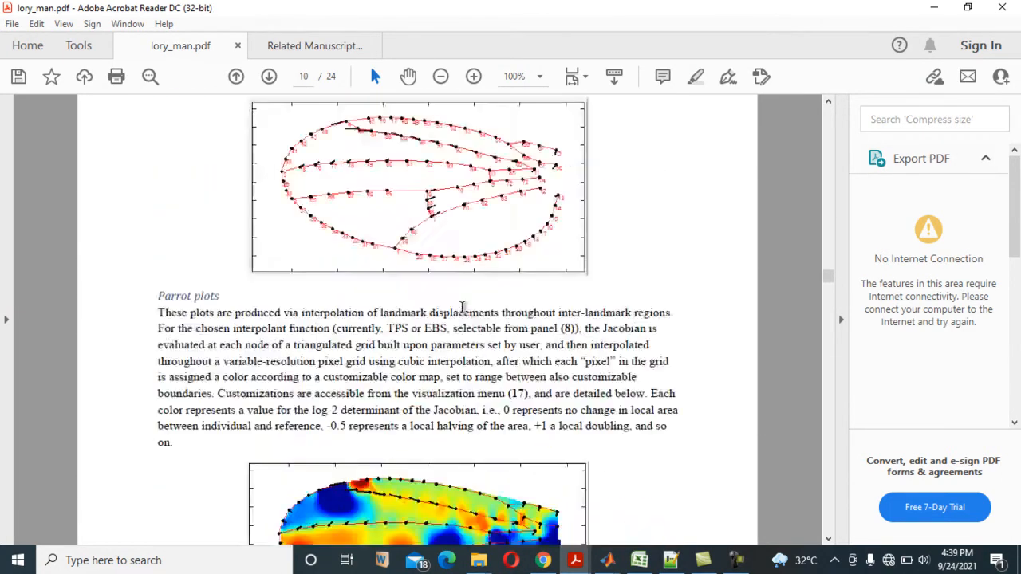
pyautogui.scroll(-3)
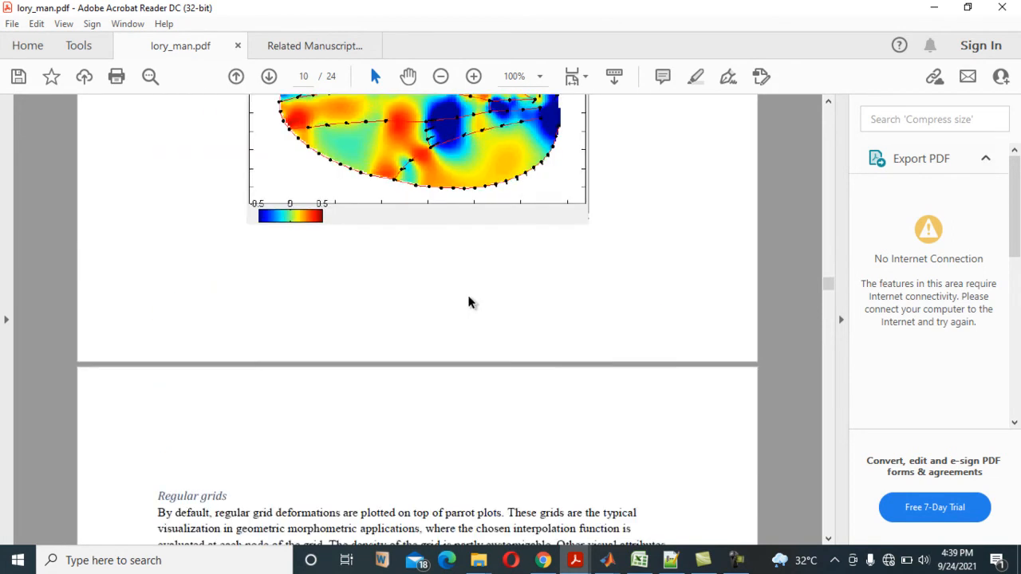
pyautogui.scroll(-3)
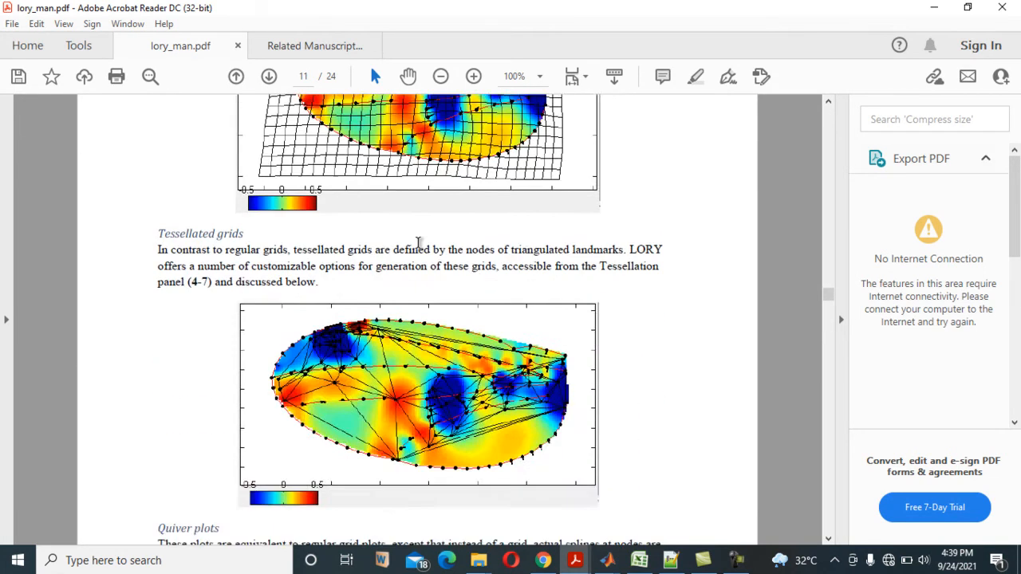
pyautogui.scroll(-3)
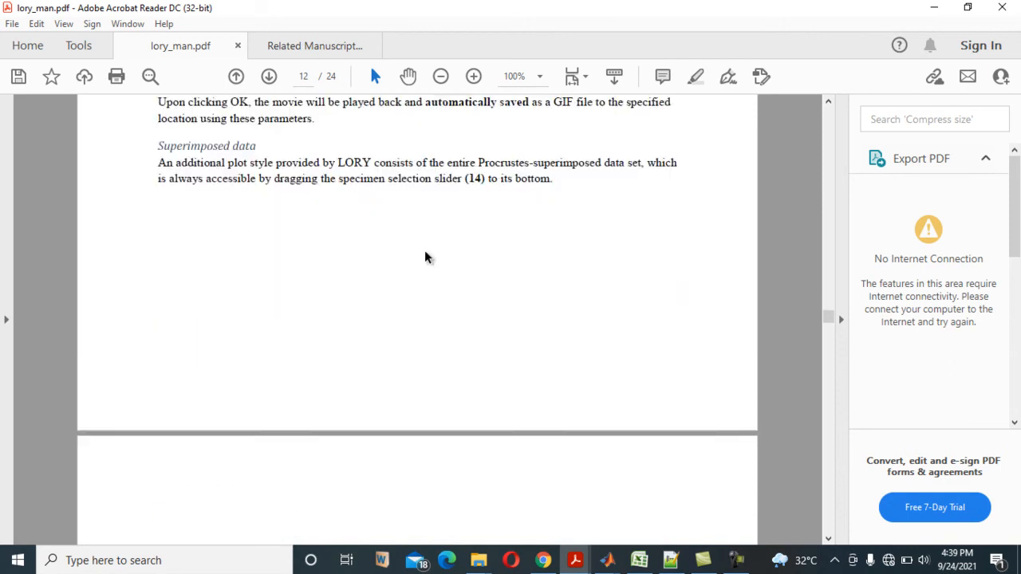
pyautogui.scroll(-3)
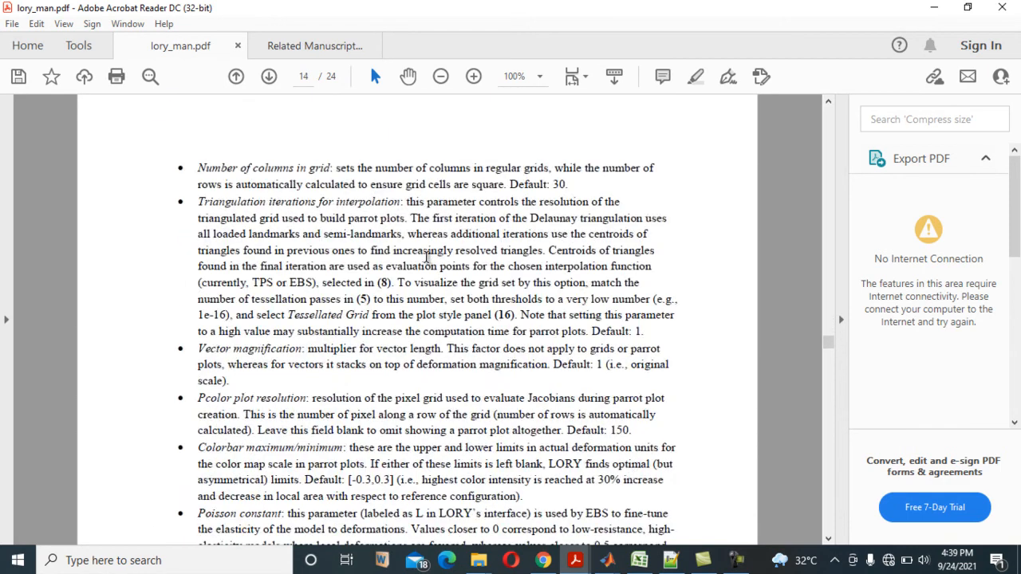
pyautogui.scroll(-3)
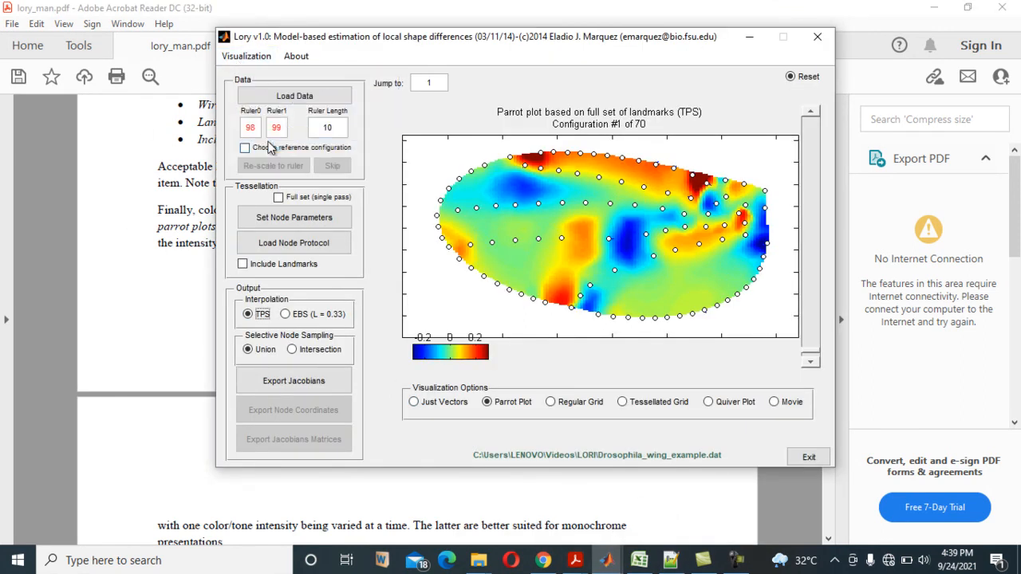
pyautogui.click(247, 56)
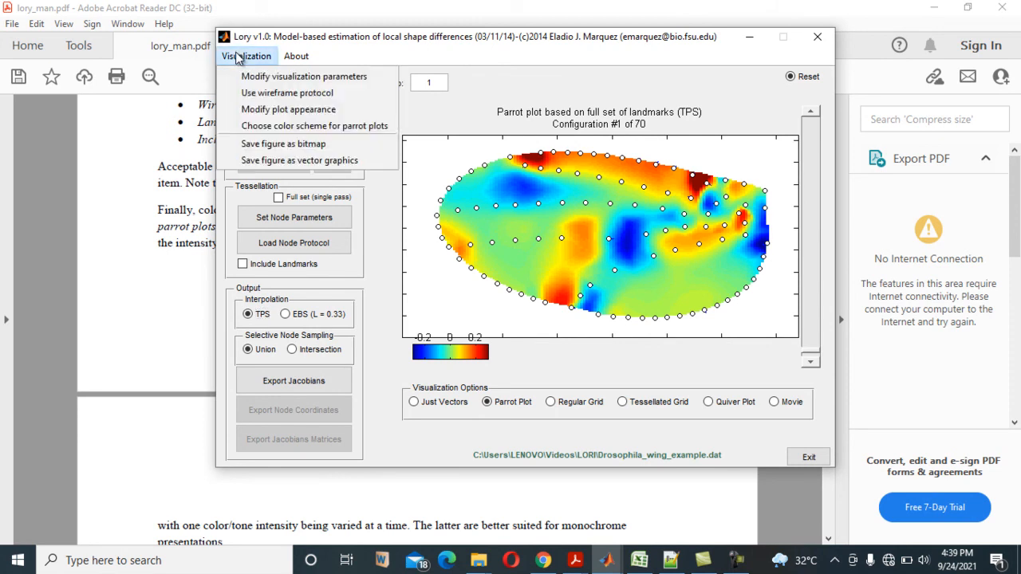
pyautogui.moveTo(283, 144)
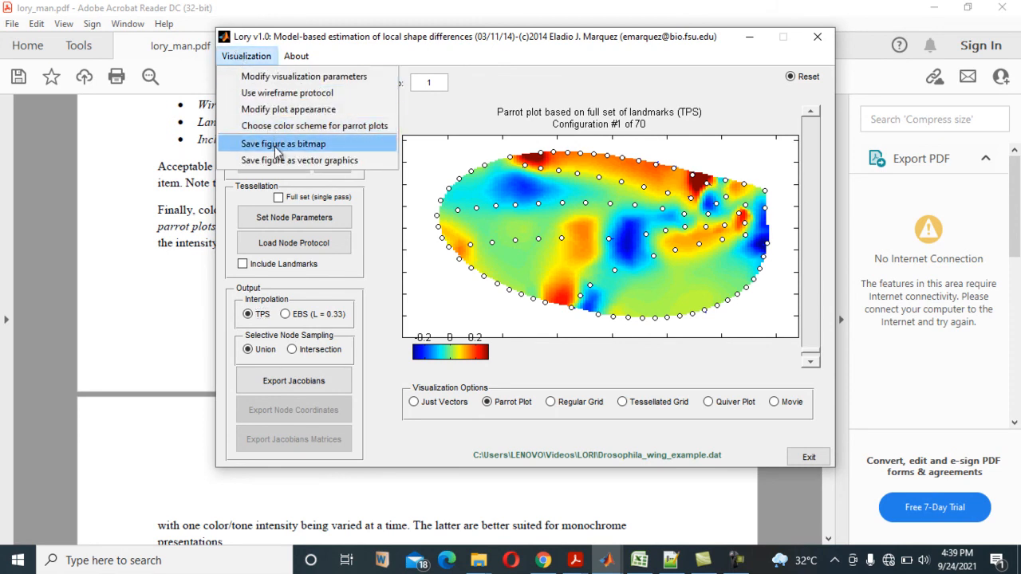
pyautogui.moveTo(300, 161)
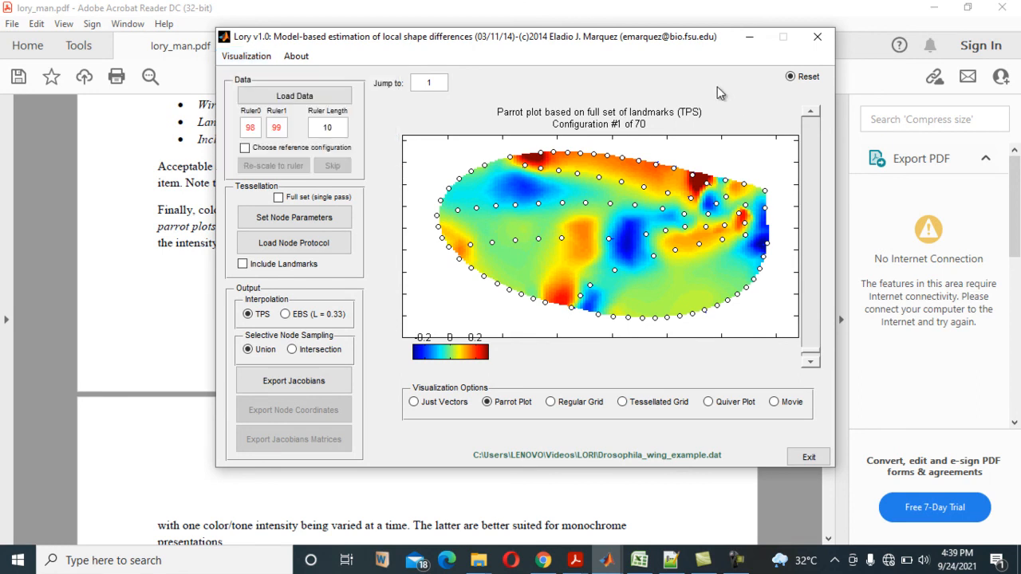
pyautogui.moveTo(722, 210)
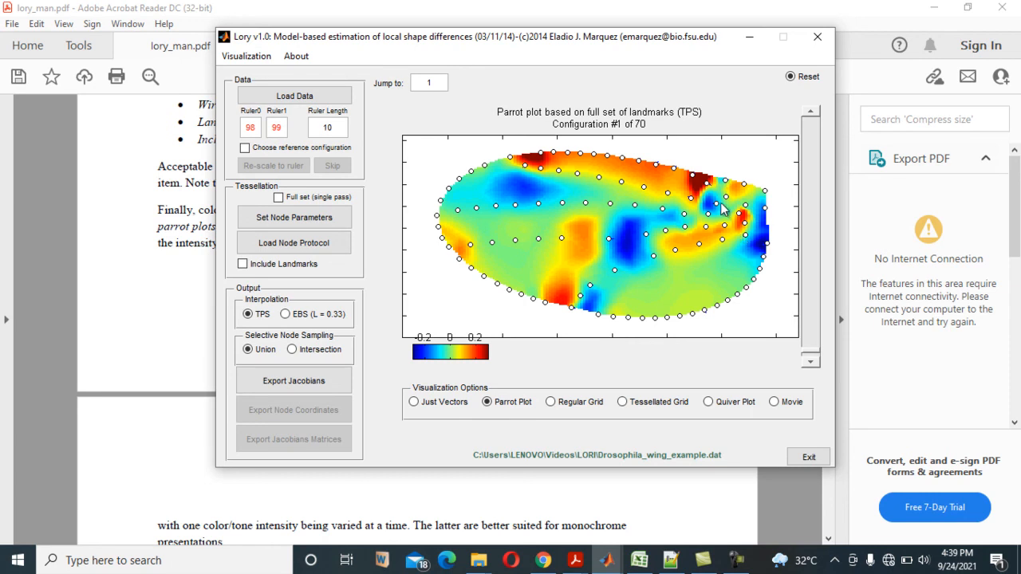
pyautogui.moveTo(764, 72)
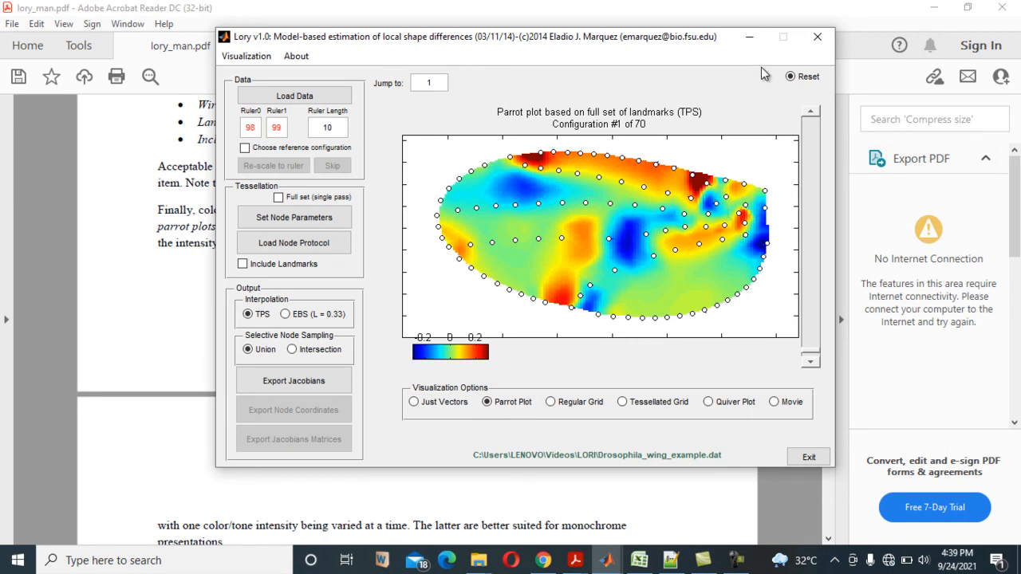
pyautogui.moveTo(734, 99)
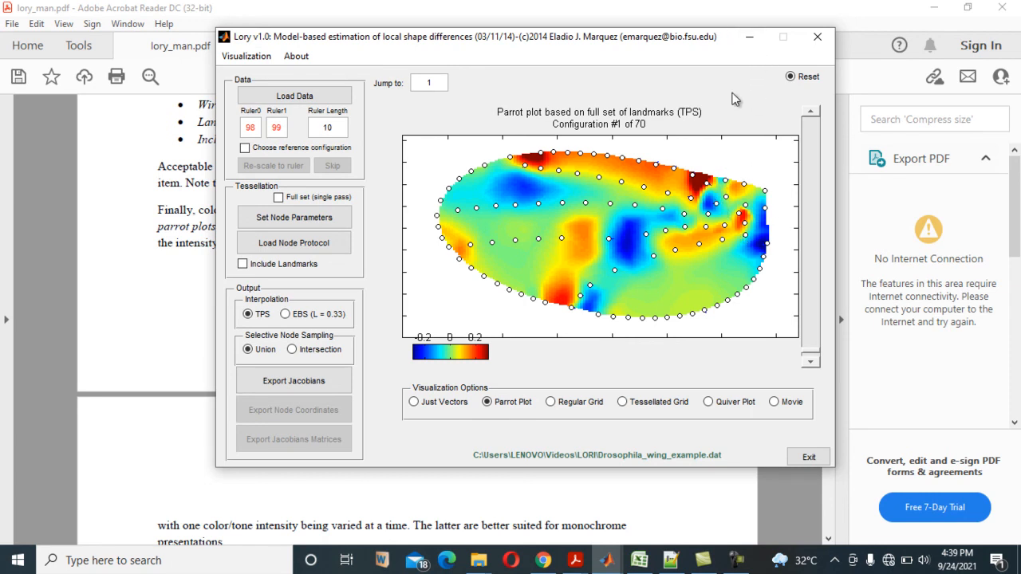
pyautogui.moveTo(638, 124)
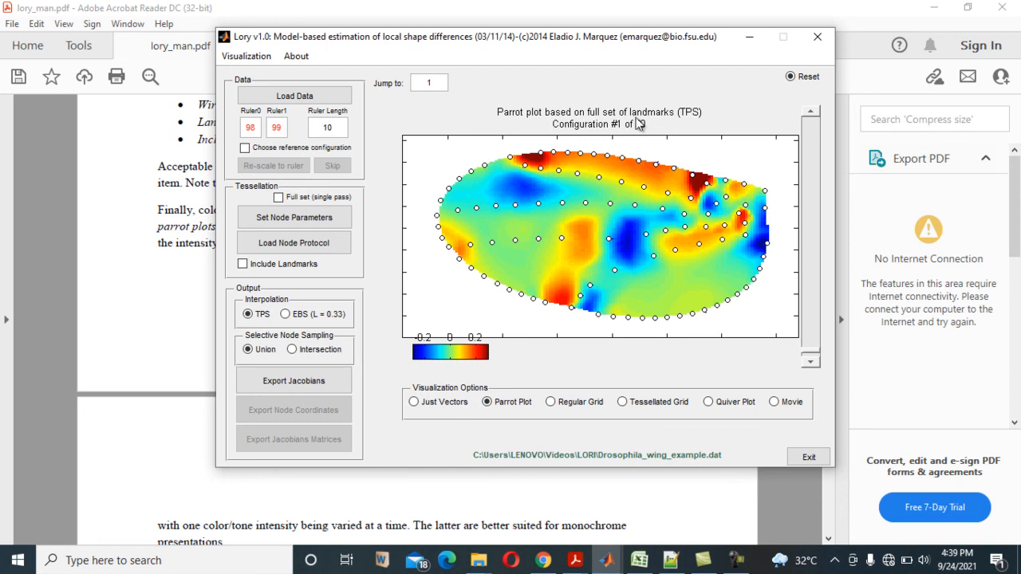